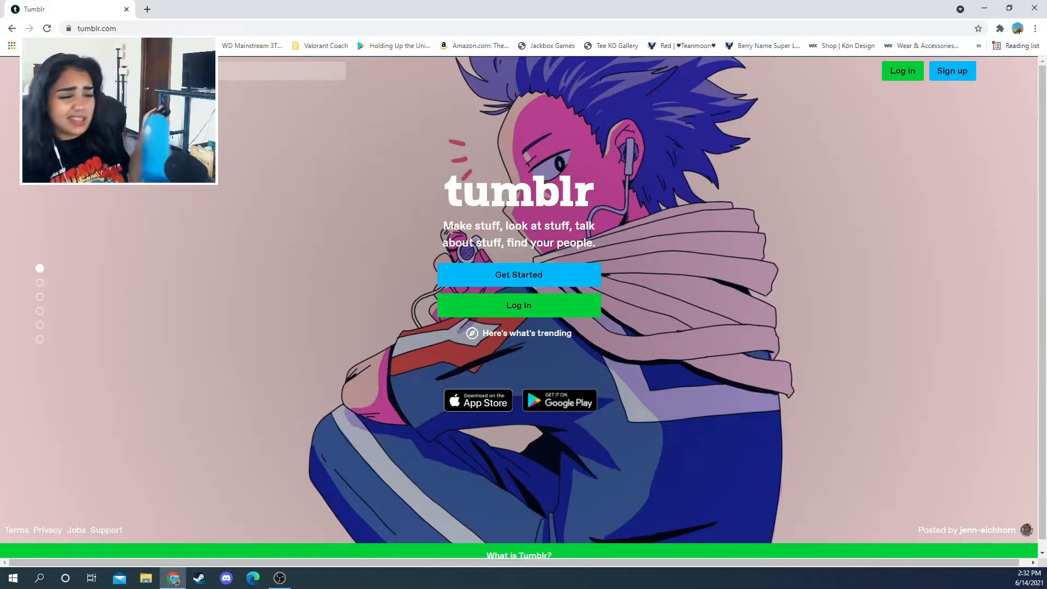
mouse_move(972, 218)
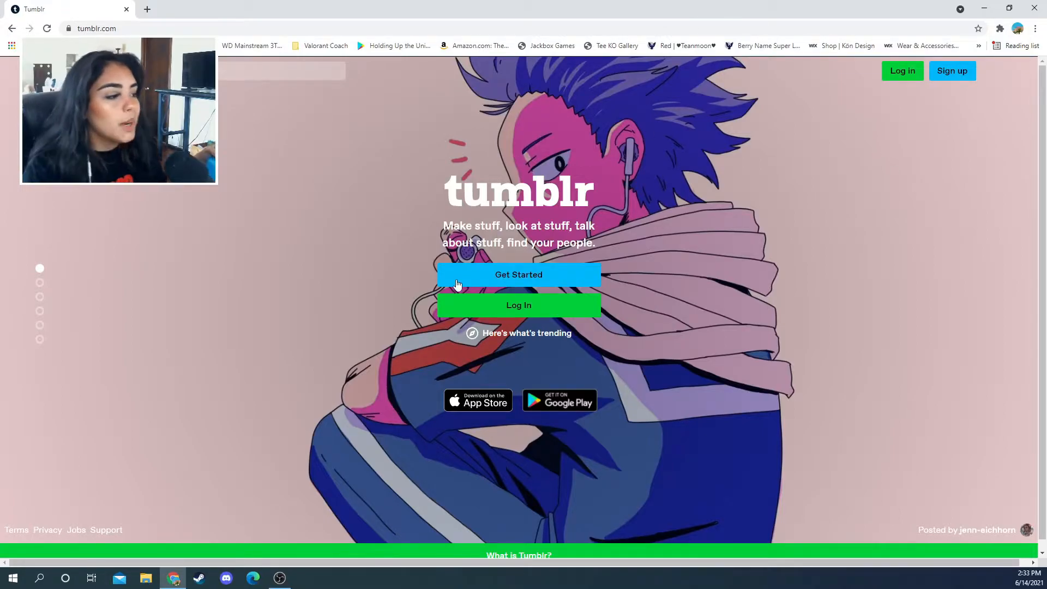
mouse_move(696, 170)
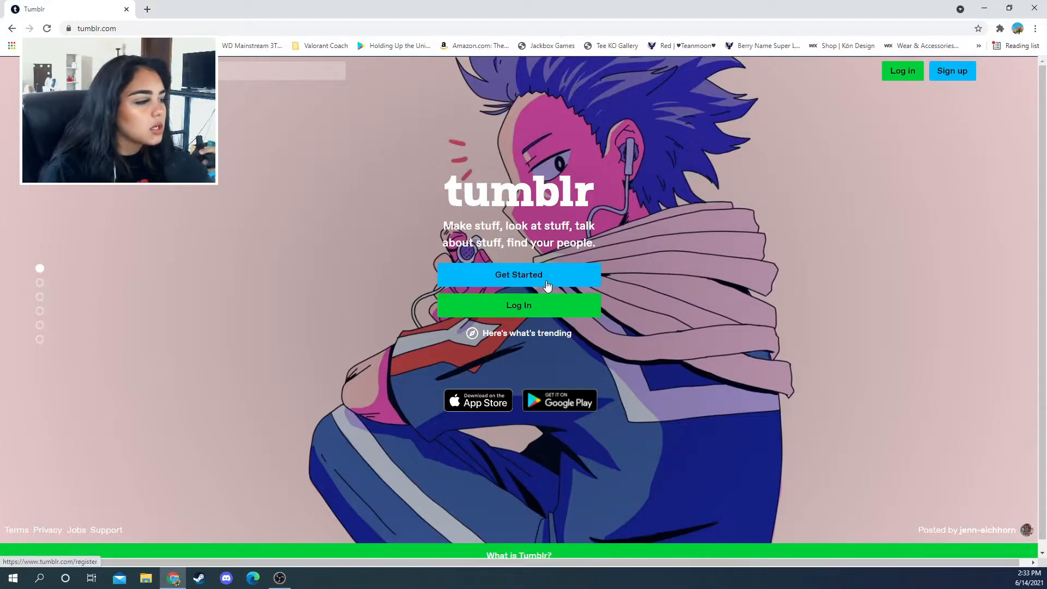
Start creating a new Tumblr account and land on its dashboard
click(518, 274)
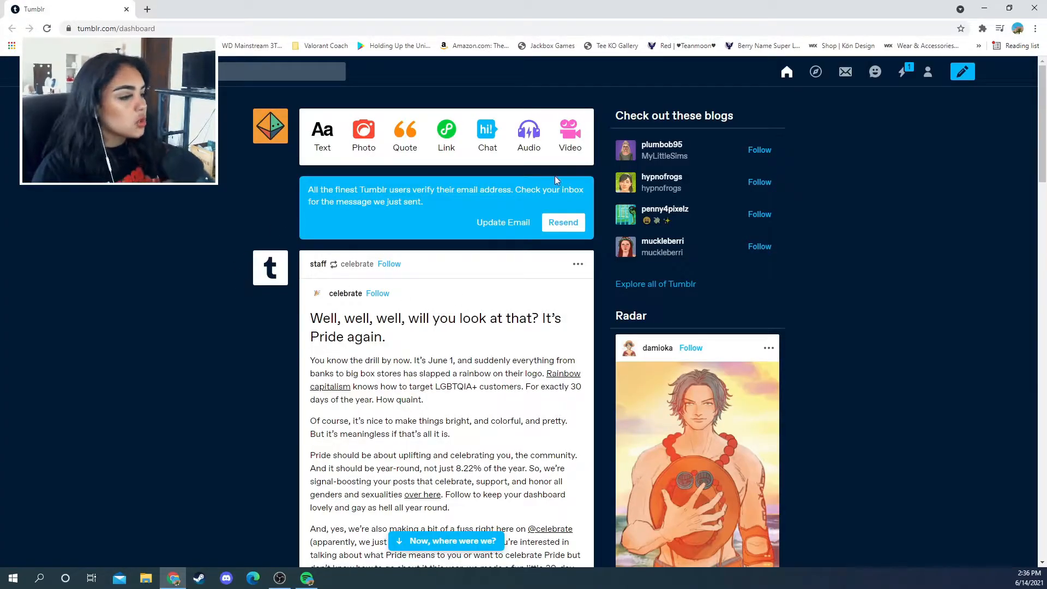
Browse the posts this account has liked
click(928, 71)
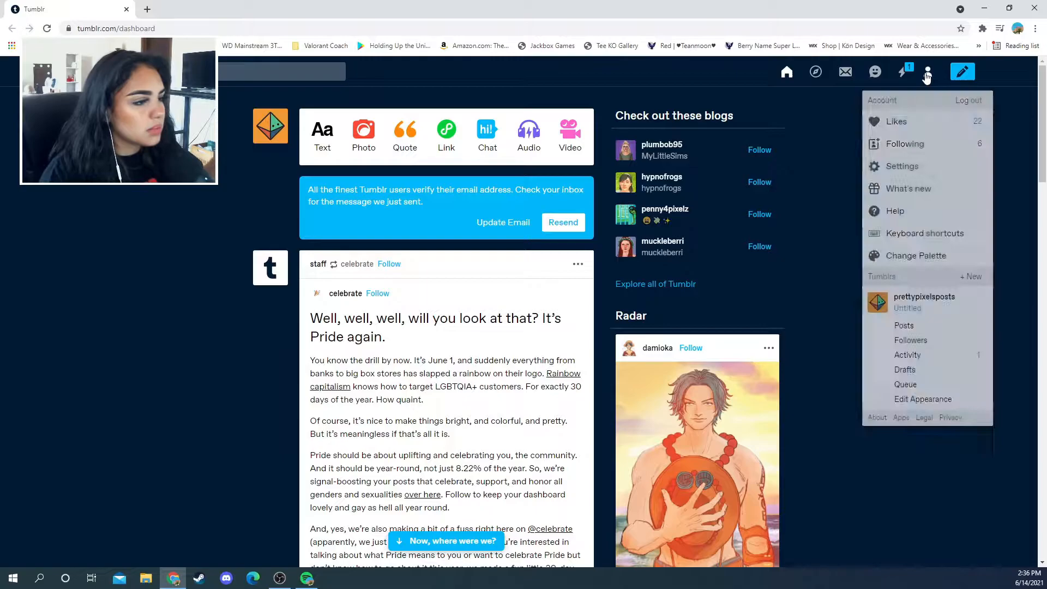
click(896, 121)
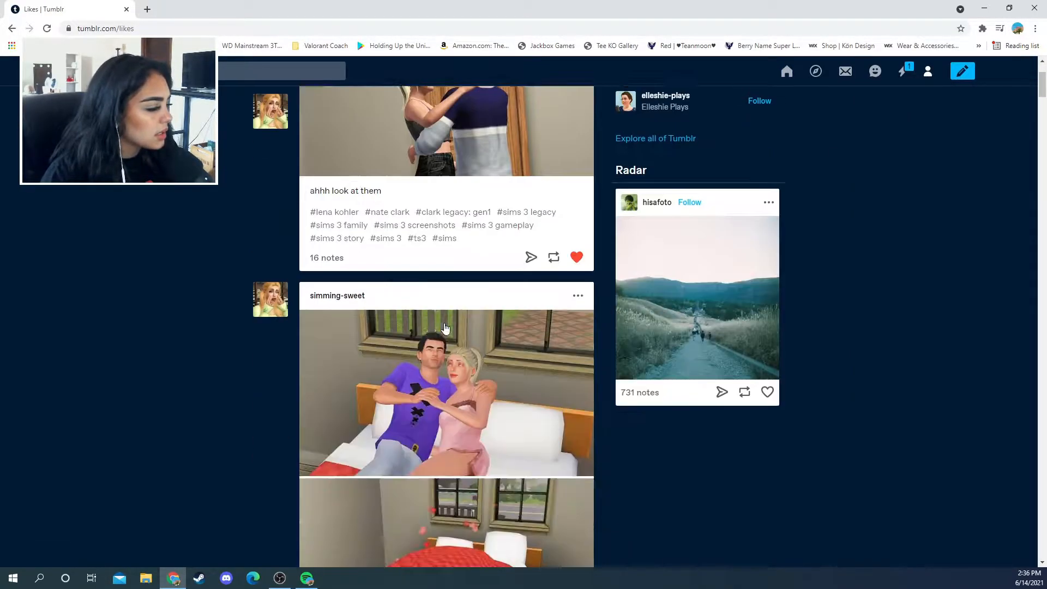
scroll(down, 3)
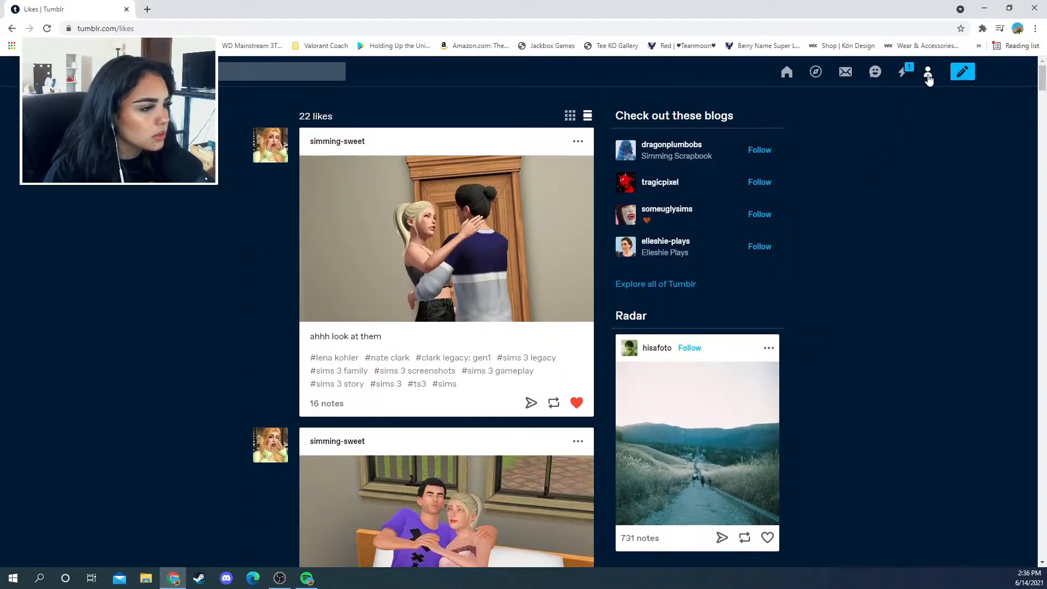
View the followed blogs list and preview the plasmafruuit blog
click(928, 72)
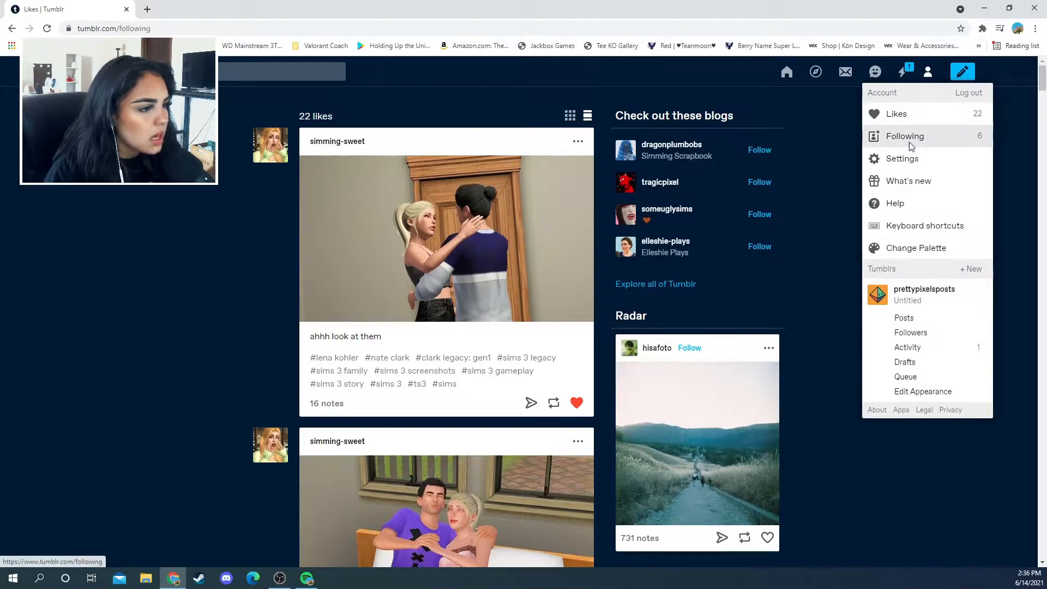
click(905, 136)
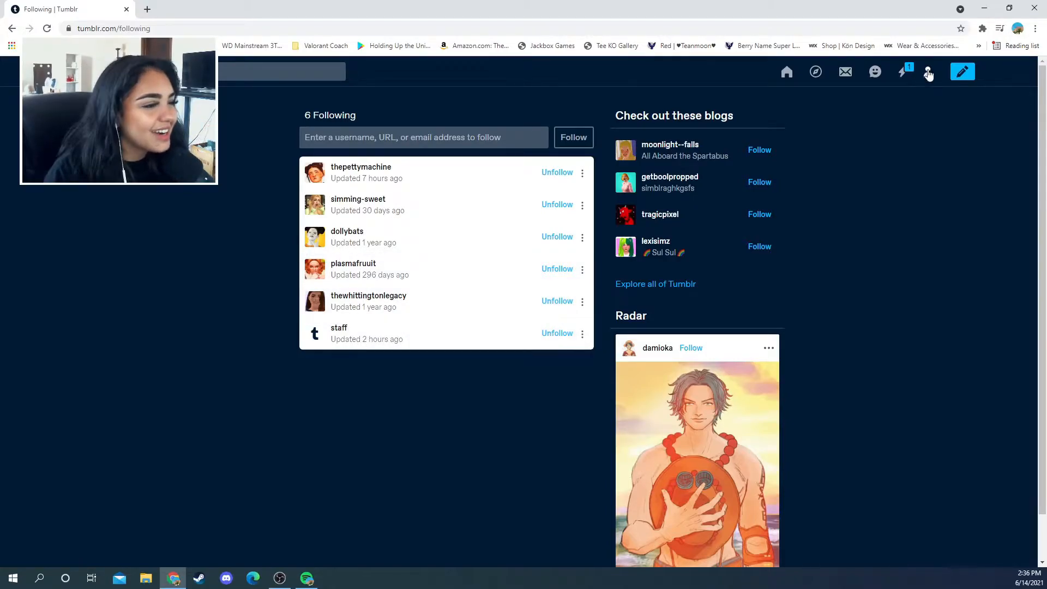
mouse_move(353, 269)
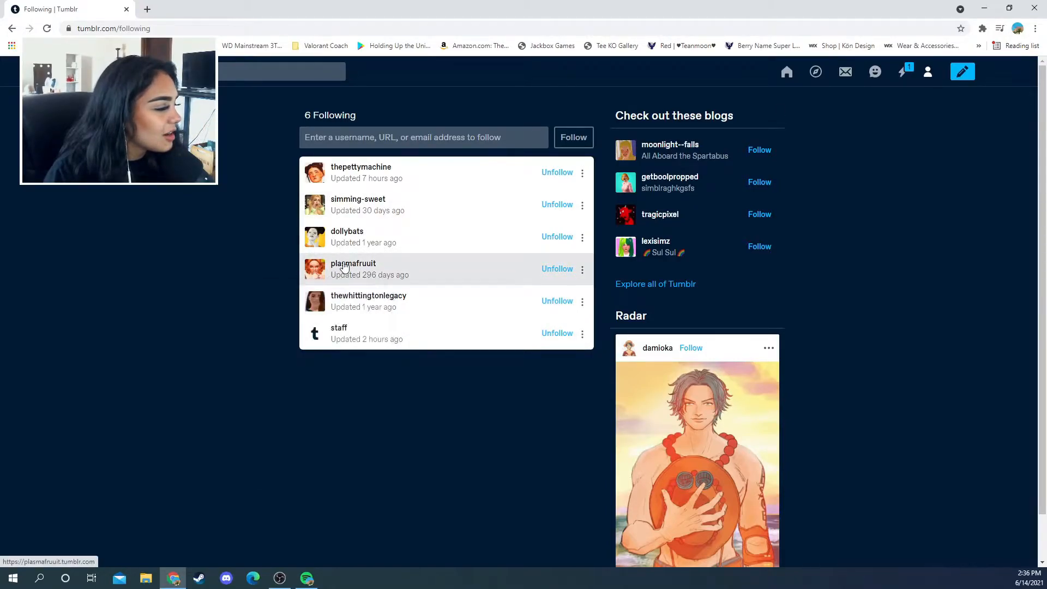
click(354, 263)
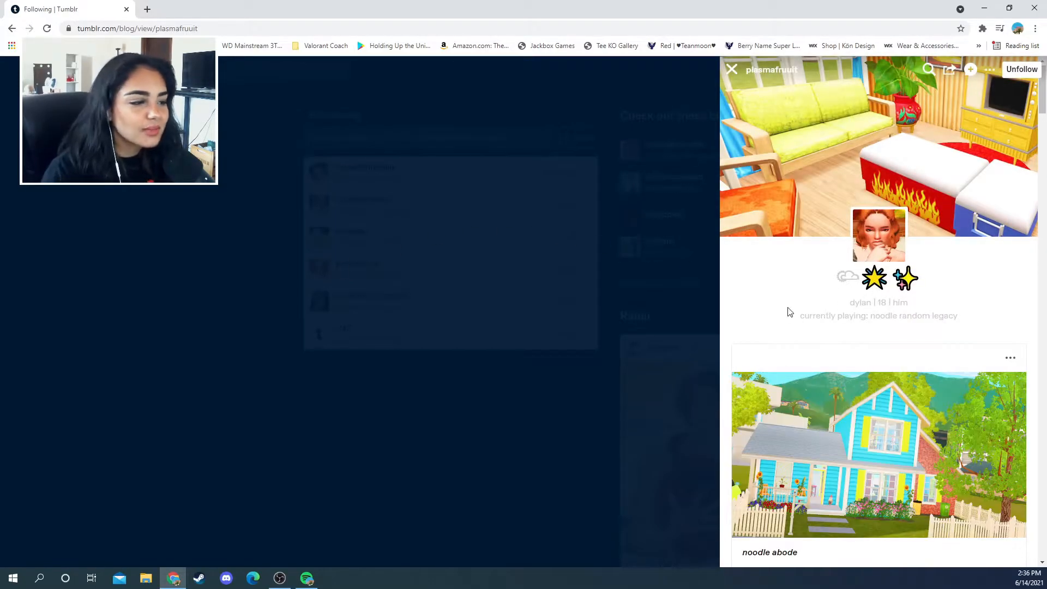
scroll(down, 3)
text(noodle random legacy sims)
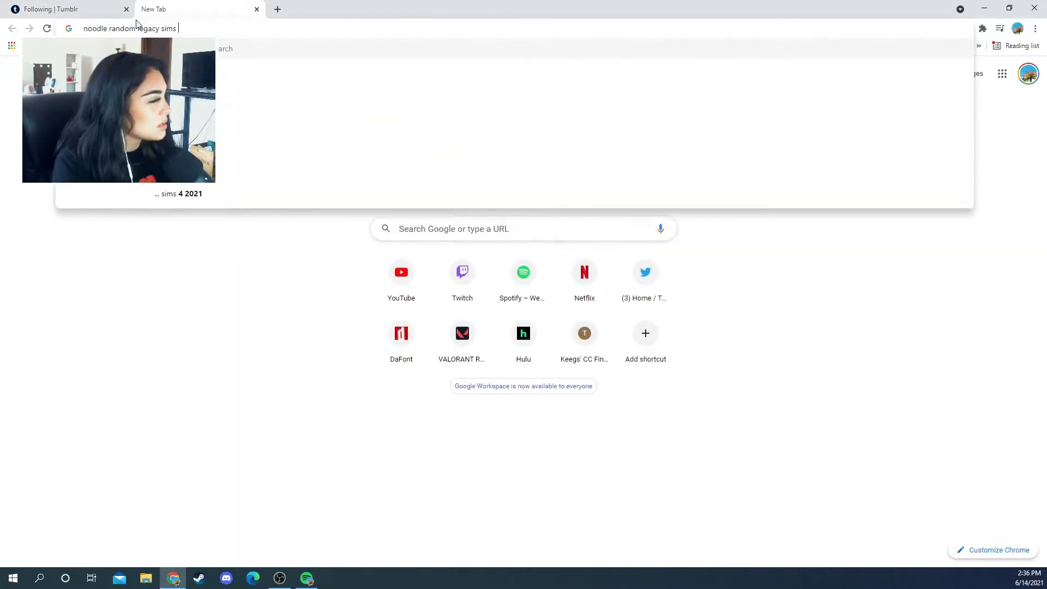
Open the Mod The Sims Random Legacy Challenge rules thread and bookmark it
key(Return)
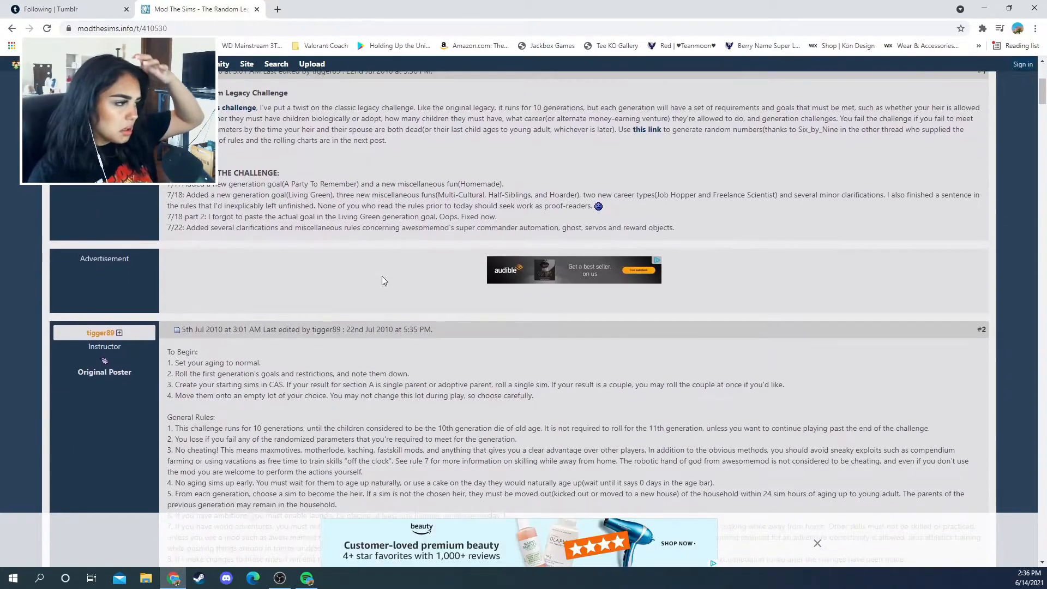
scroll(down, 3)
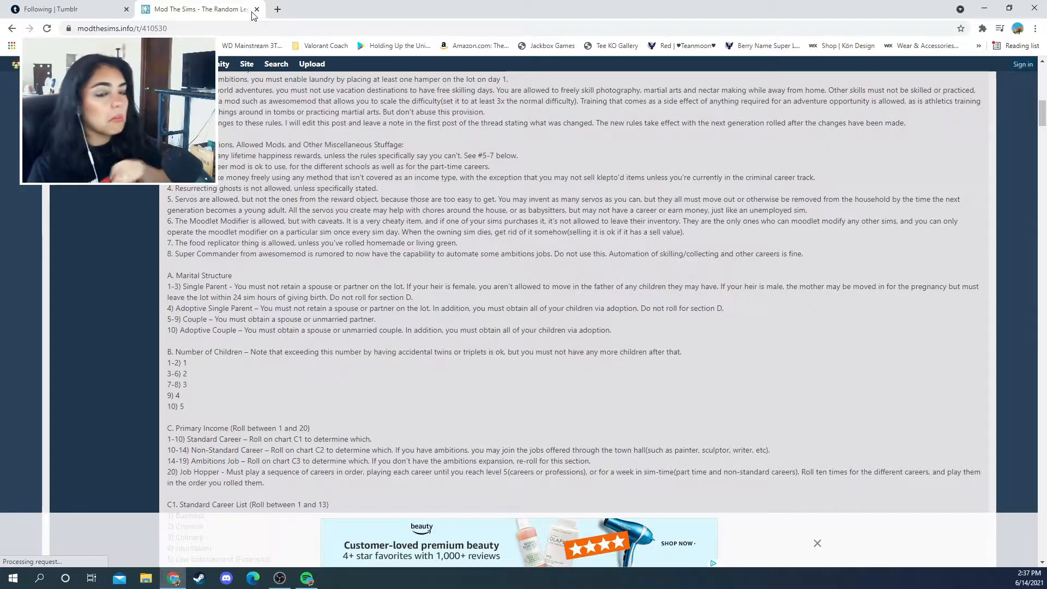
click(961, 27)
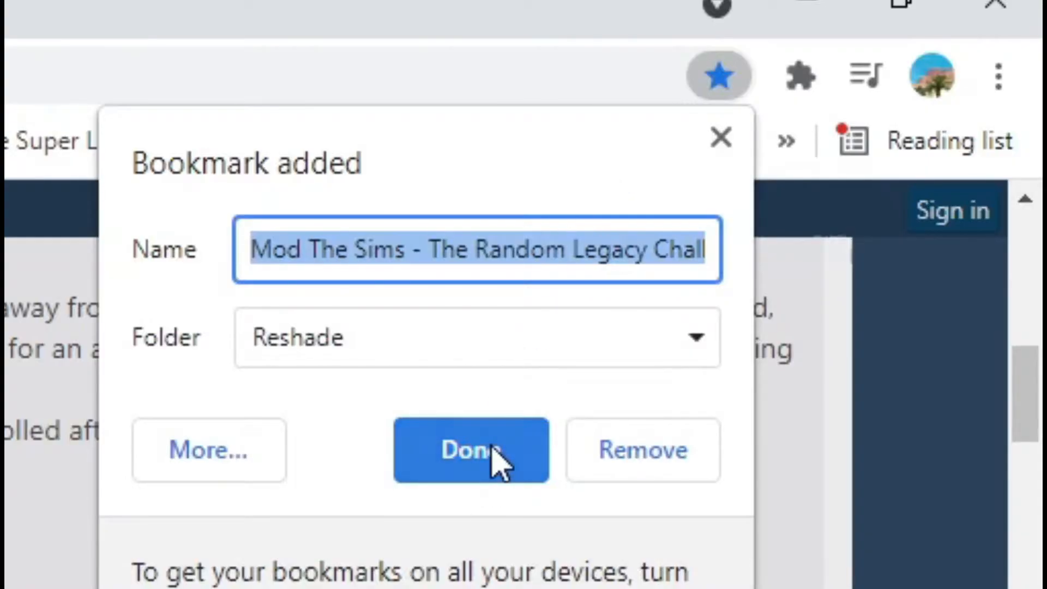
click(470, 449)
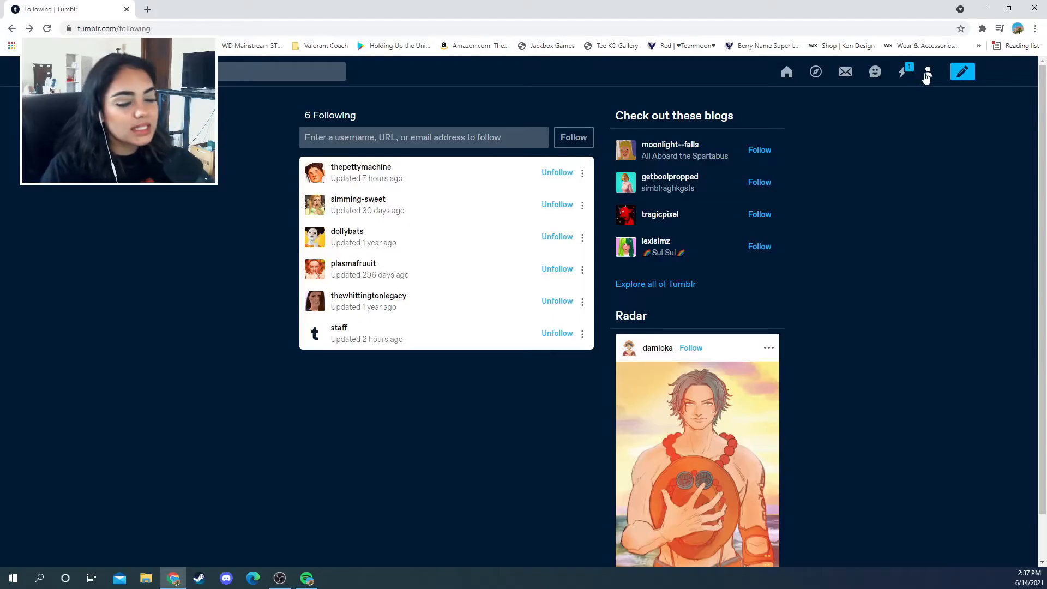
Set the blog username to Sofayya in account Settings and save it
click(927, 71)
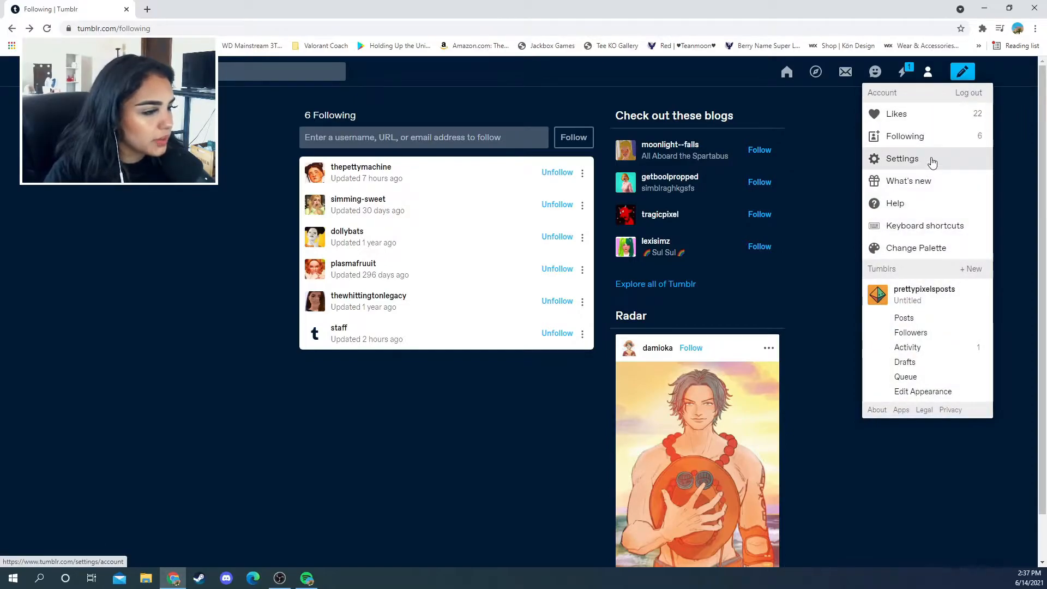
mouse_move(932, 348)
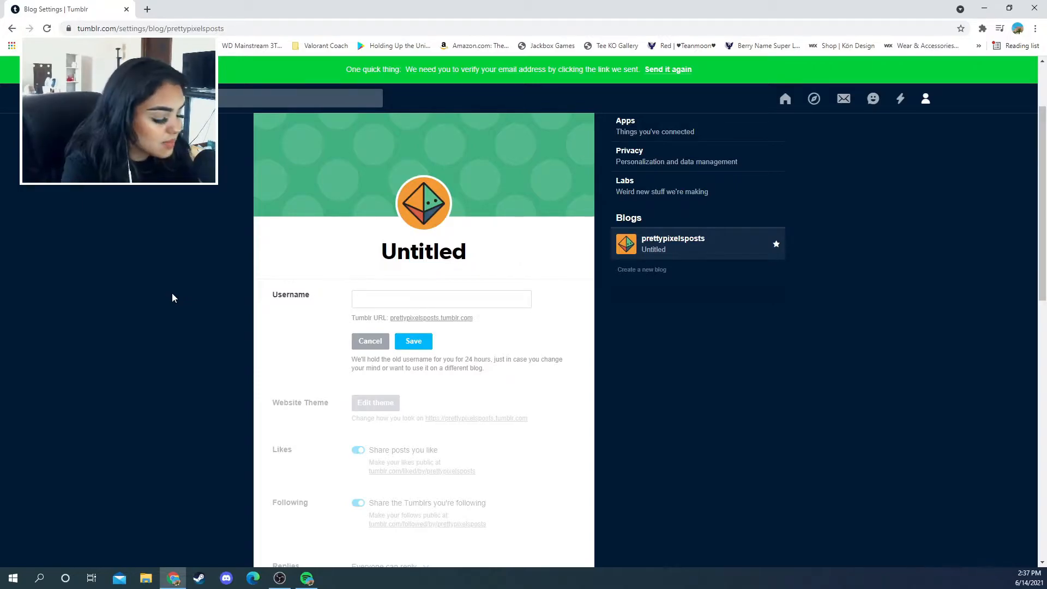
text(Sofayya)
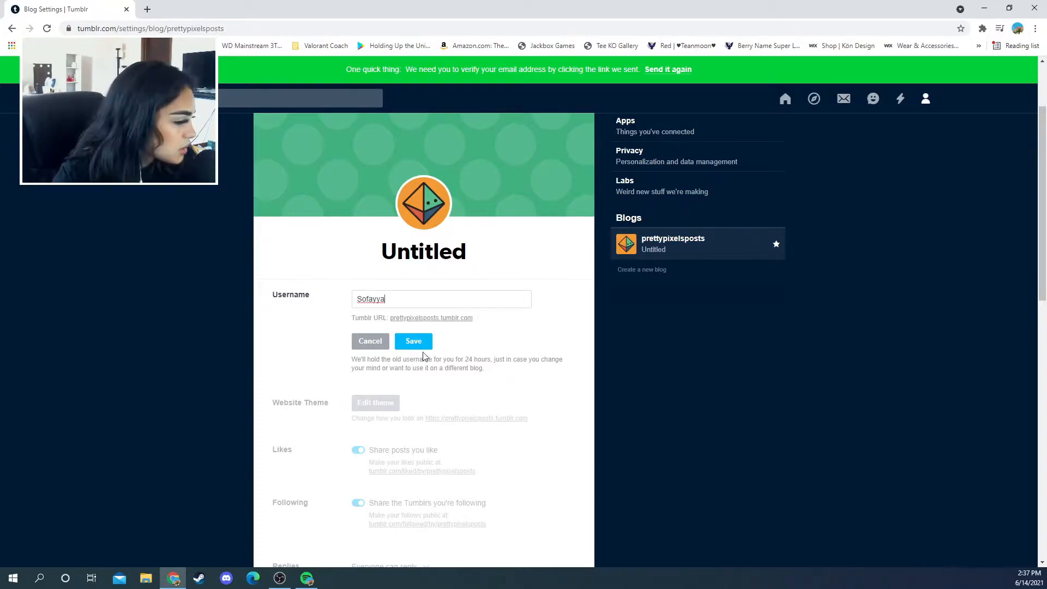
click(413, 340)
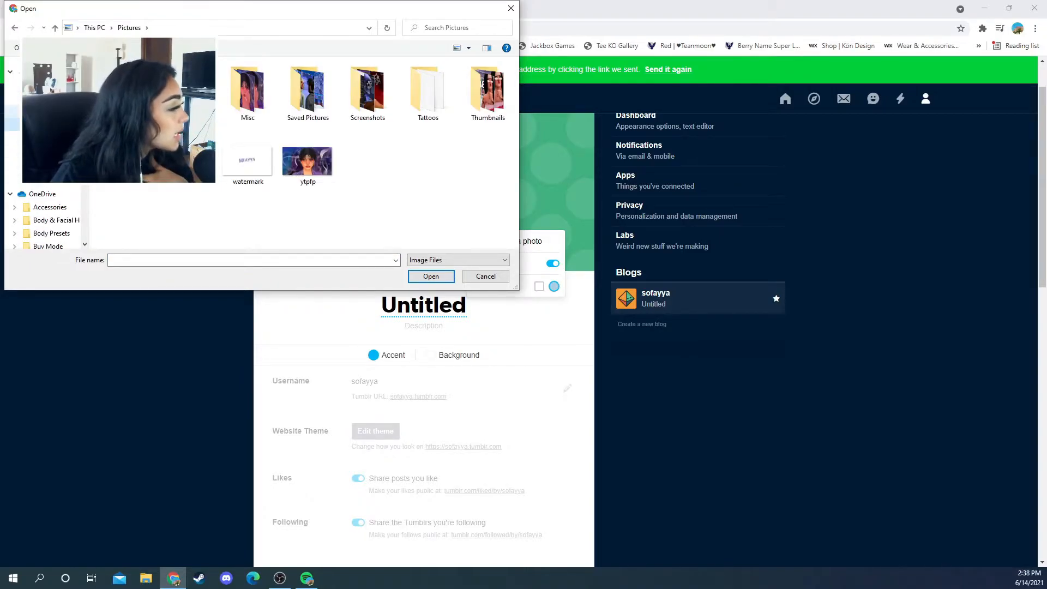
Choose an avatar picture and enter the blog description 'just your regular degular simblr :)'
click(134, 27)
text(Sofayya)
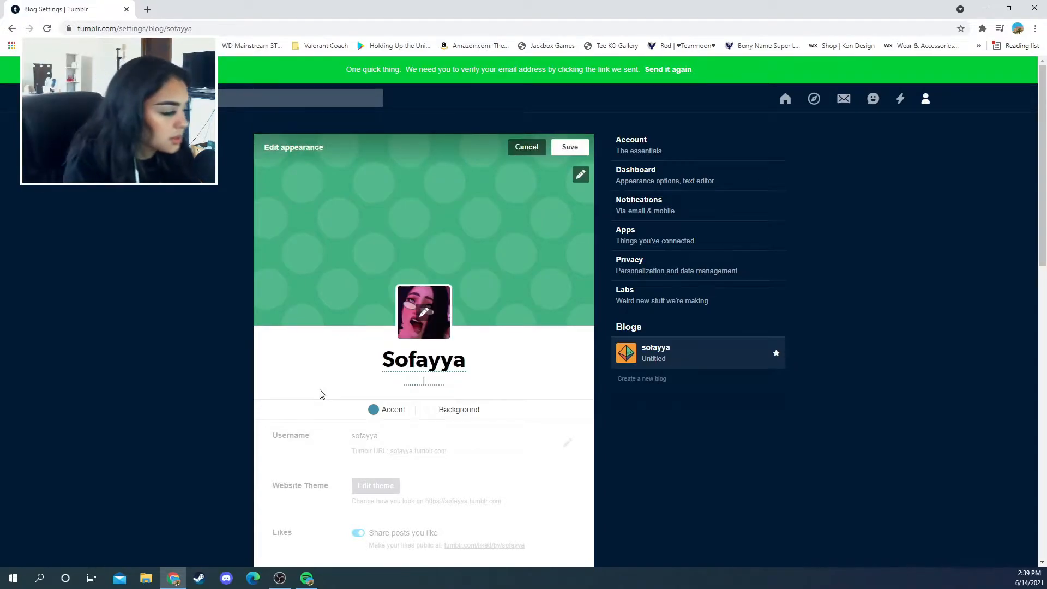
text(just a si)
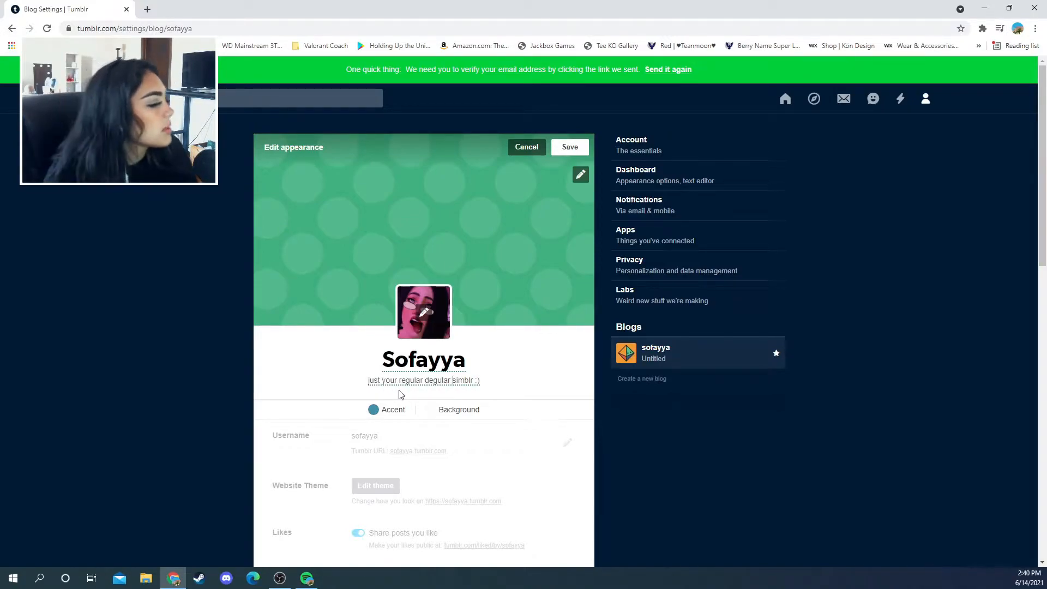
Give the blog a light pink background and a pink car header image
click(372, 409)
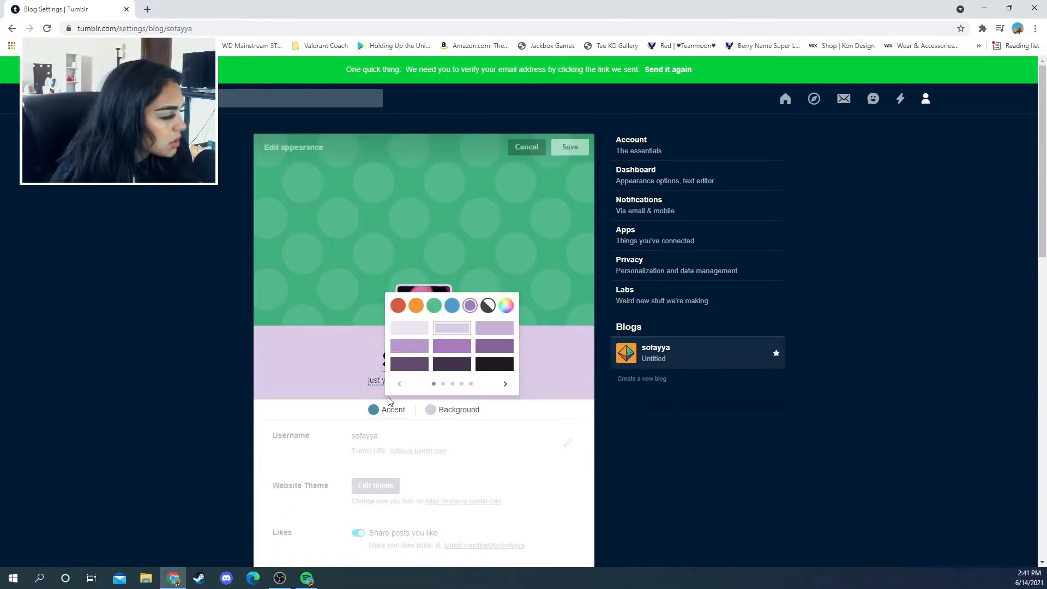
click(579, 175)
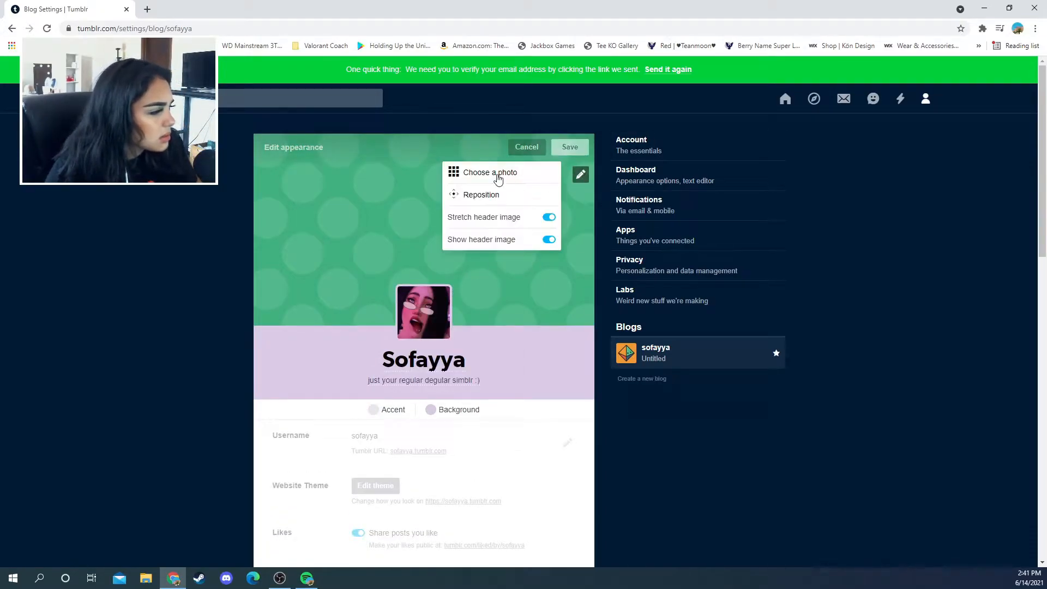
click(481, 194)
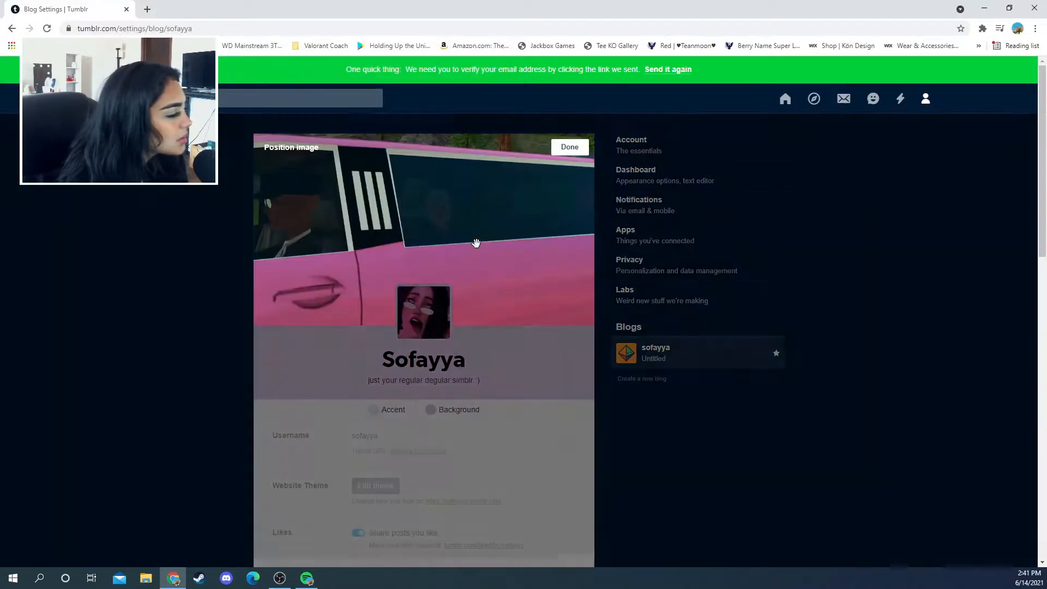
click(570, 146)
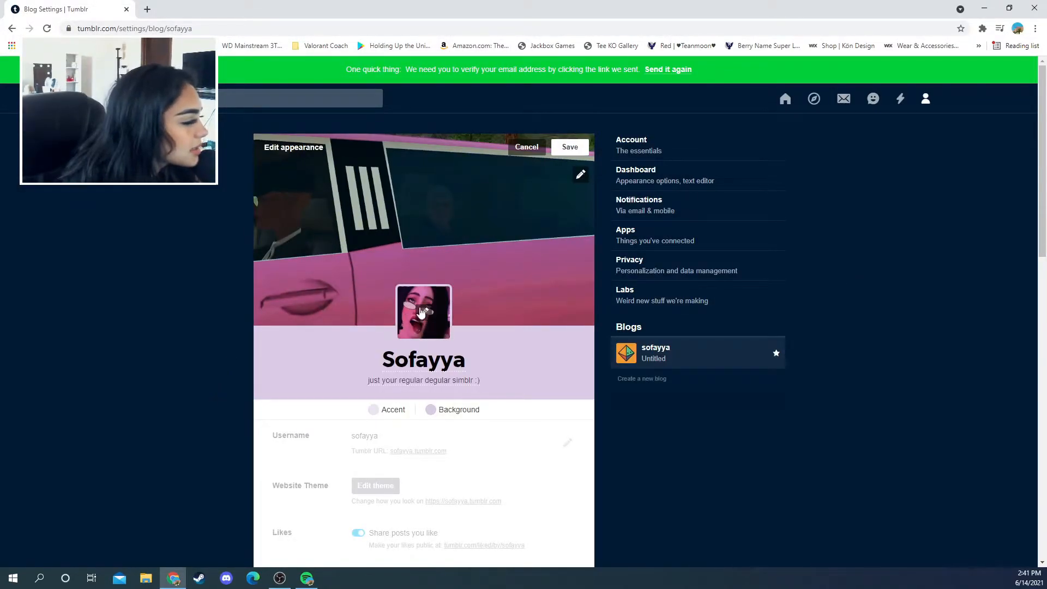
mouse_move(323, 264)
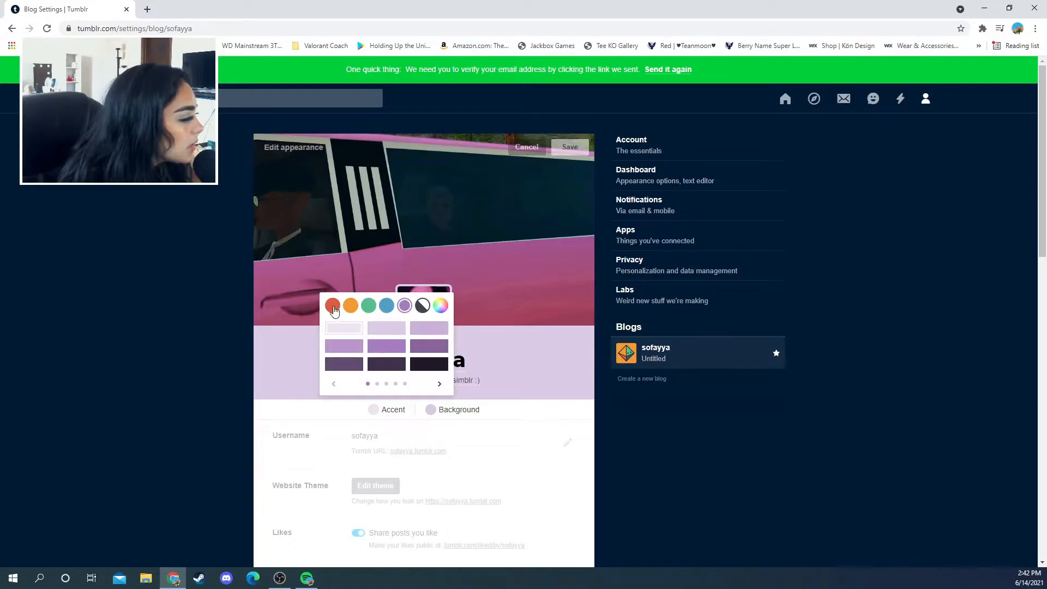
click(332, 306)
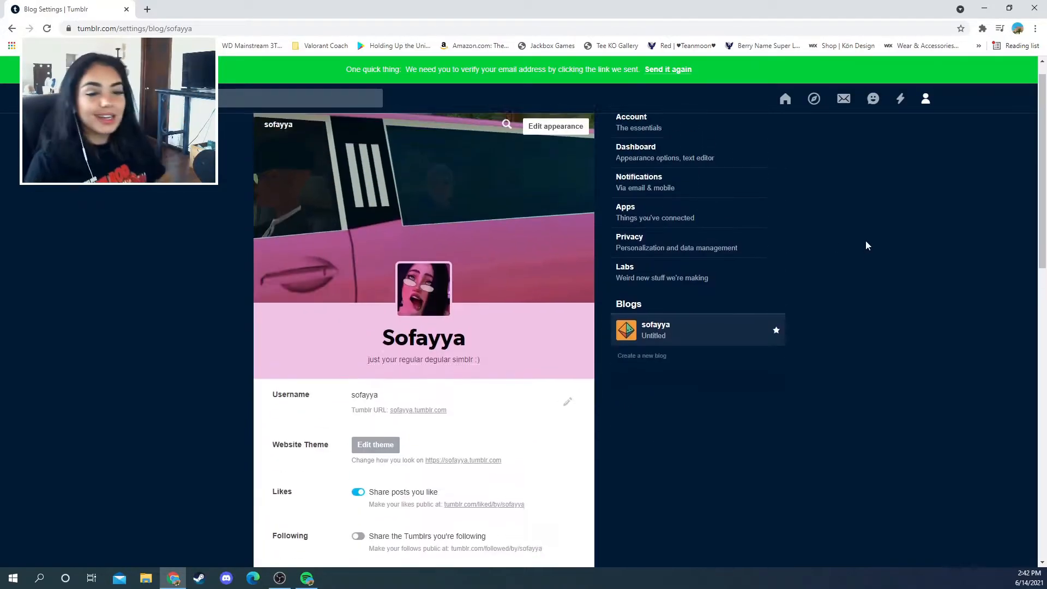
Go to the dashboard and open the empty sofayya blog preview
scroll(up, 3)
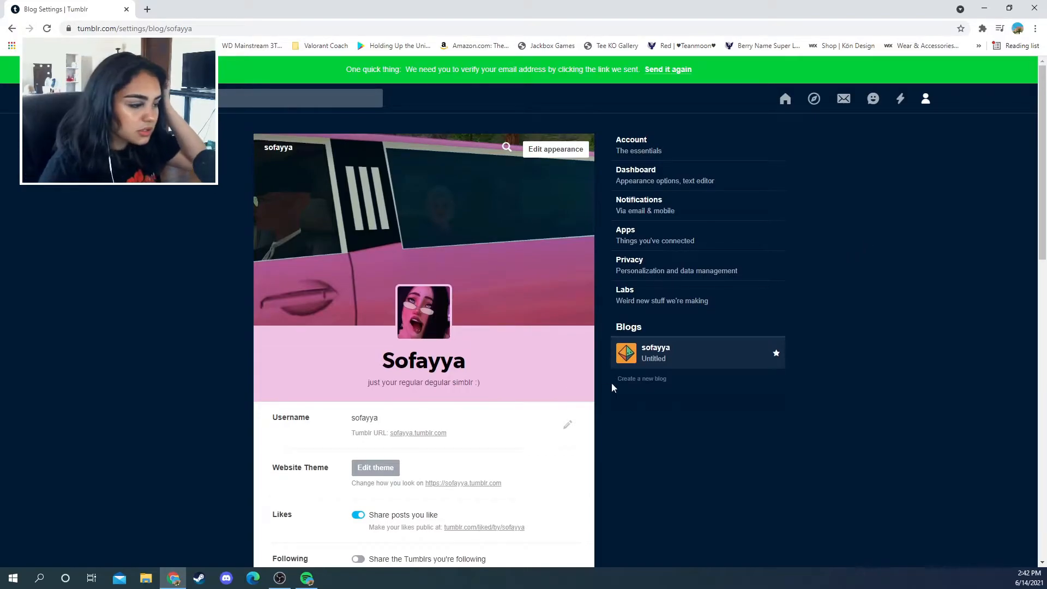
mouse_move(367, 449)
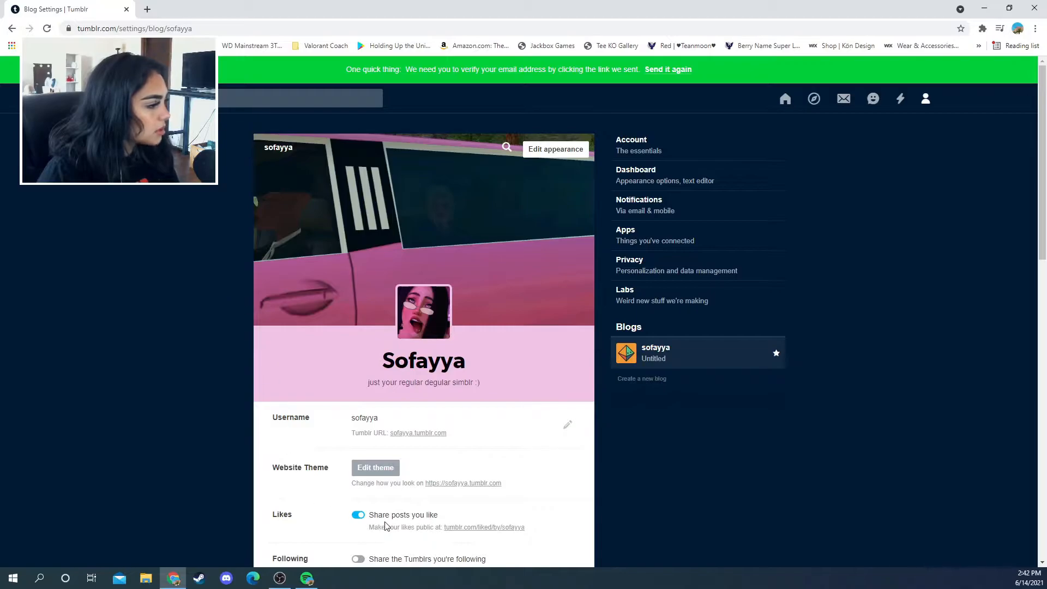
click(785, 99)
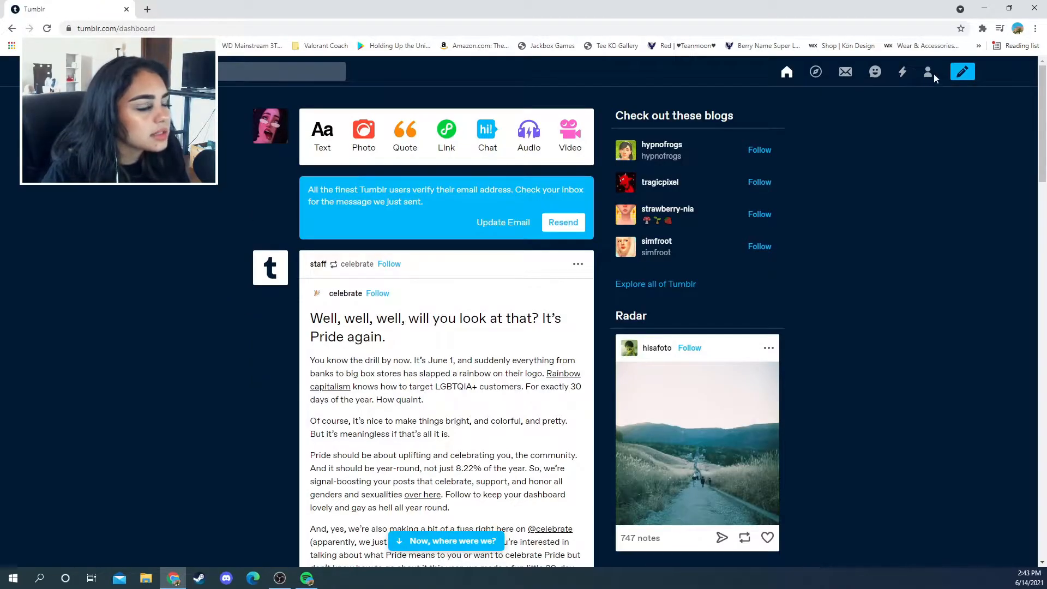
click(929, 72)
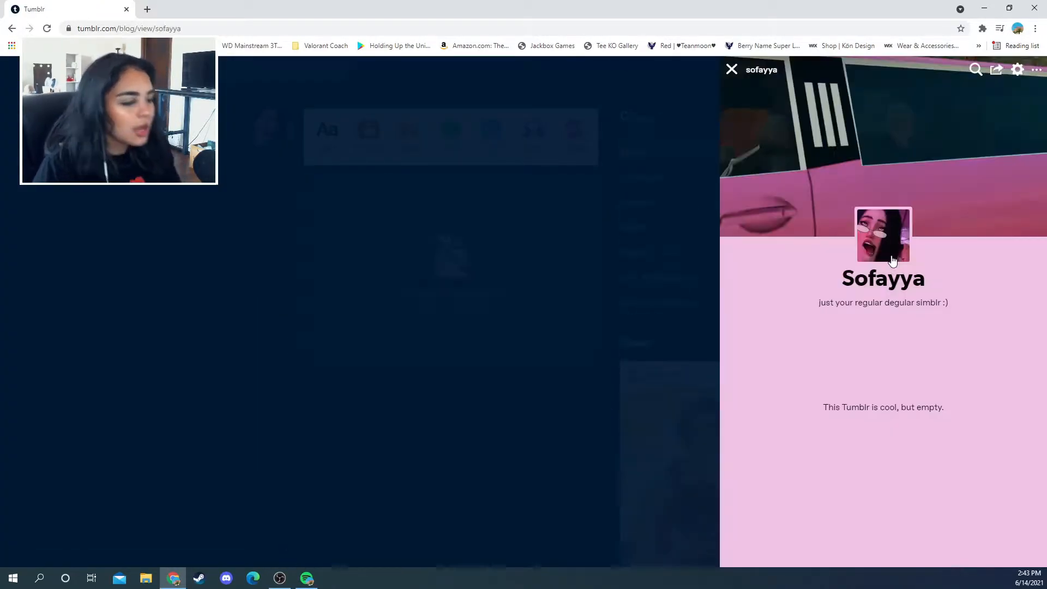
mouse_move(987, 93)
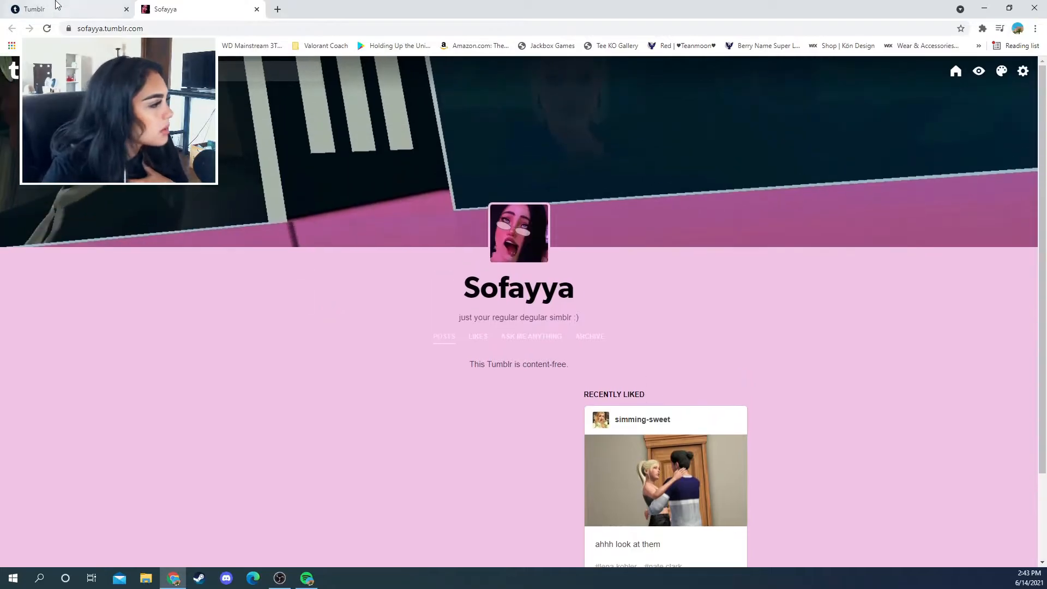
Browse Tumblr's theme gallery and preview the Minima theme demo
click(1023, 71)
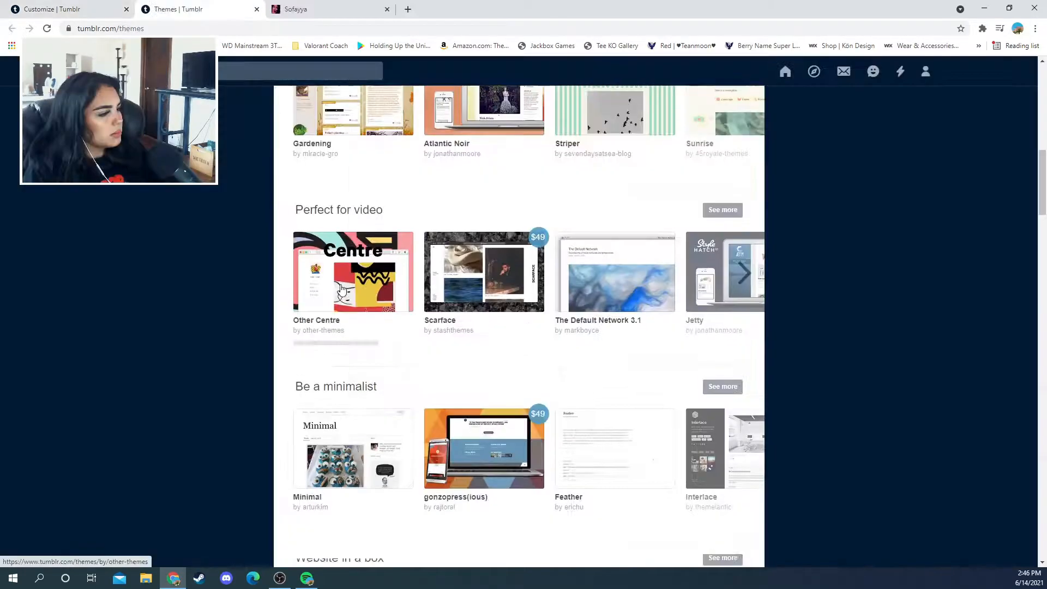
scroll(down, 3)
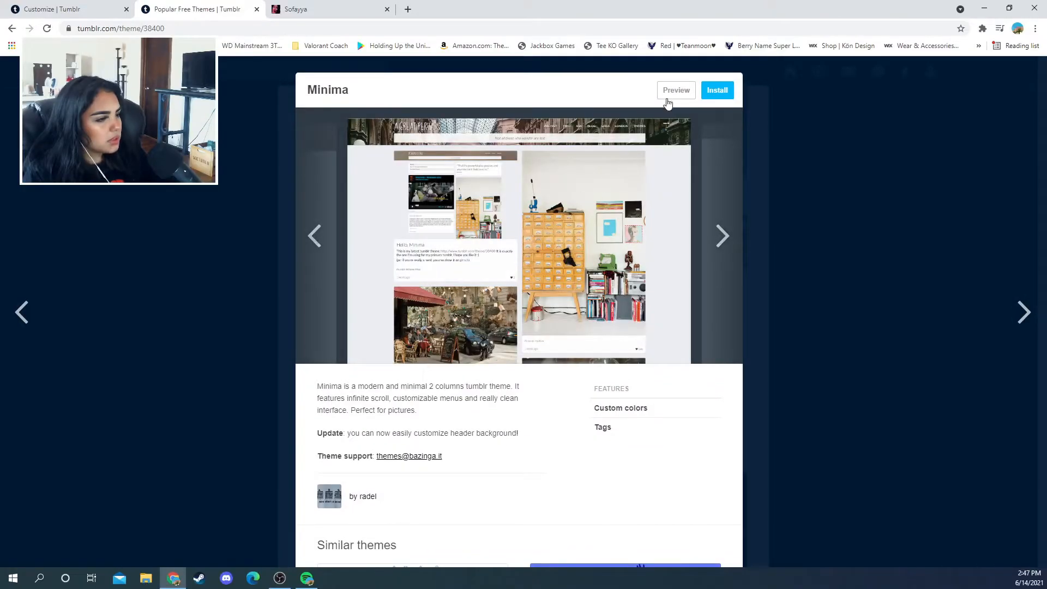
click(676, 90)
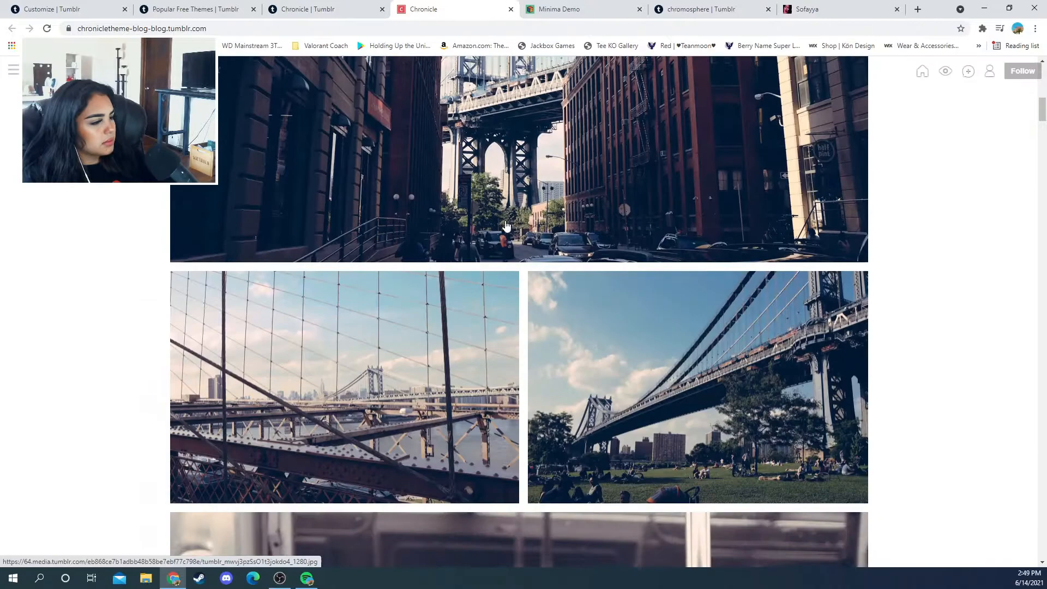
Compare the Chronicle, Styld and Minima theme demos, then view Sofayya's themed blog
click(310, 9)
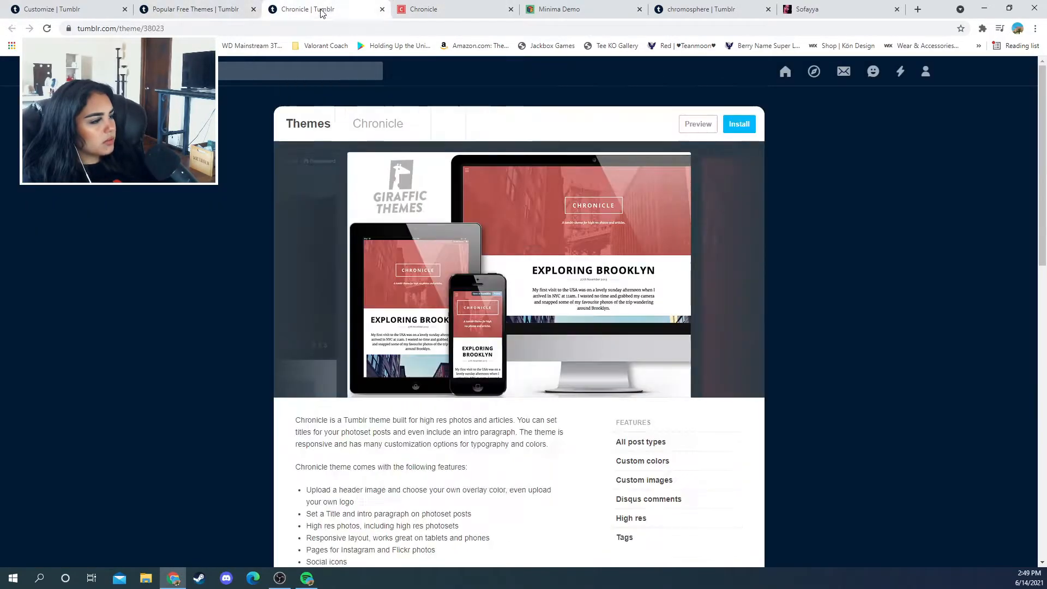
click(434, 10)
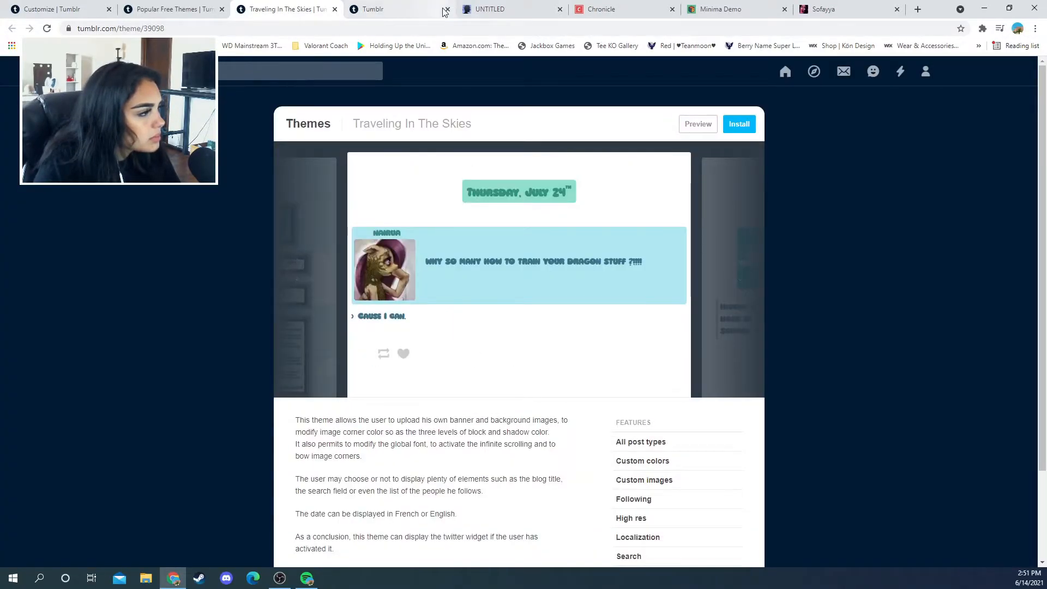
click(334, 9)
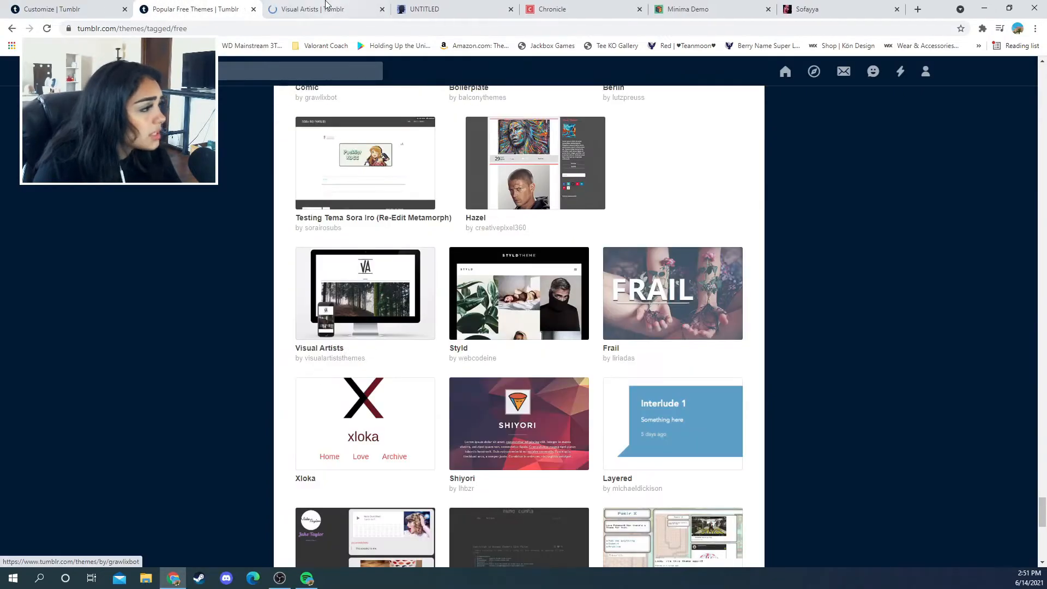
click(365, 293)
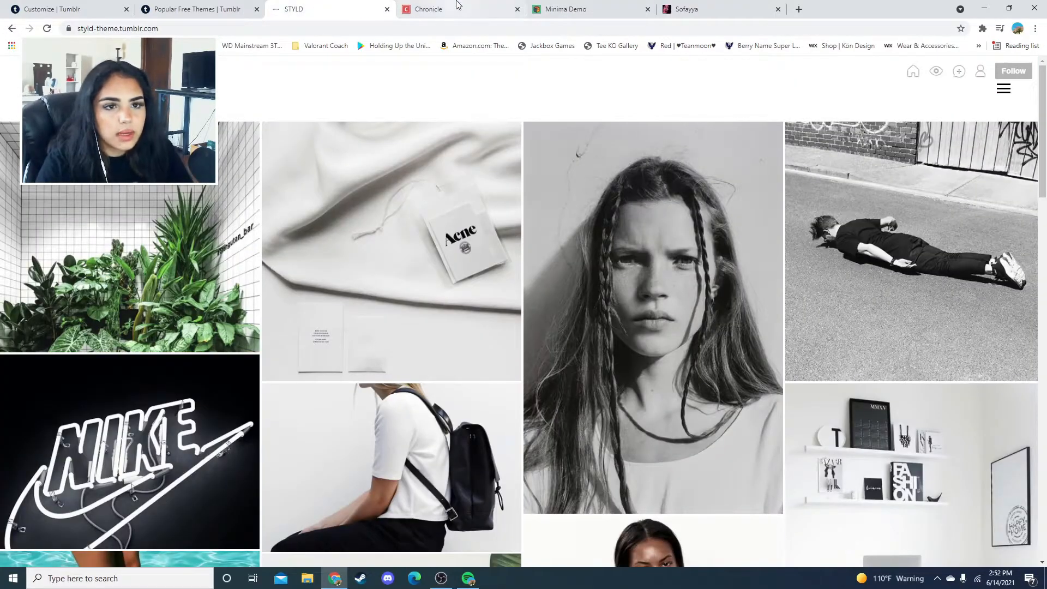
click(581, 9)
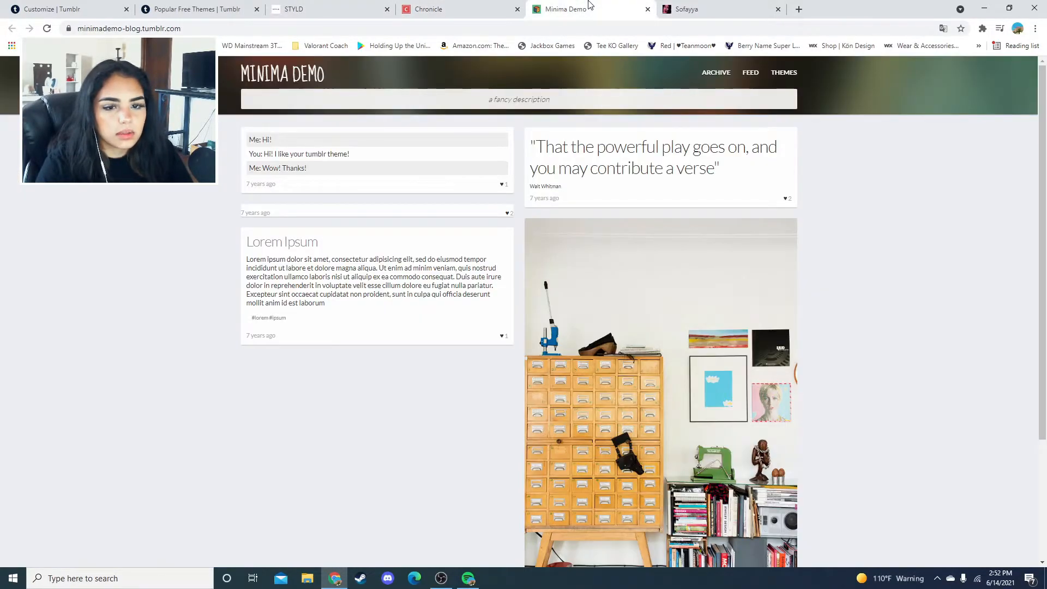
click(428, 8)
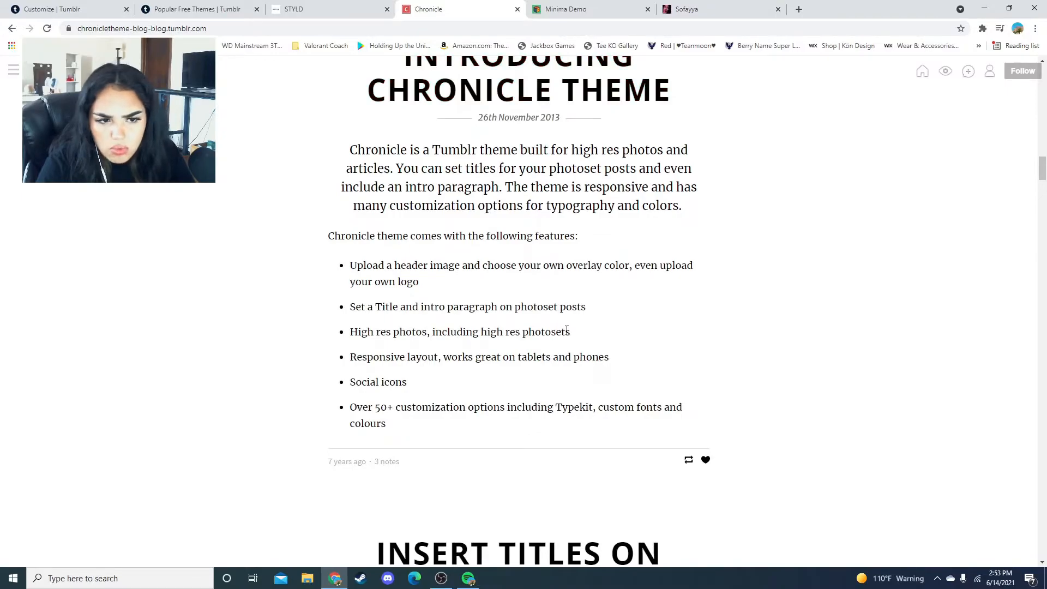
click(590, 9)
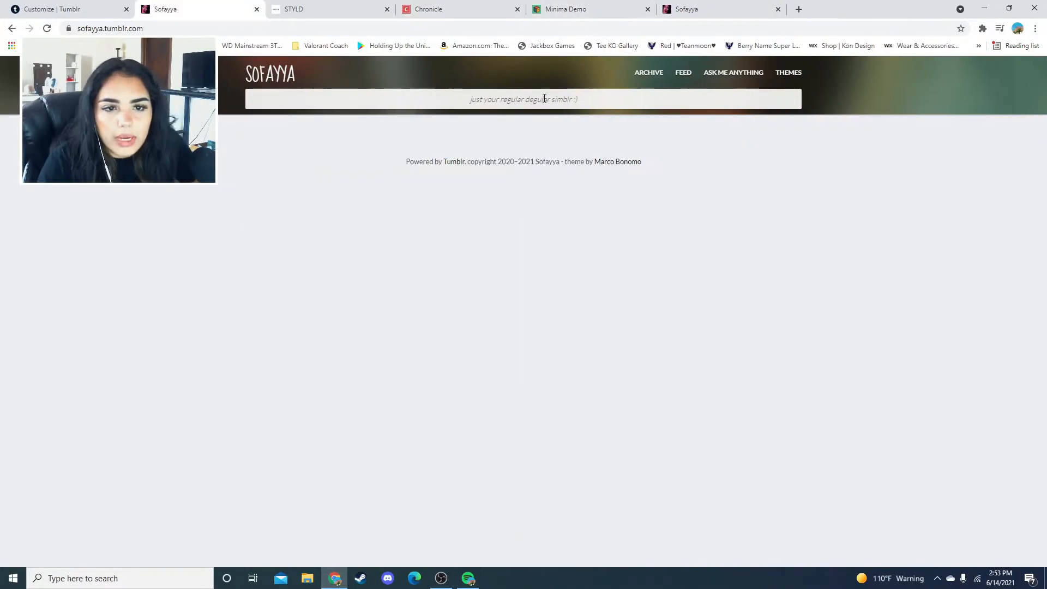
Open the appearance customizer and scroll through the theme's options
click(53, 9)
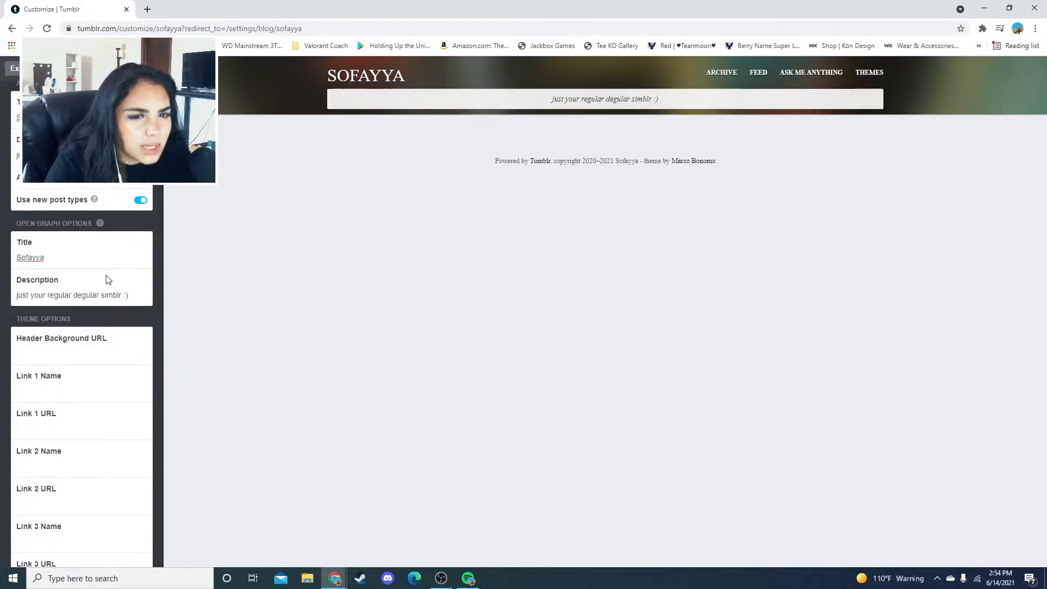
scroll(up, 3)
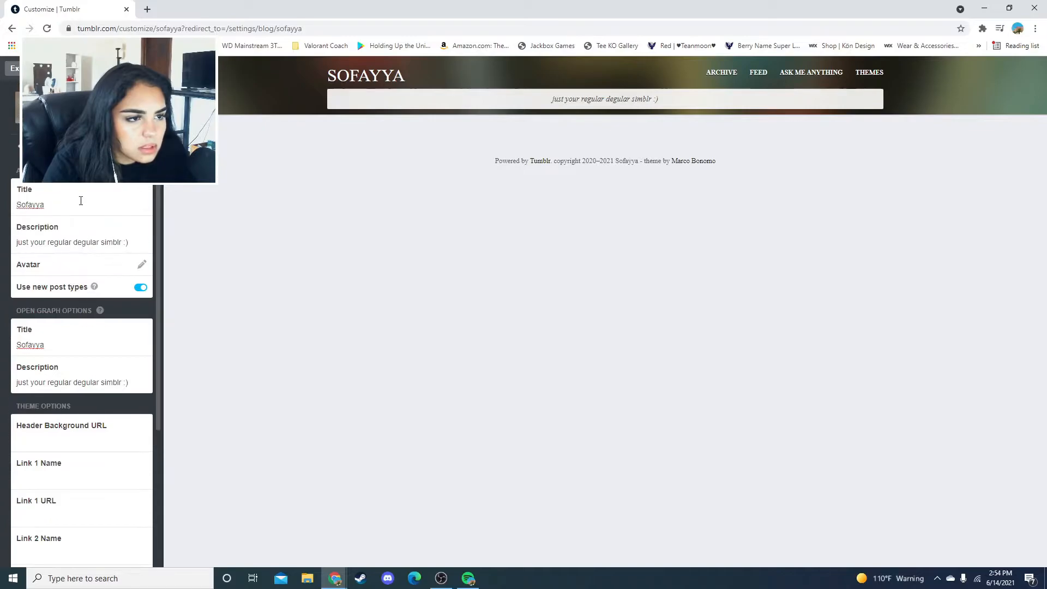
scroll(down, 3)
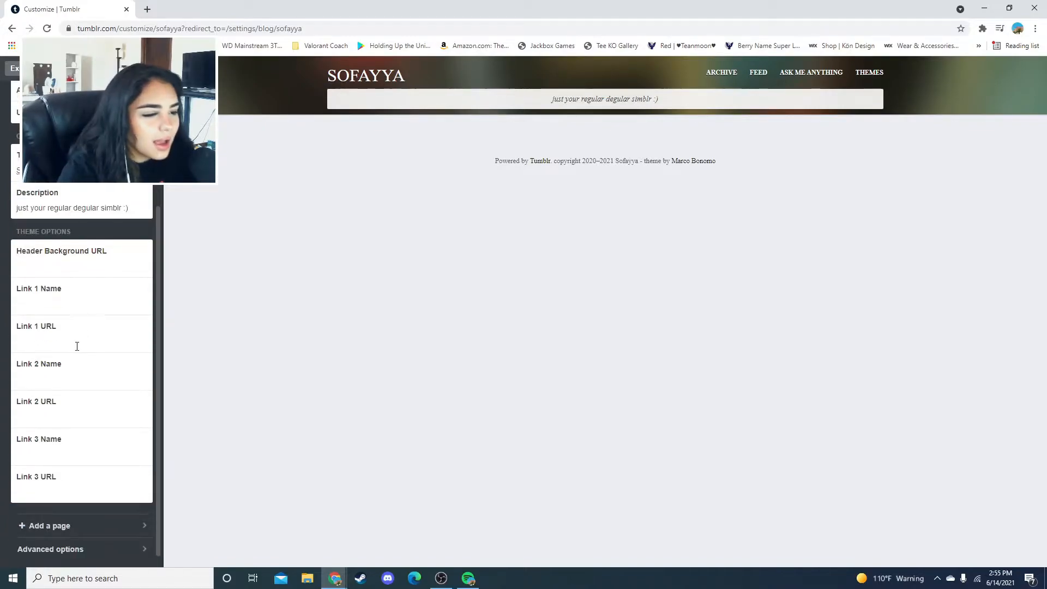
scroll(down, 3)
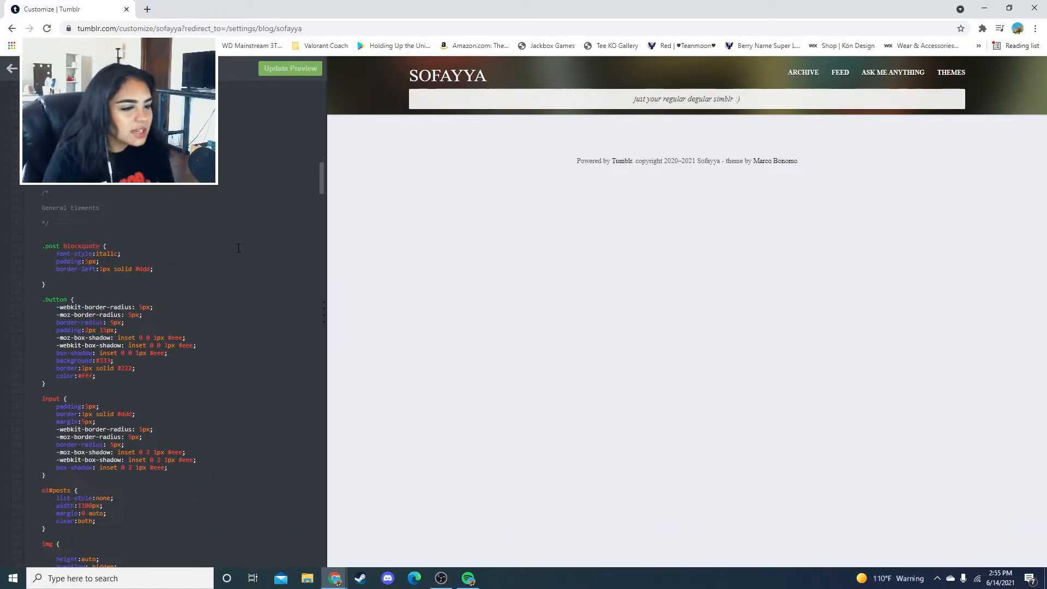
scroll(down, 3)
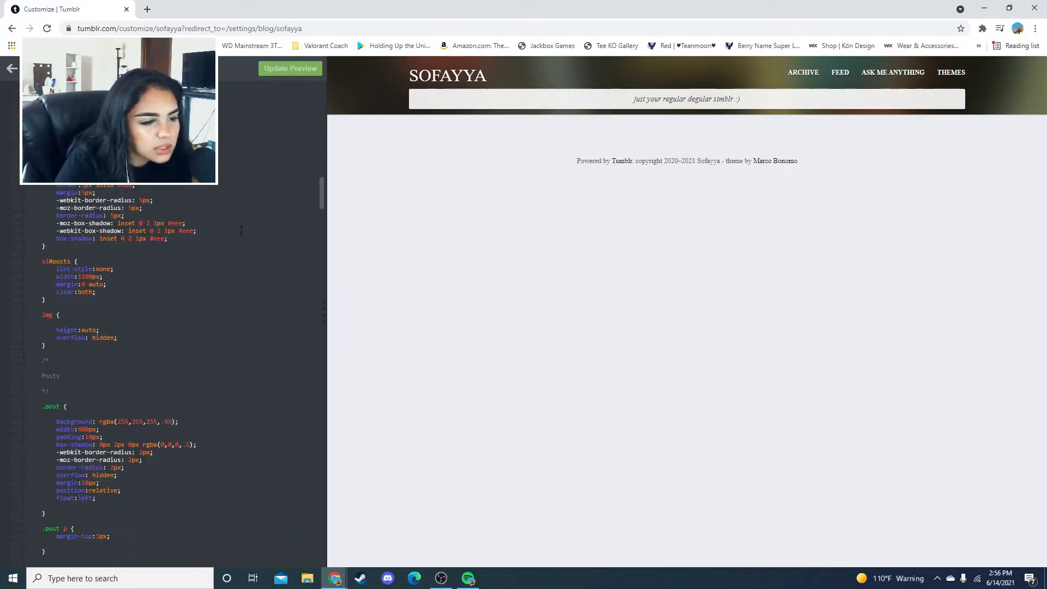
scroll(down, 3)
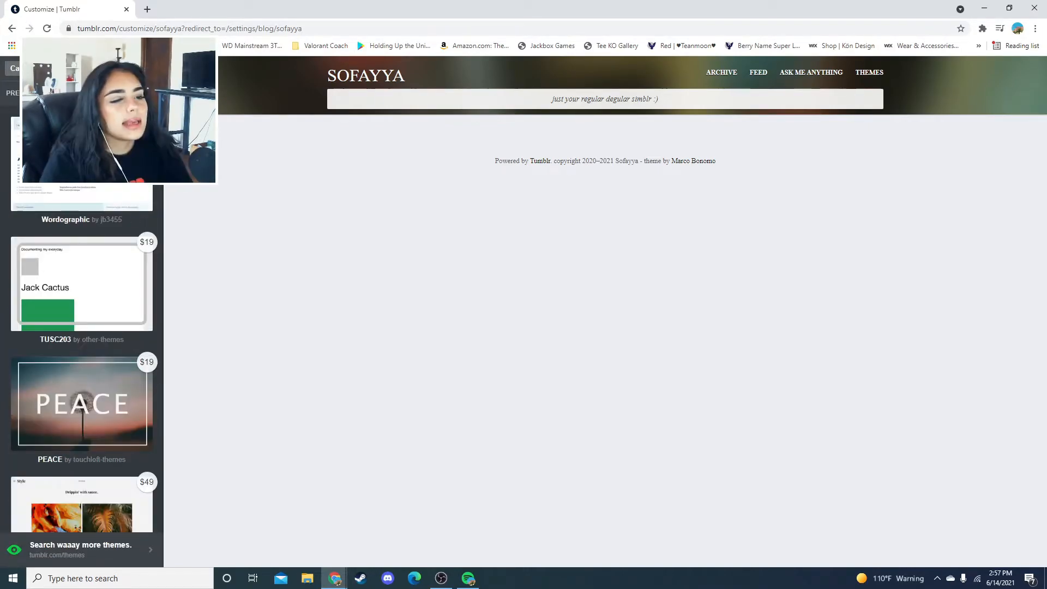
Scroll through the customizer's theme list to find candidates like Rodeo, Rebellious and PEACE
scroll(down, 3)
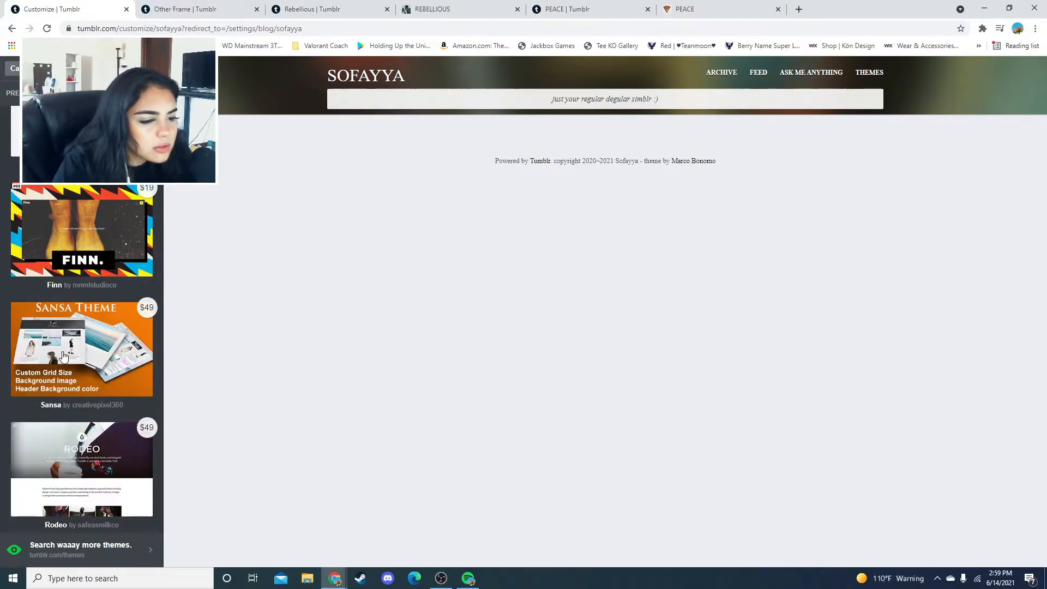
scroll(down, 3)
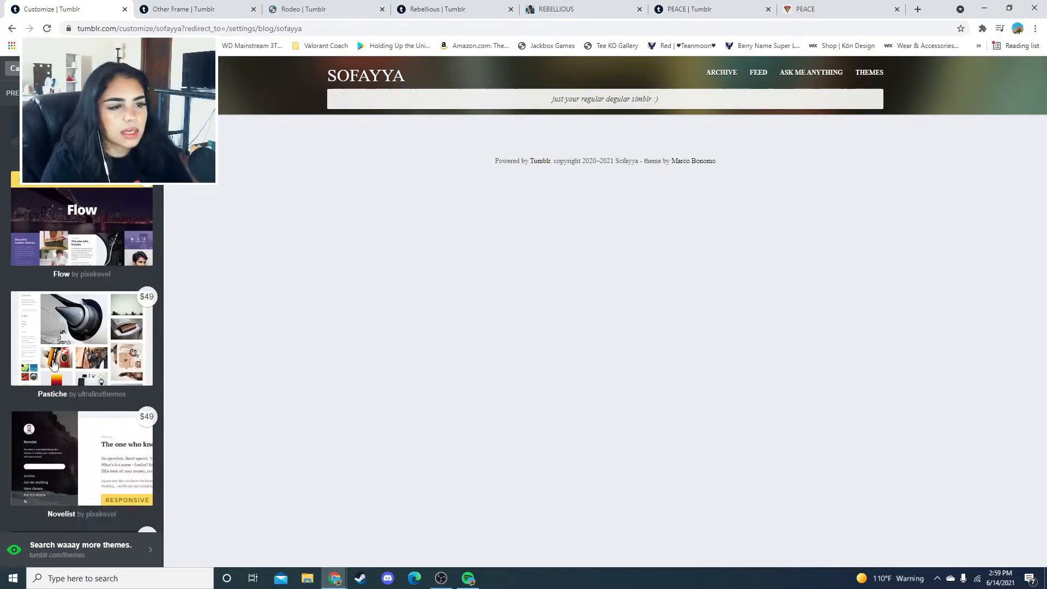
scroll(down, 3)
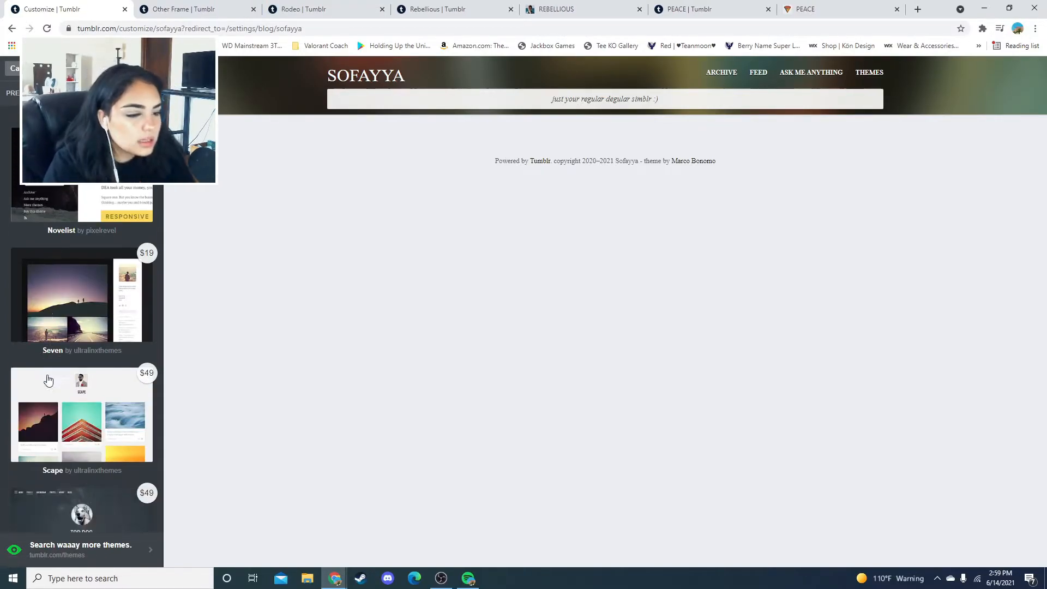
scroll(down, 3)
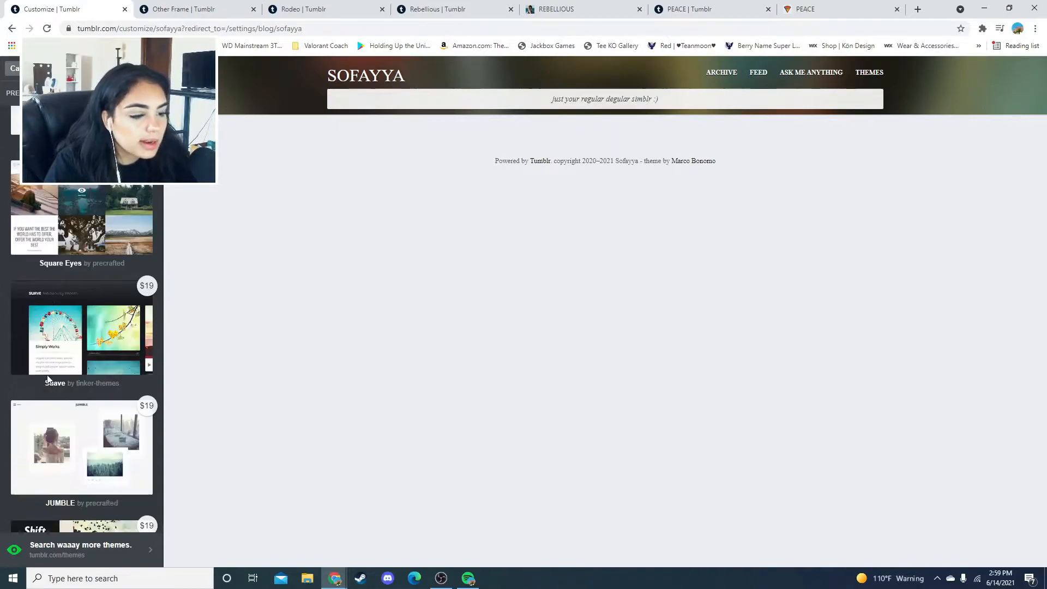
scroll(down, 3)
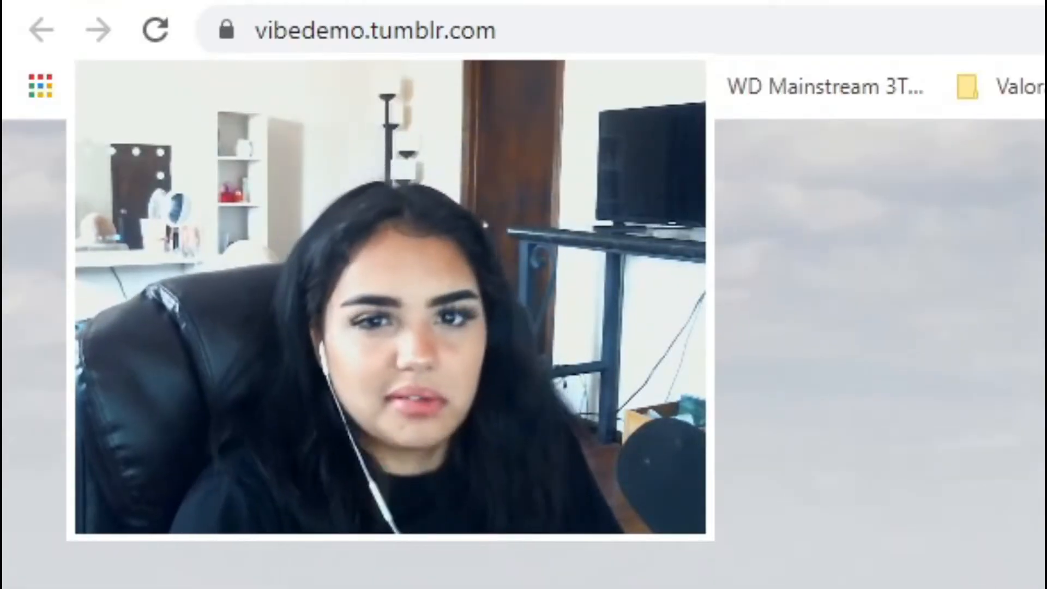
Preview the Xtreme demo as a four-column grid and open the designer's theme collection
click(344, 9)
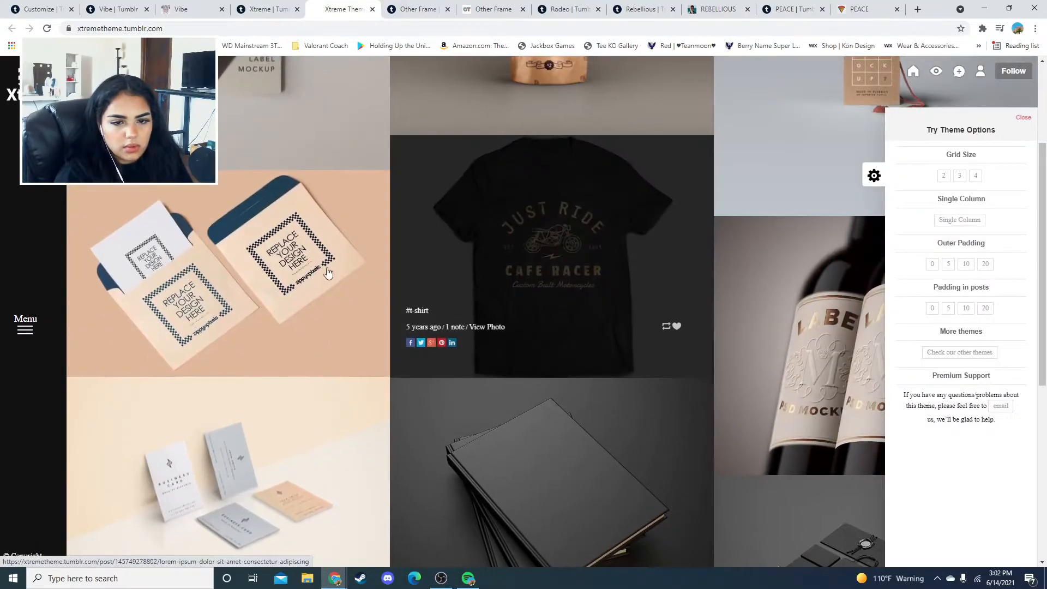
click(960, 175)
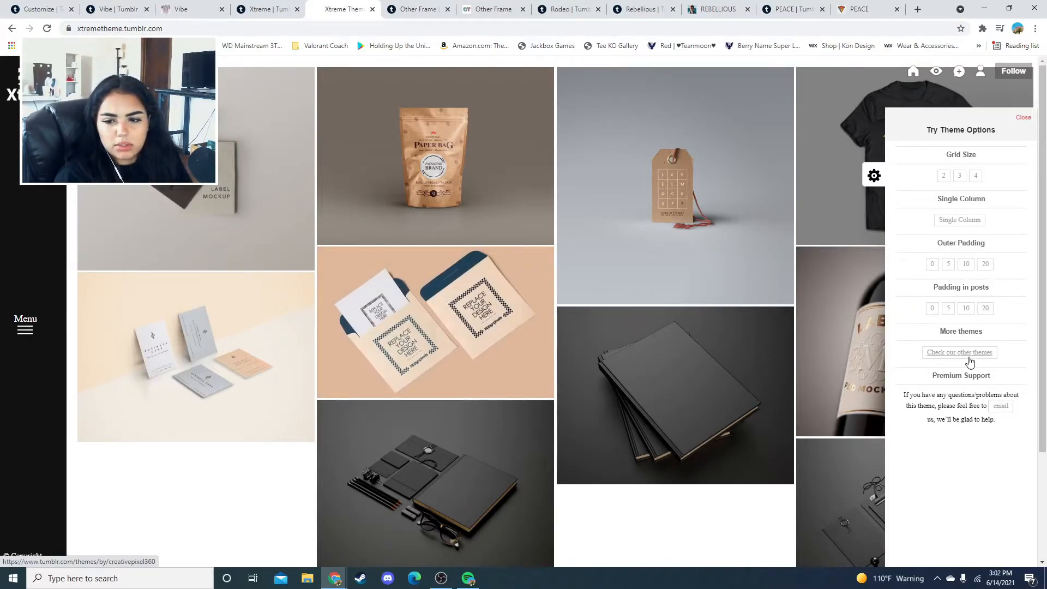
click(960, 353)
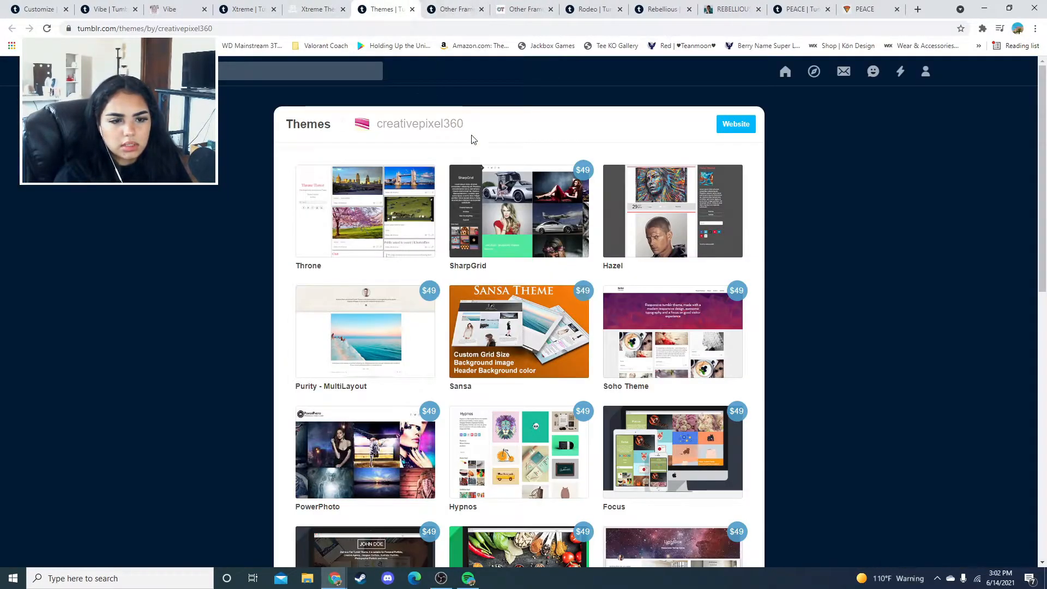
Preview the Sansa grid demo with a patterned background, then view Xtreme with larger columns and sidebar
click(519, 331)
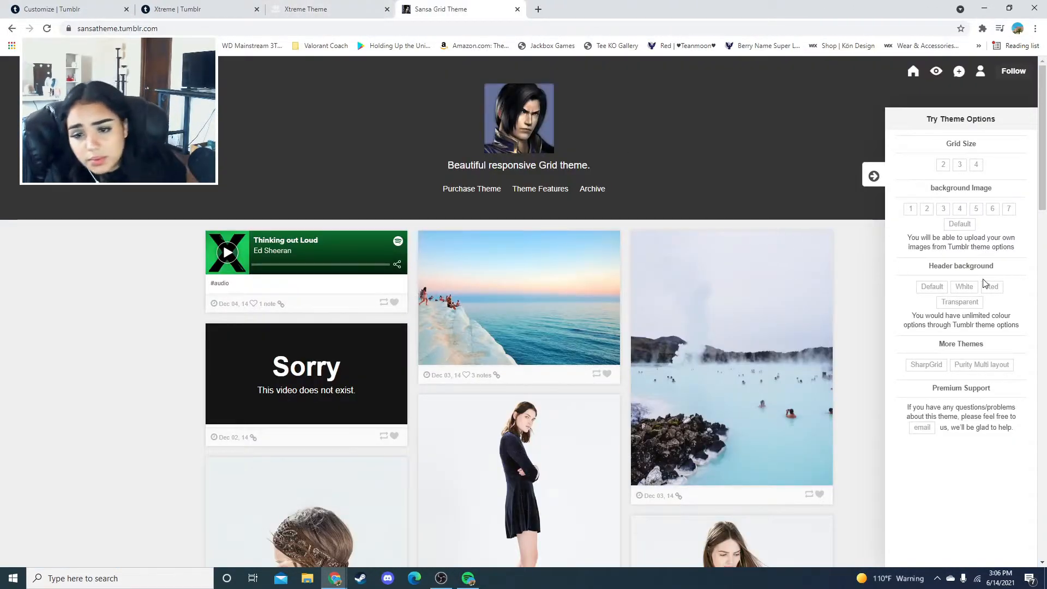
click(992, 209)
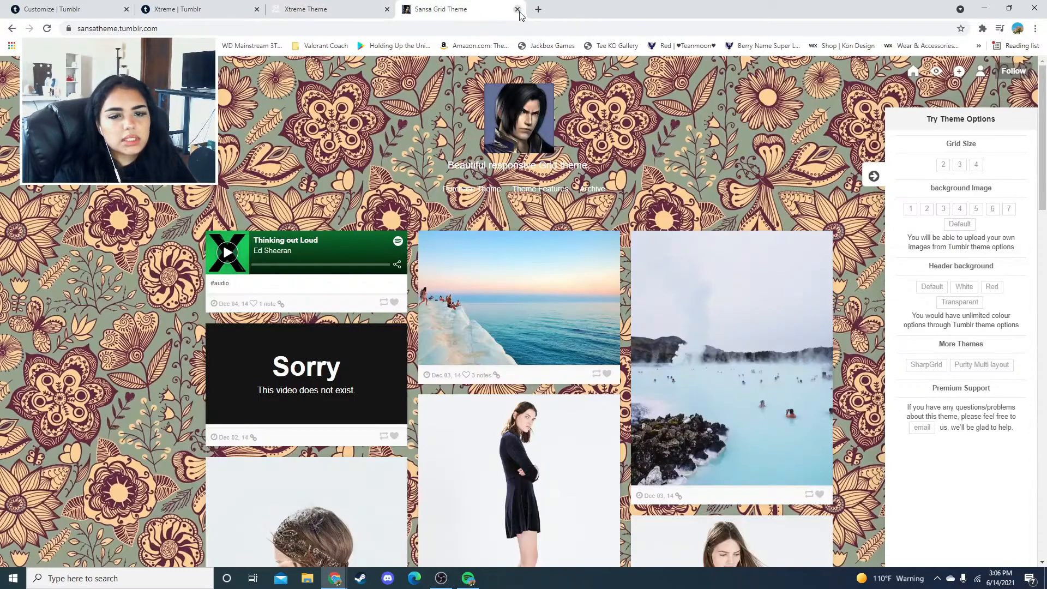
click(517, 9)
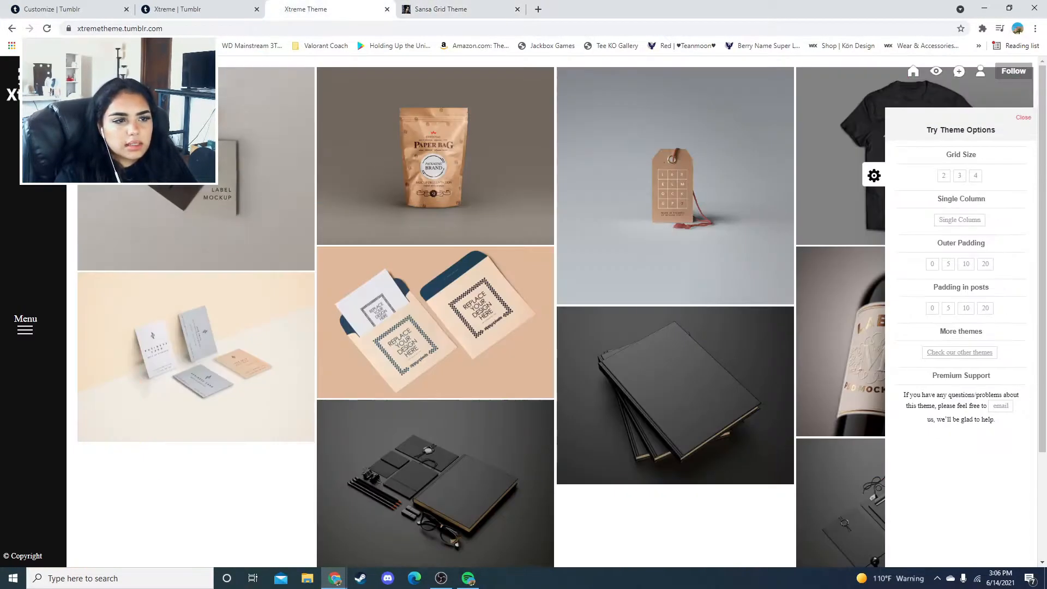
click(959, 175)
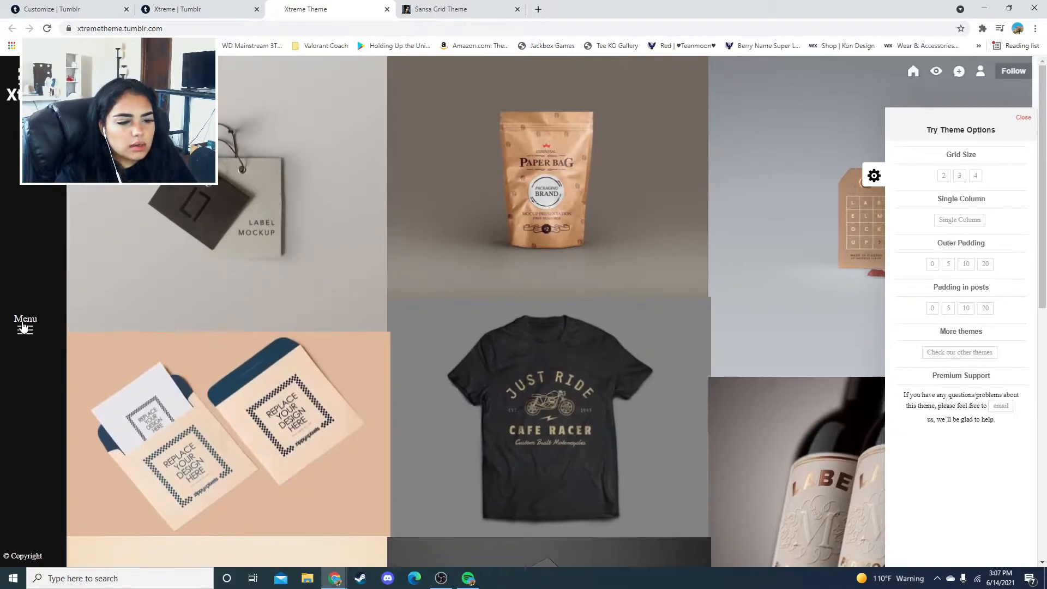
click(26, 321)
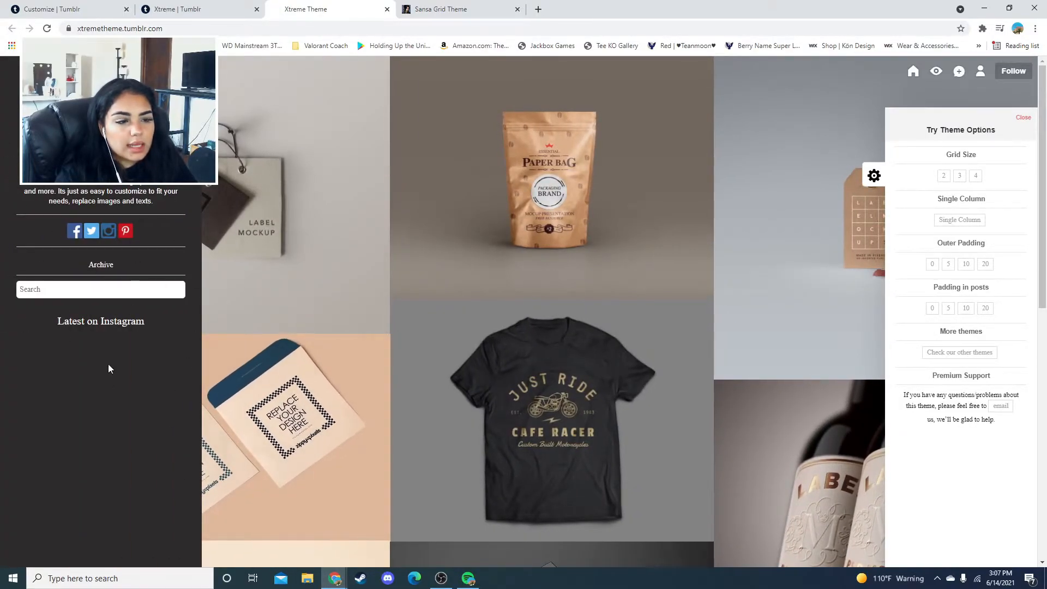
mouse_move(332, 9)
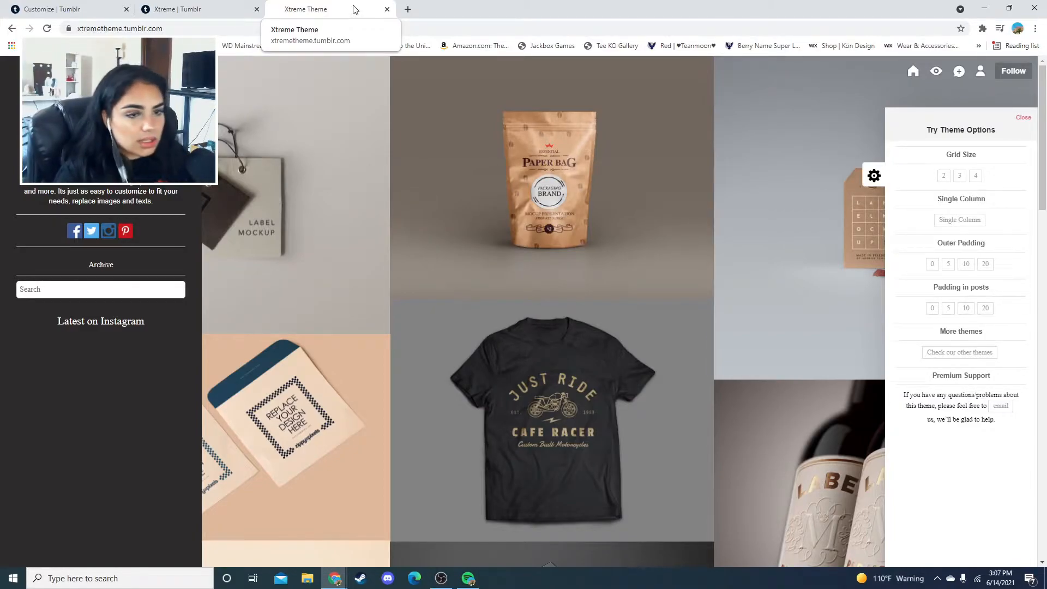
mouse_move(282, 225)
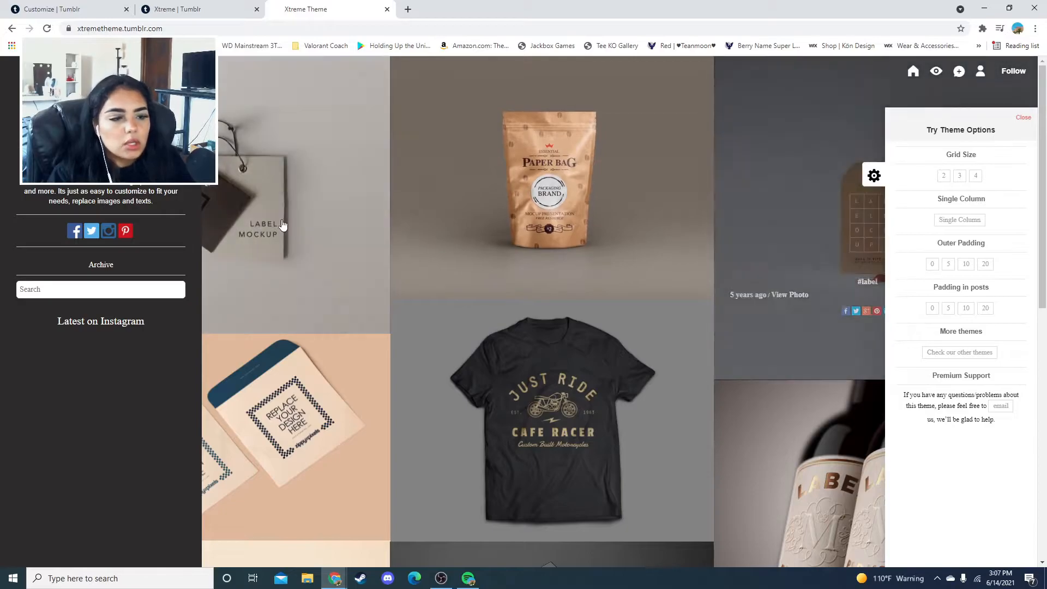
mouse_move(982, 435)
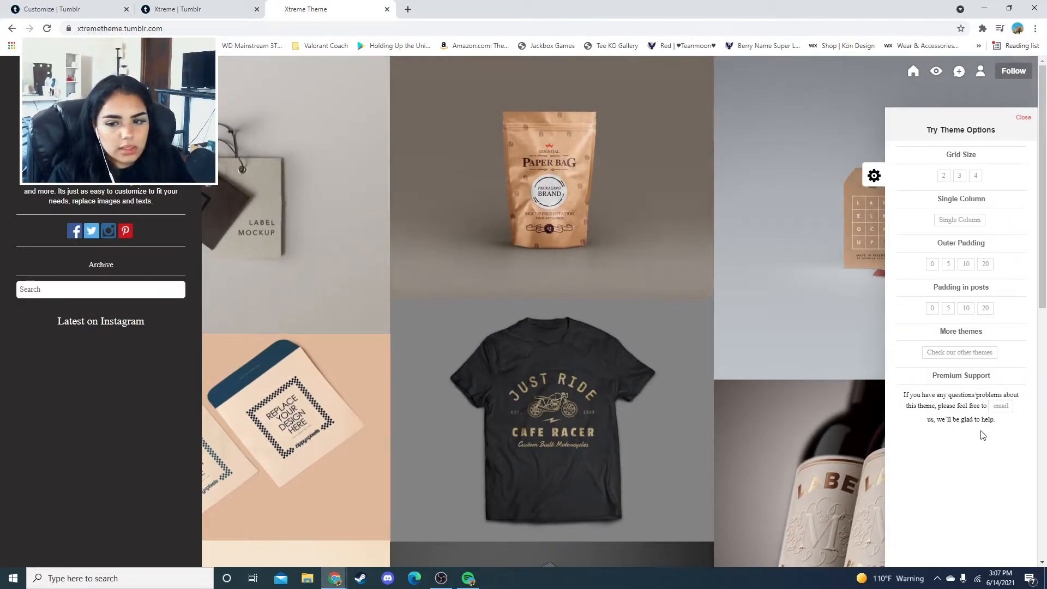
mouse_move(868, 164)
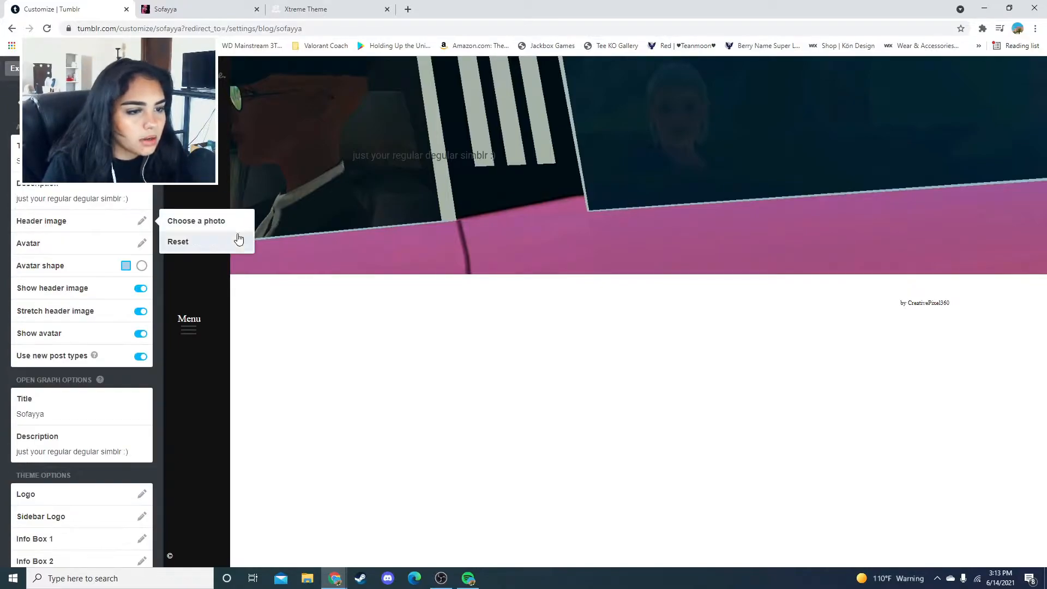
Upload the pink-lit portrait with glasses as Sofayya's header image
click(196, 220)
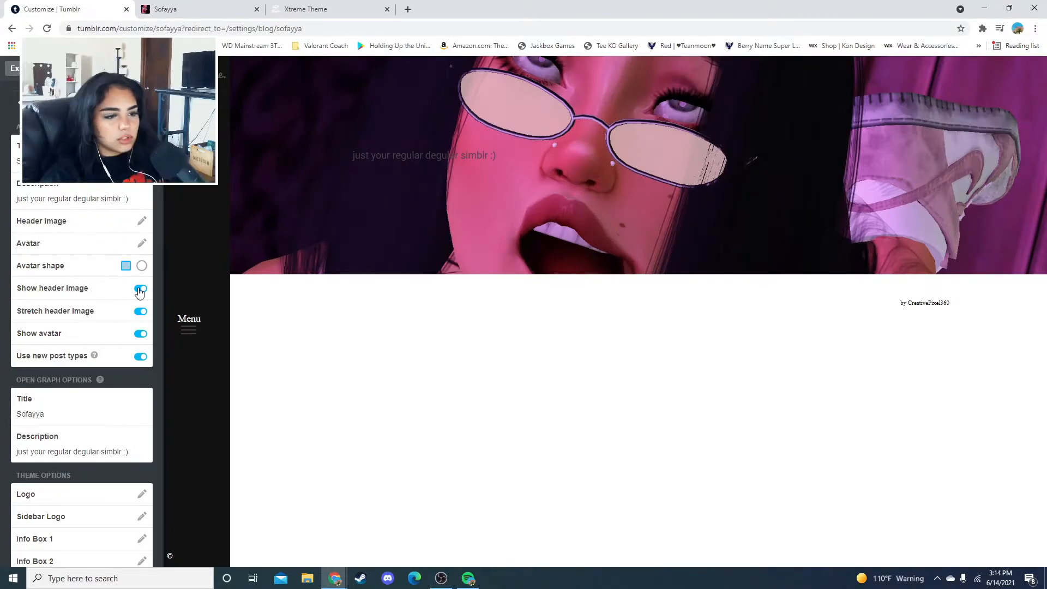
click(140, 287)
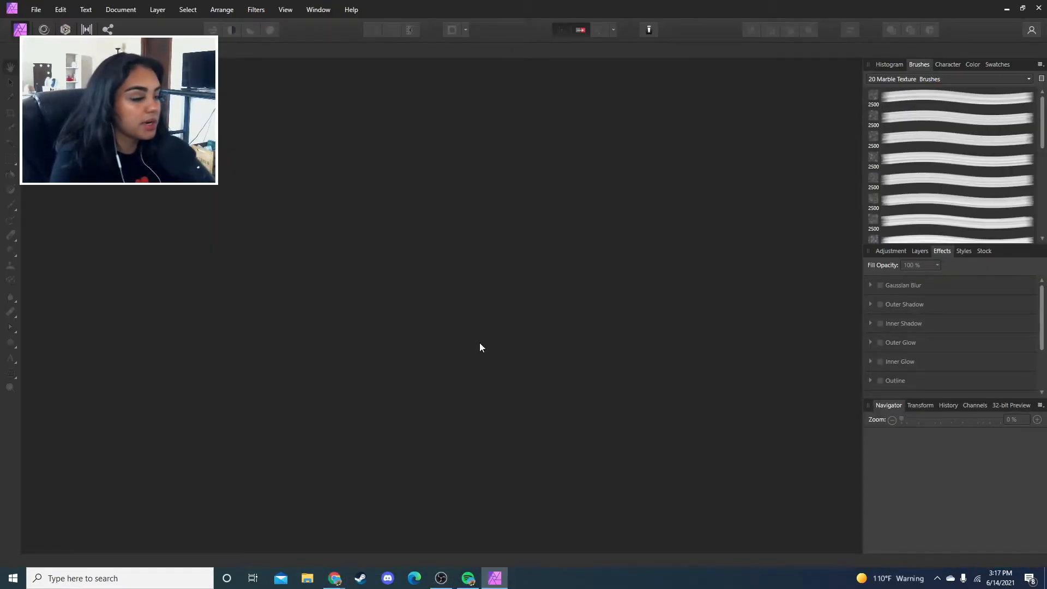
Bring up Affinity Photo's File menu to begin a new transparent document
click(36, 9)
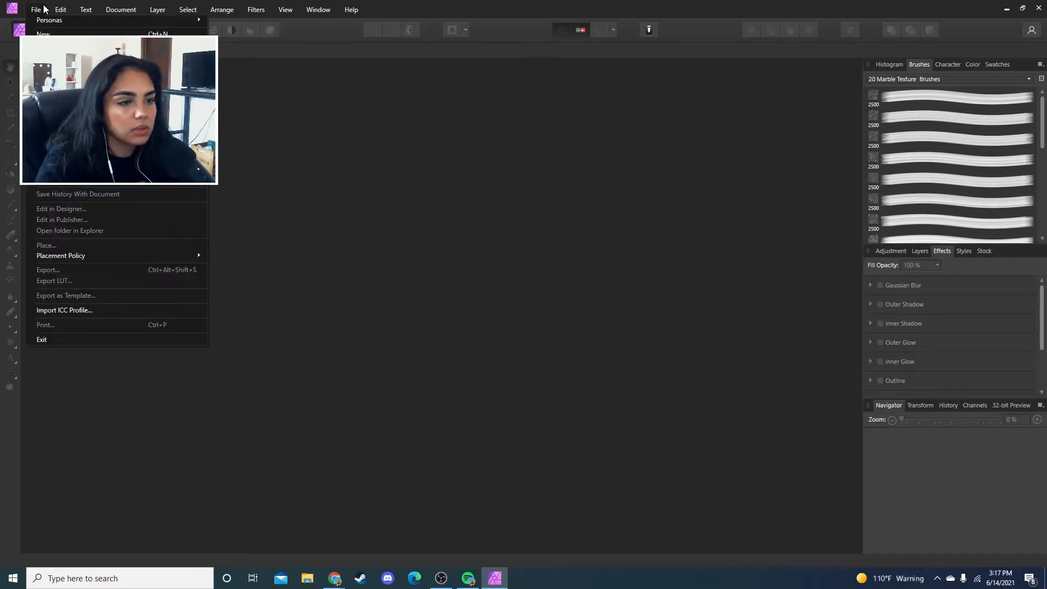
mouse_move(362, 162)
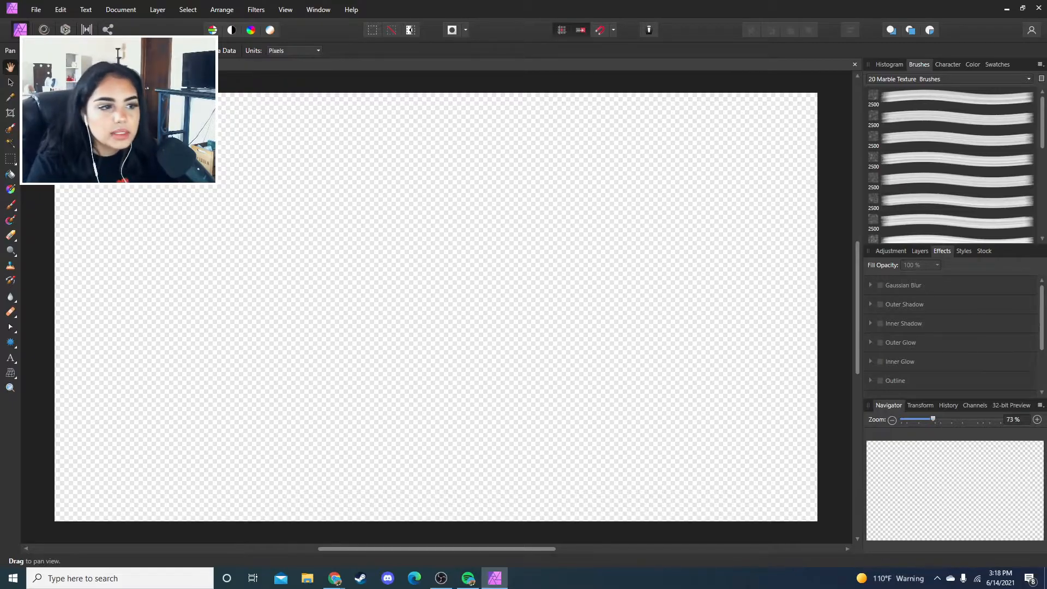
Type 'Sofayya' with the text tool and adjust its font for the sidebar logo
click(9, 82)
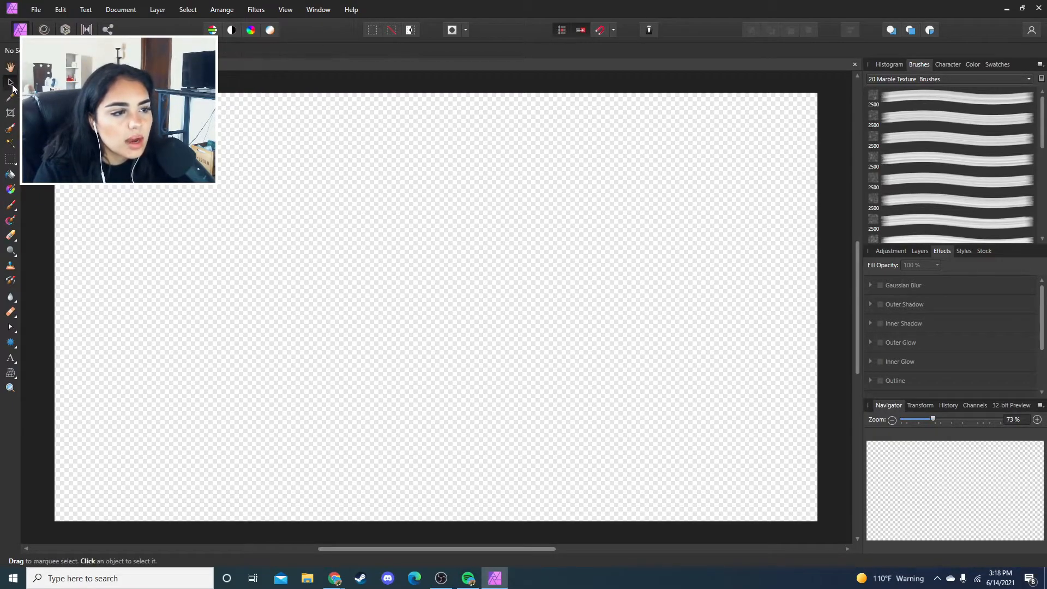
click(10, 66)
text(Sofayya)
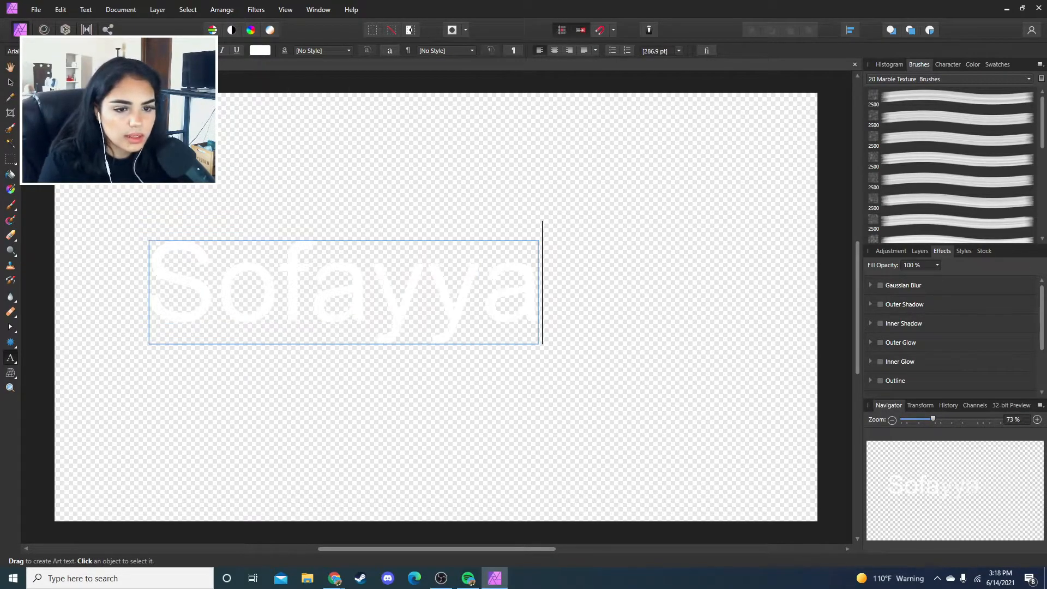
click(920, 250)
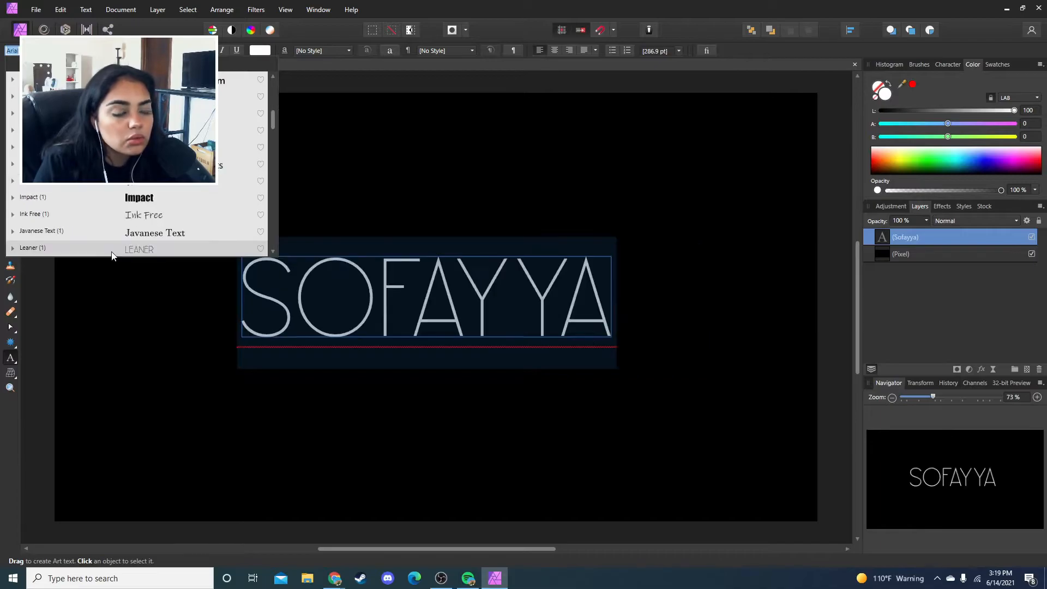
scroll(down, 3)
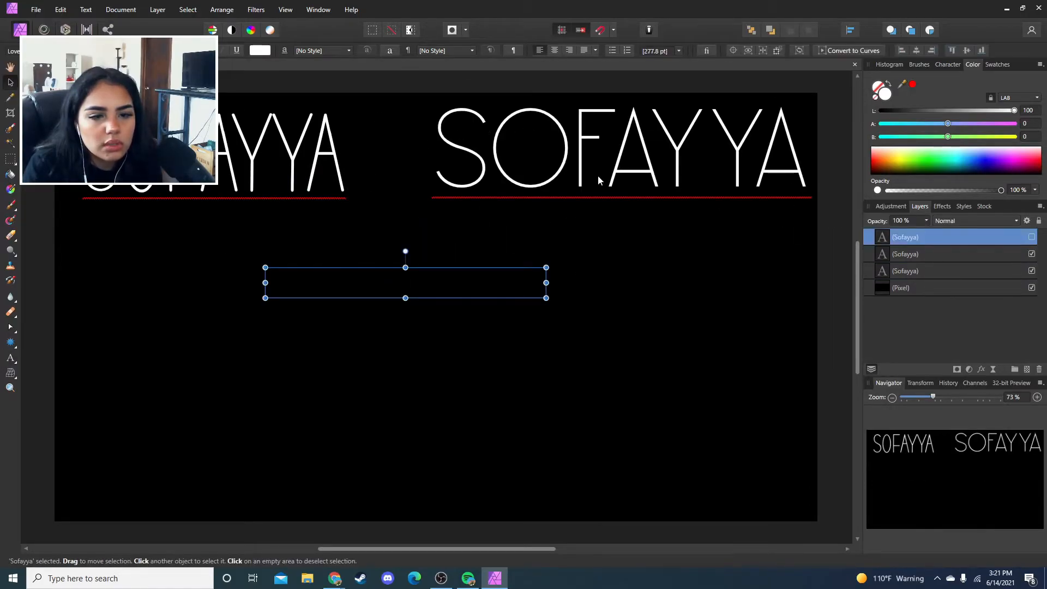
click(934, 270)
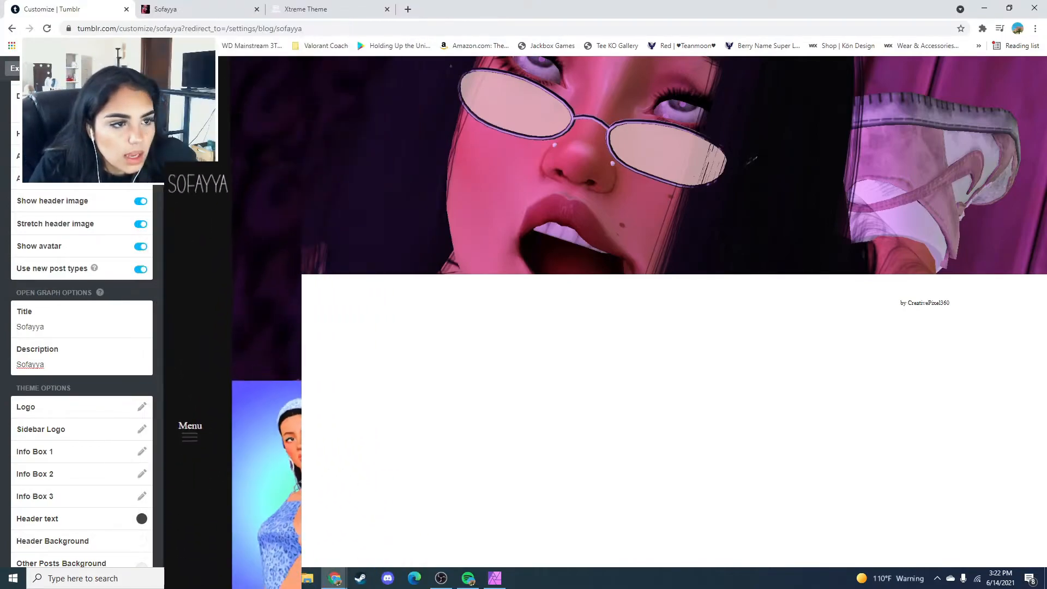
Scroll down to Theme Options and switch the Infinite scroll toggle off
scroll(down, 3)
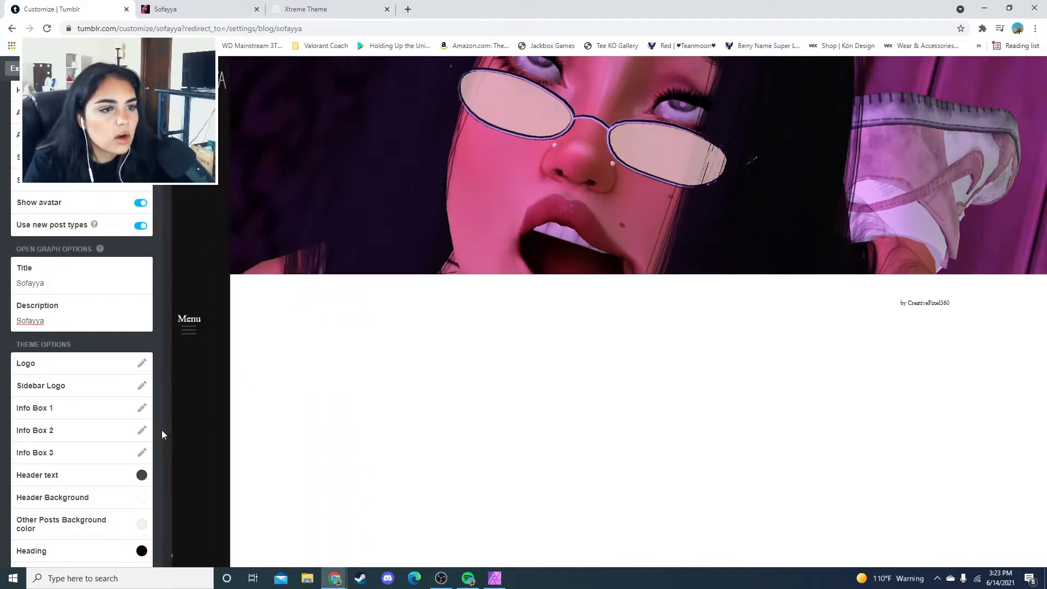
scroll(down, 3)
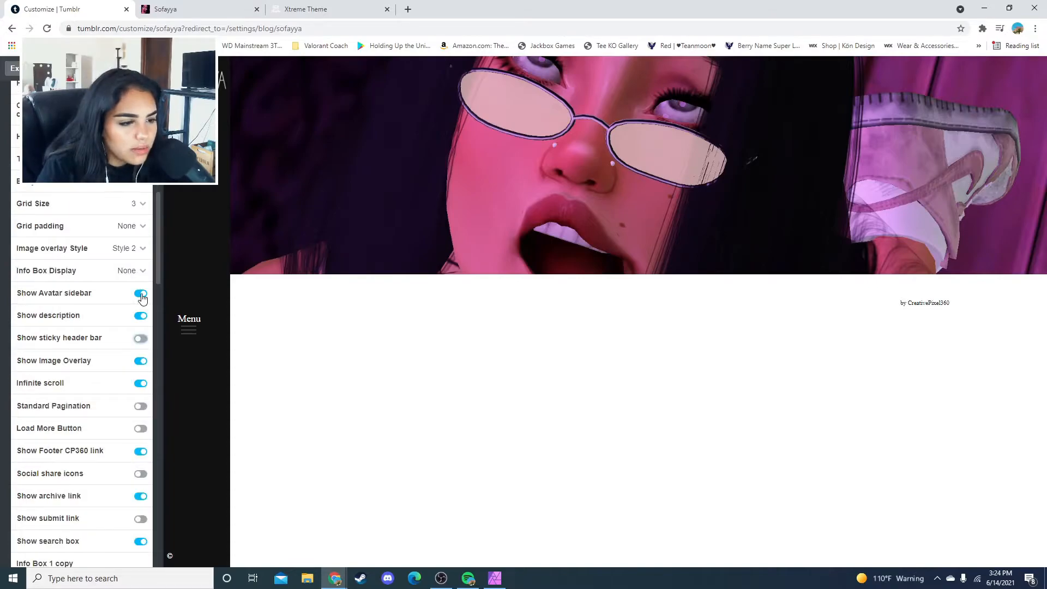
scroll(down, 3)
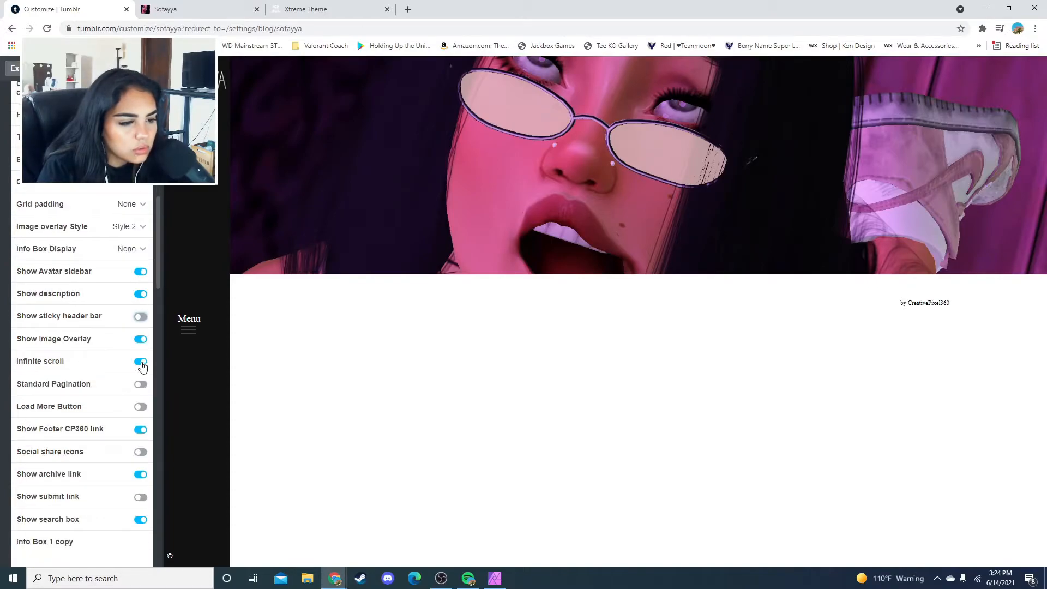
click(140, 360)
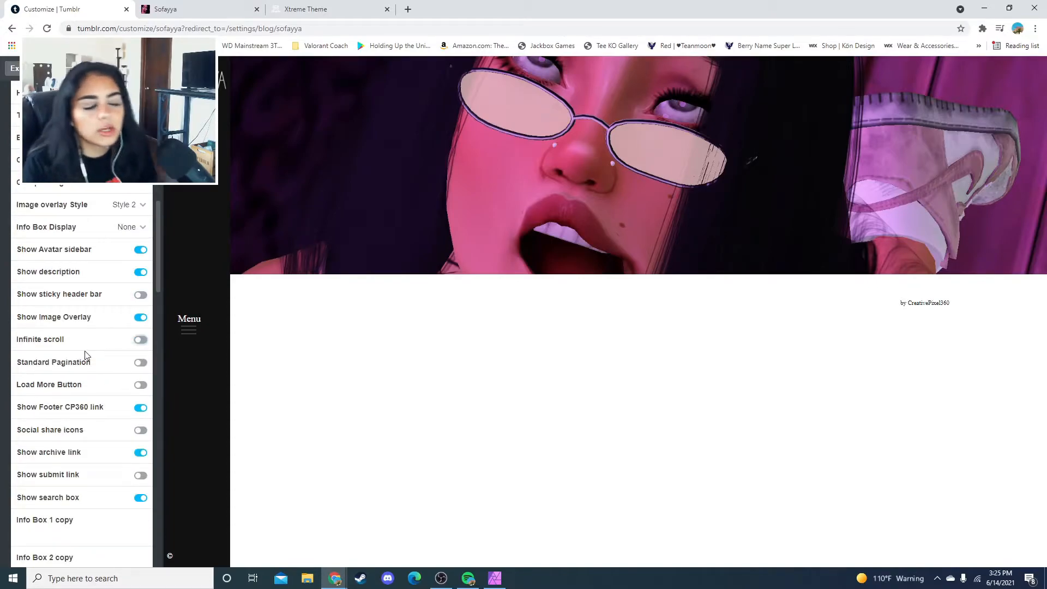
mouse_move(118, 286)
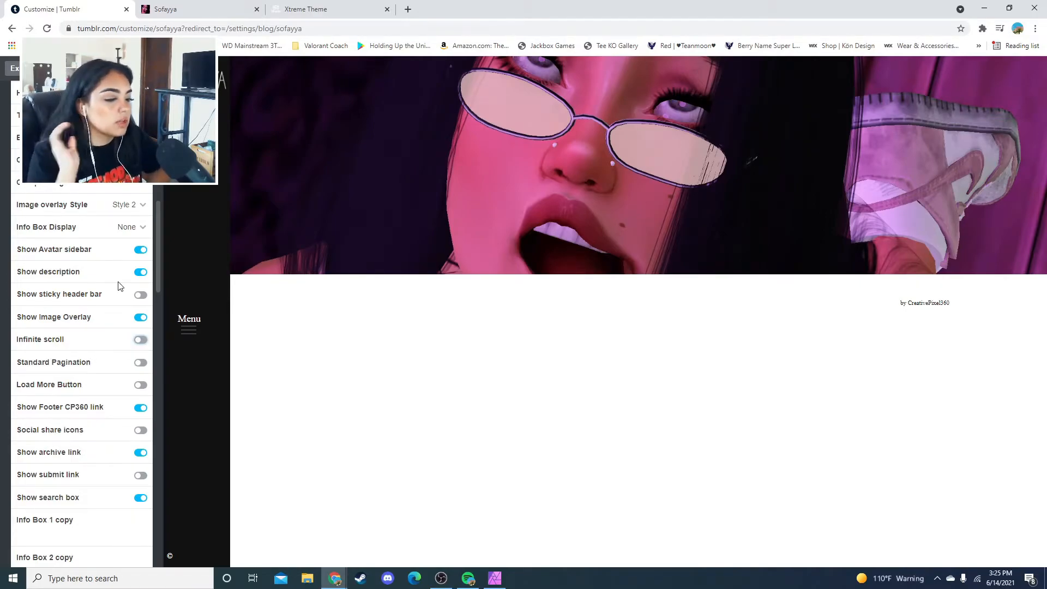
mouse_move(86, 332)
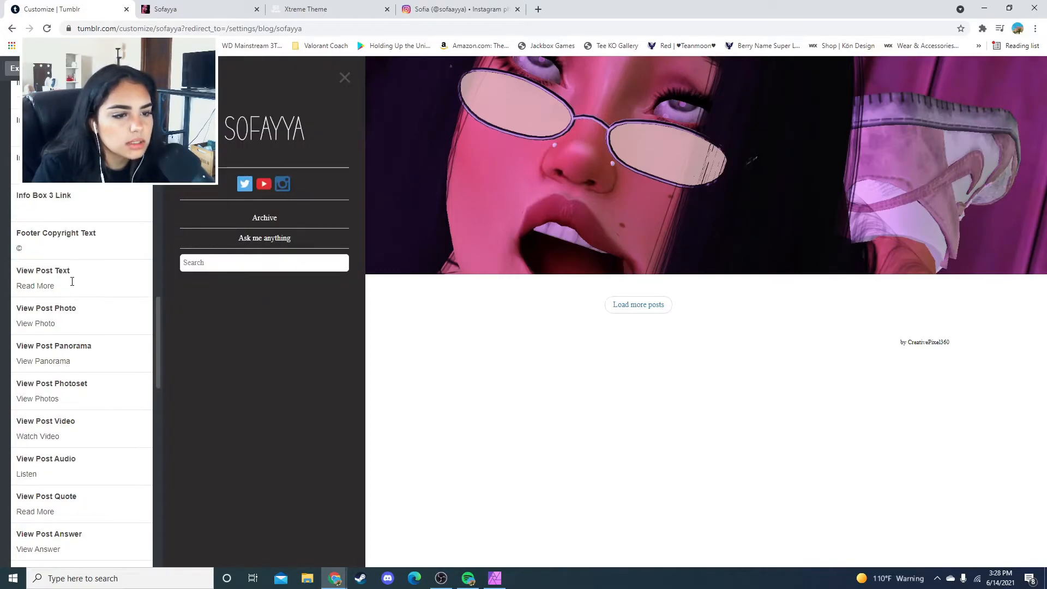
Begin creating a Family Tree page for the blog sidebar
scroll(down, 3)
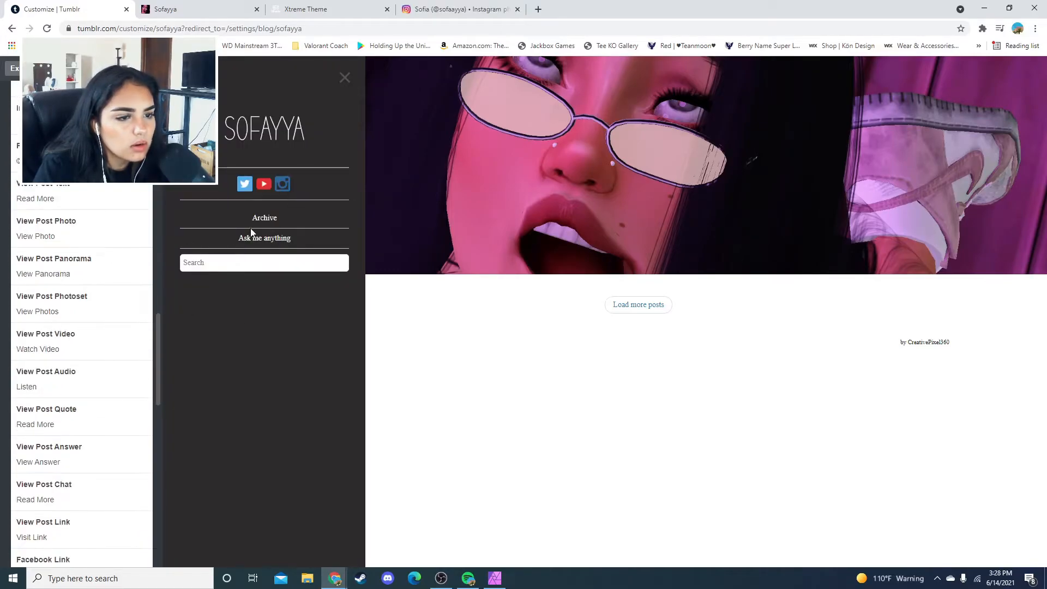
scroll(down, 3)
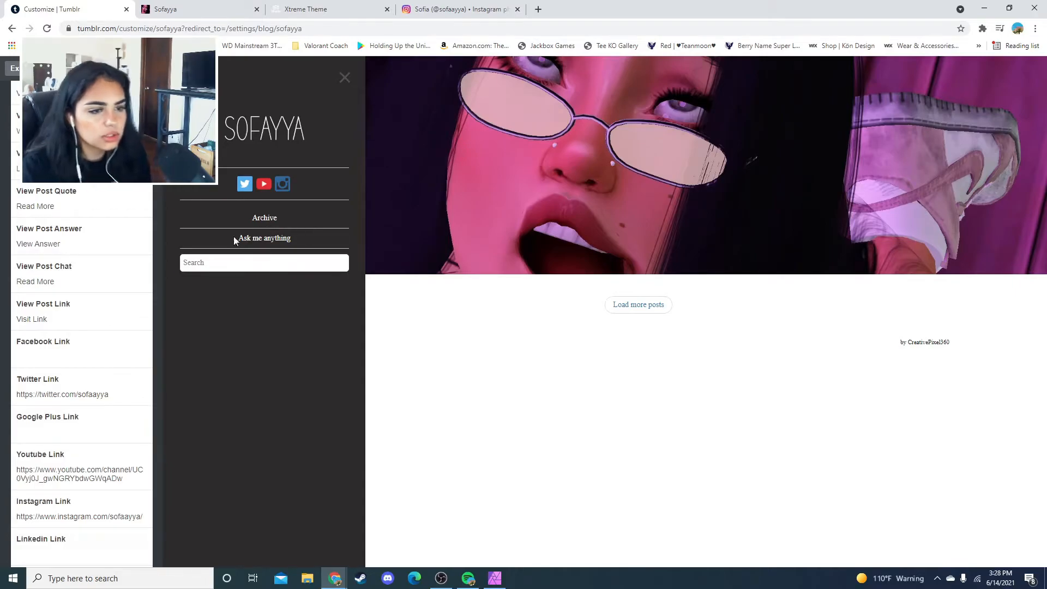
click(345, 78)
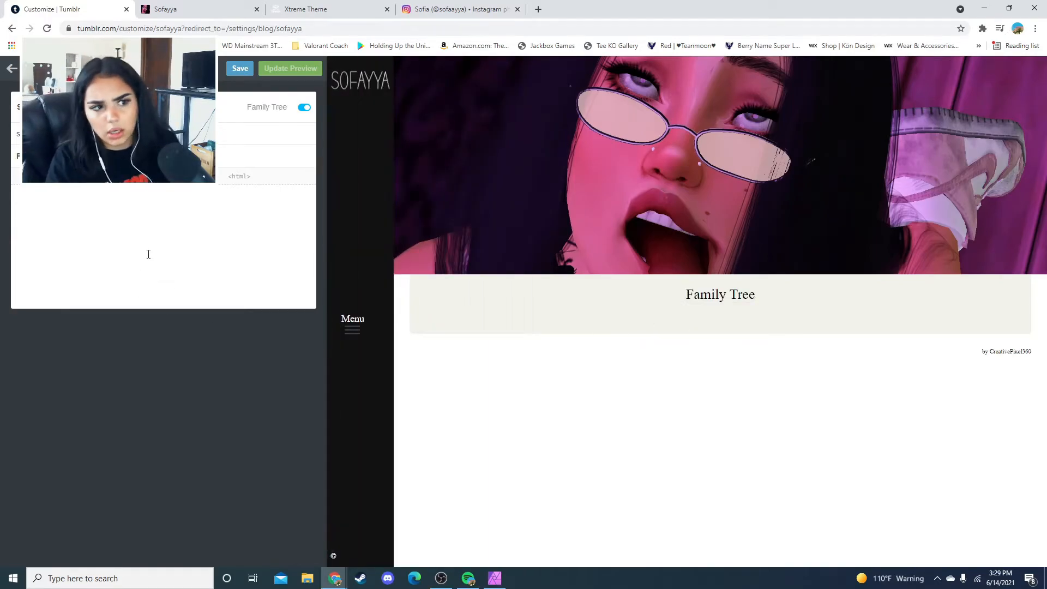
Scroll through the theme options to review sidebar and social link settings
click(12, 68)
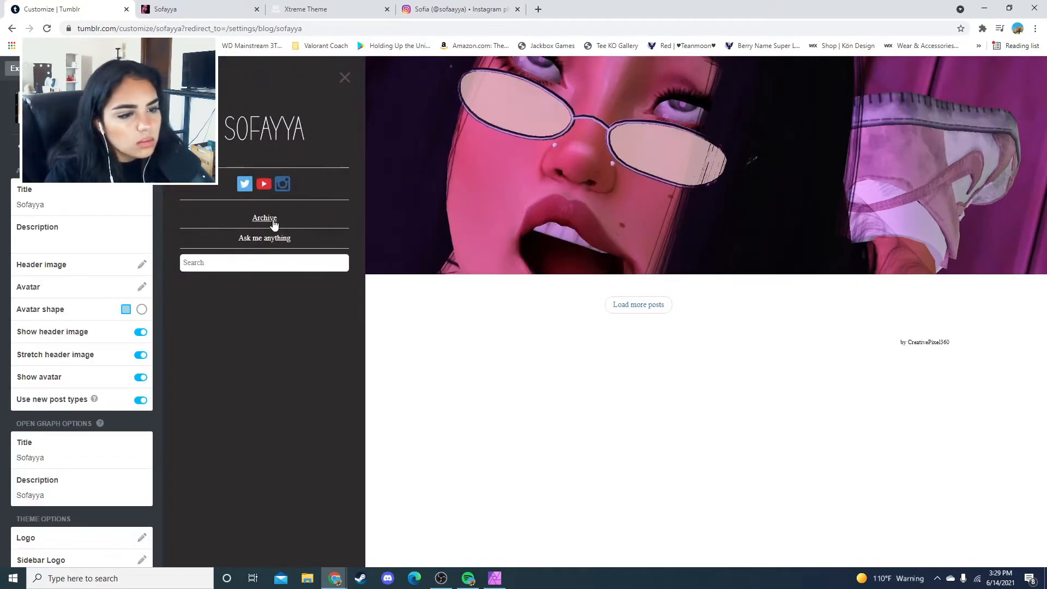
scroll(down, 3)
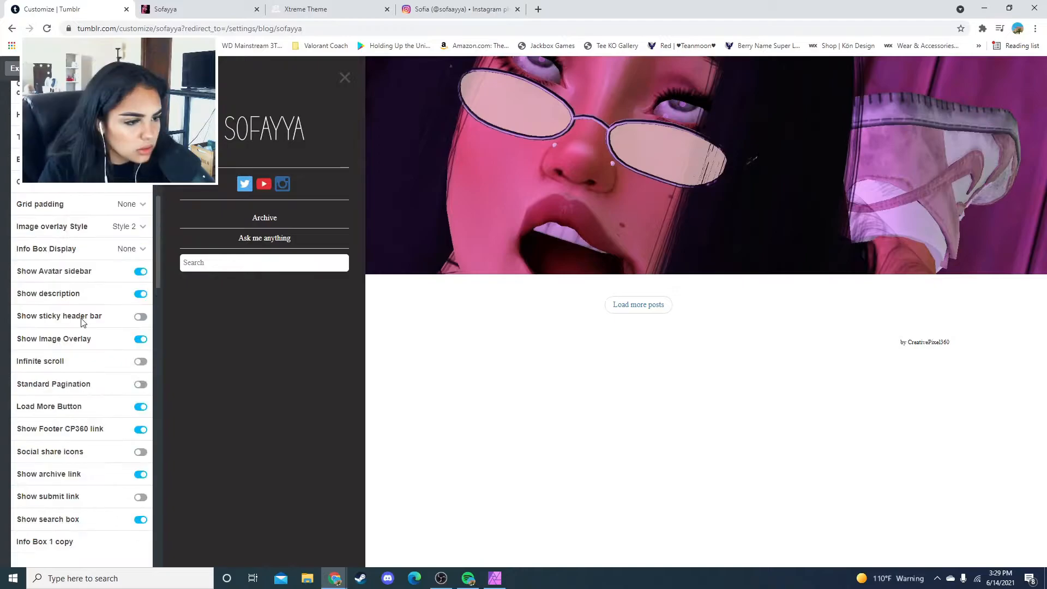
scroll(down, 3)
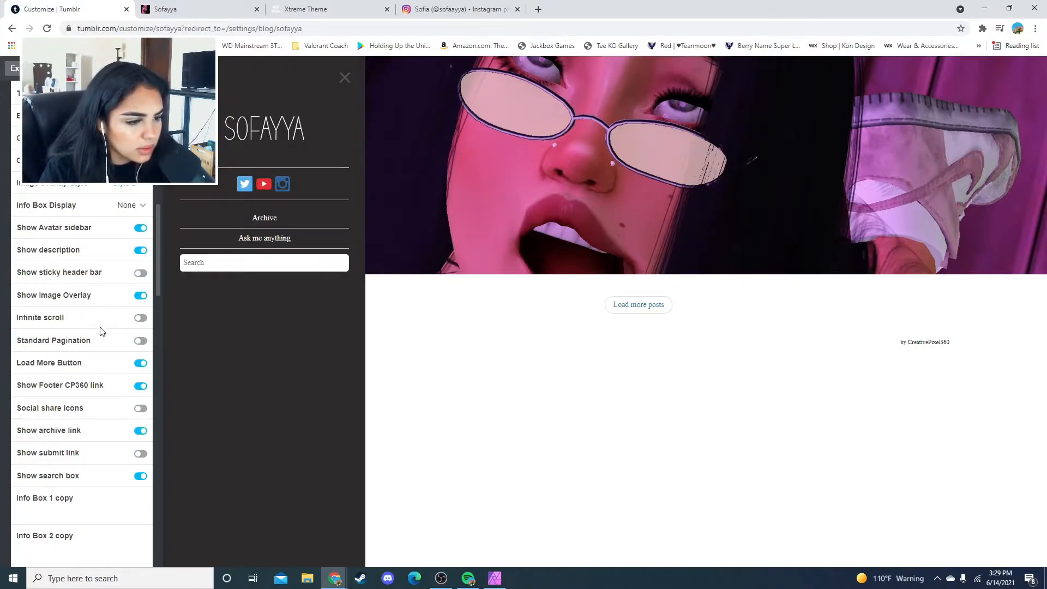
scroll(down, 3)
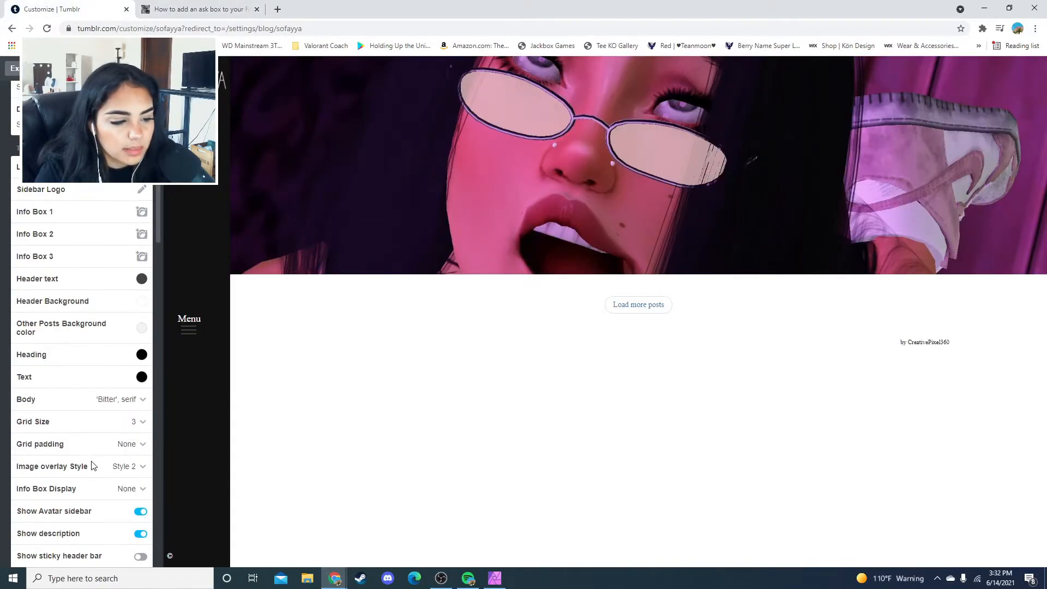
Switch to the ask-box guide tab, then move on to the live sofayya.tumblr.com blog
click(196, 9)
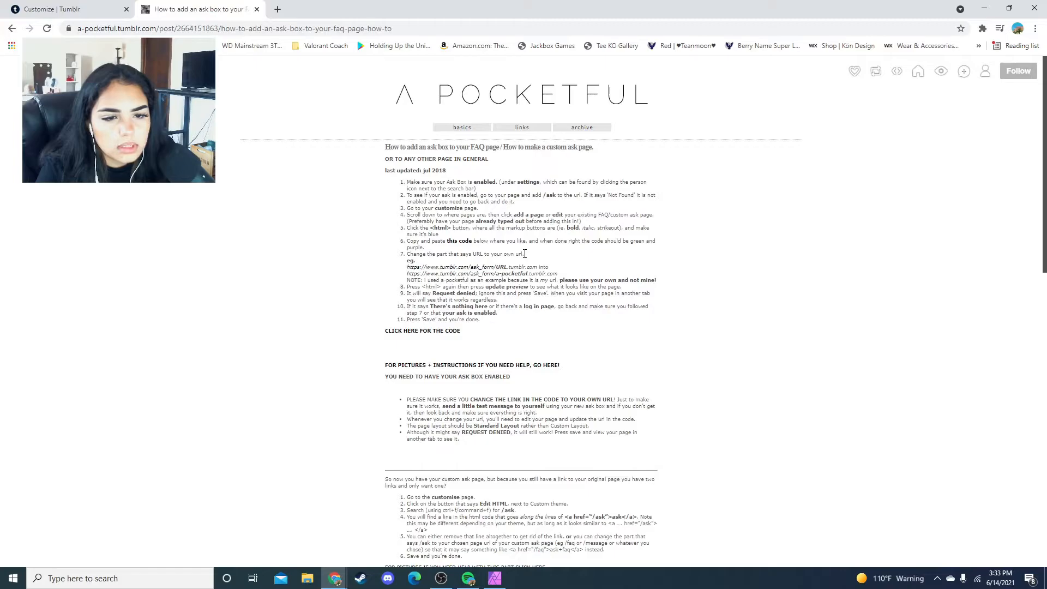
mouse_move(566, 273)
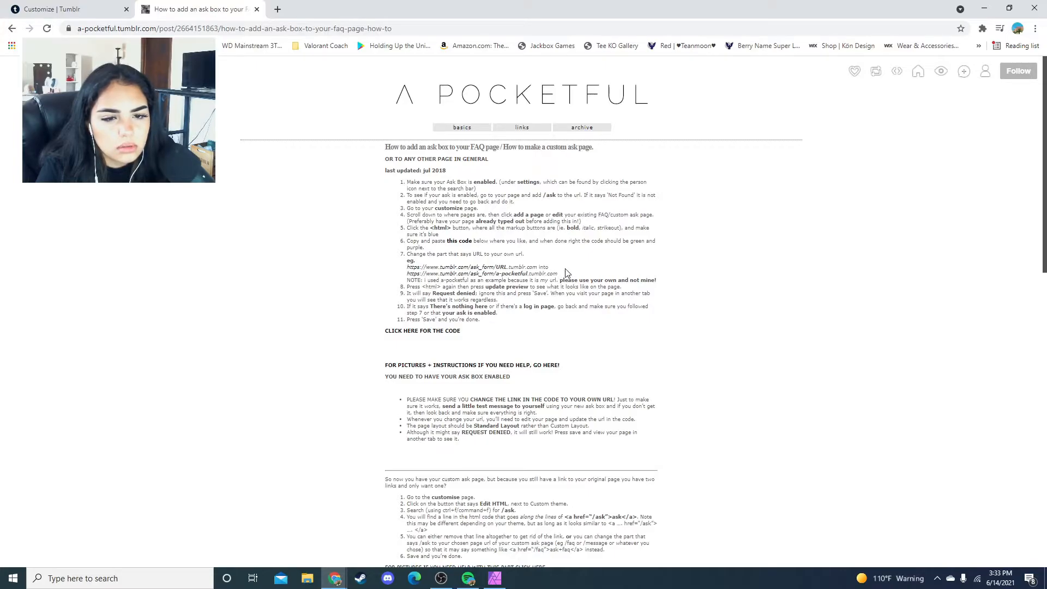
mouse_move(443, 287)
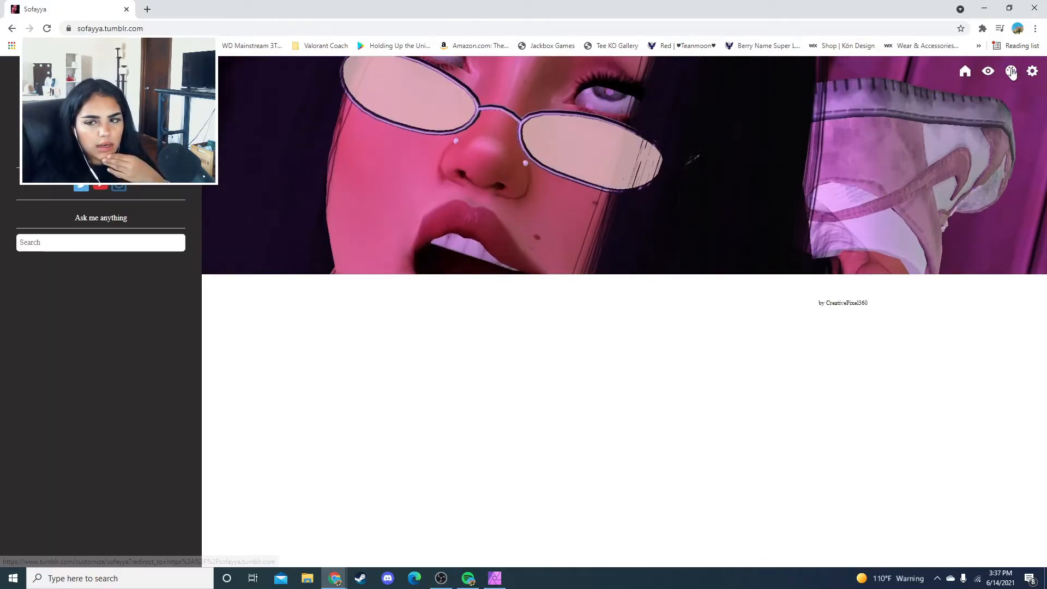
click(1011, 72)
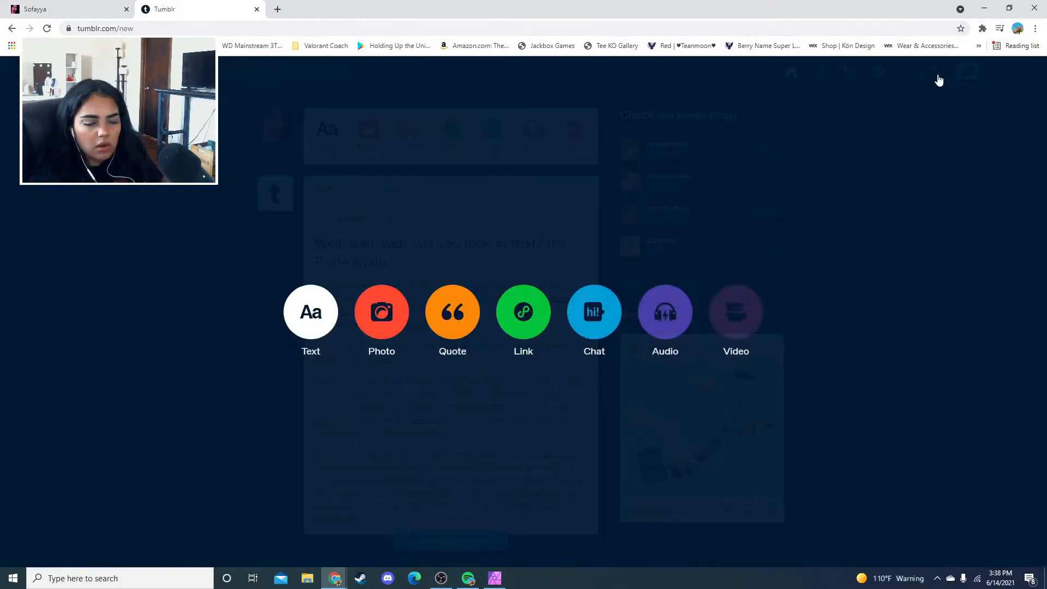
Post the smoking sim photo captioned 'dont do drugs, kids <3' and close the duplicate tab
click(381, 312)
text(dont do)
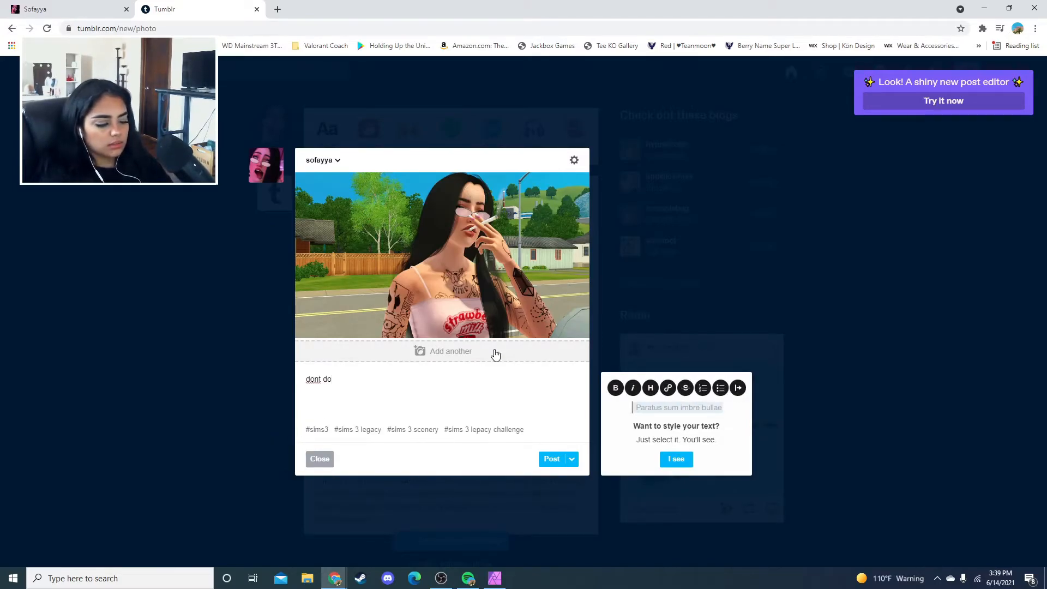
text(drugs)
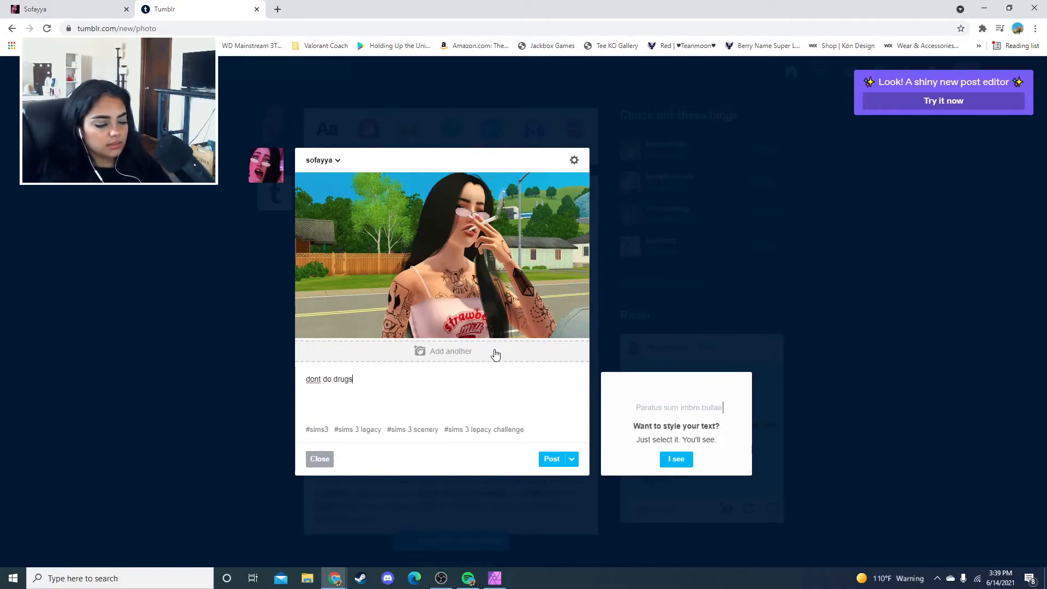
text(, kids)
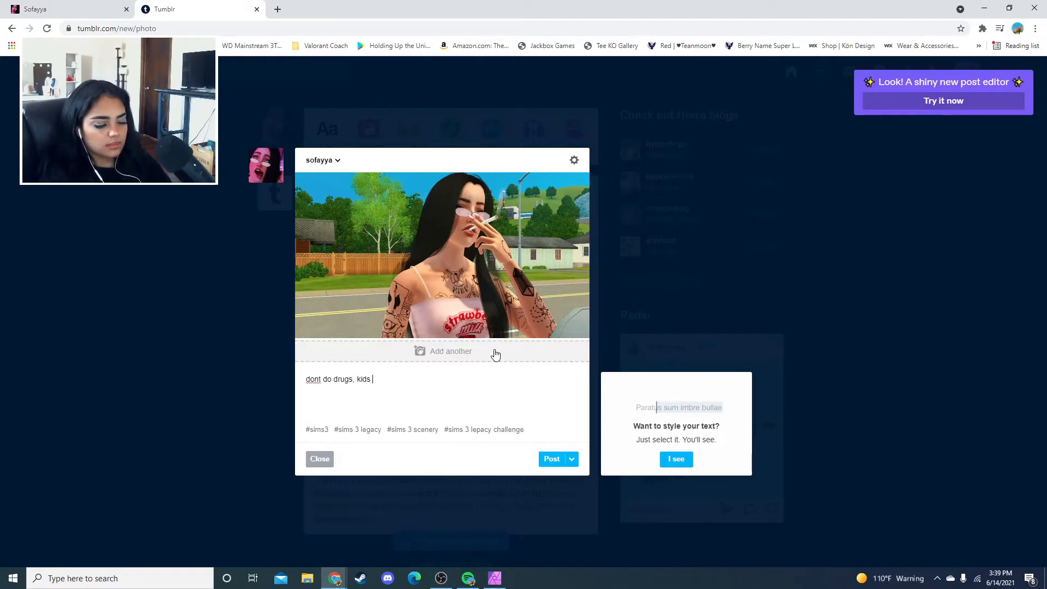
click(551, 458)
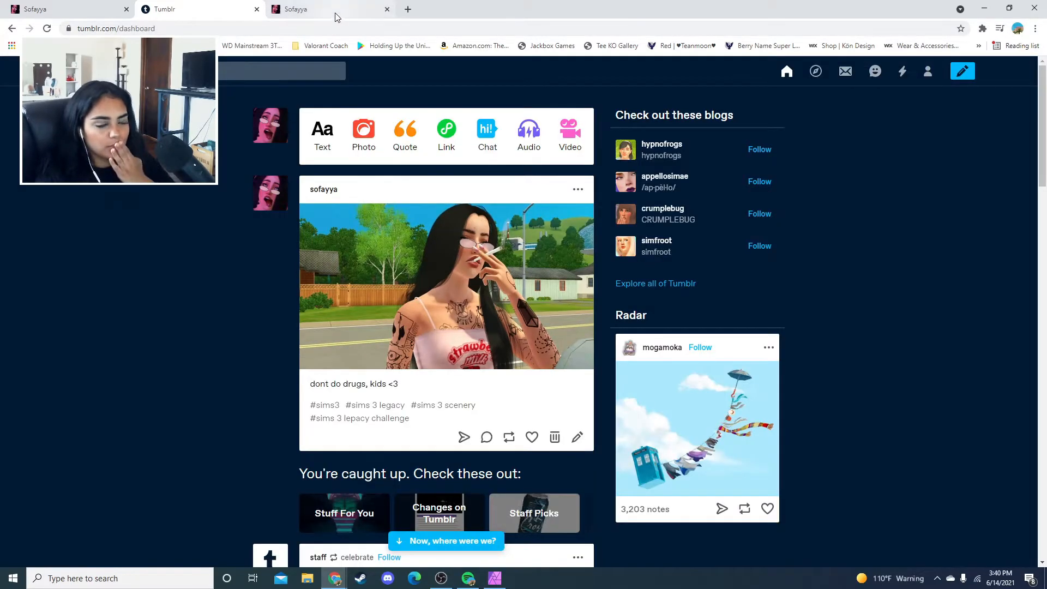
click(307, 9)
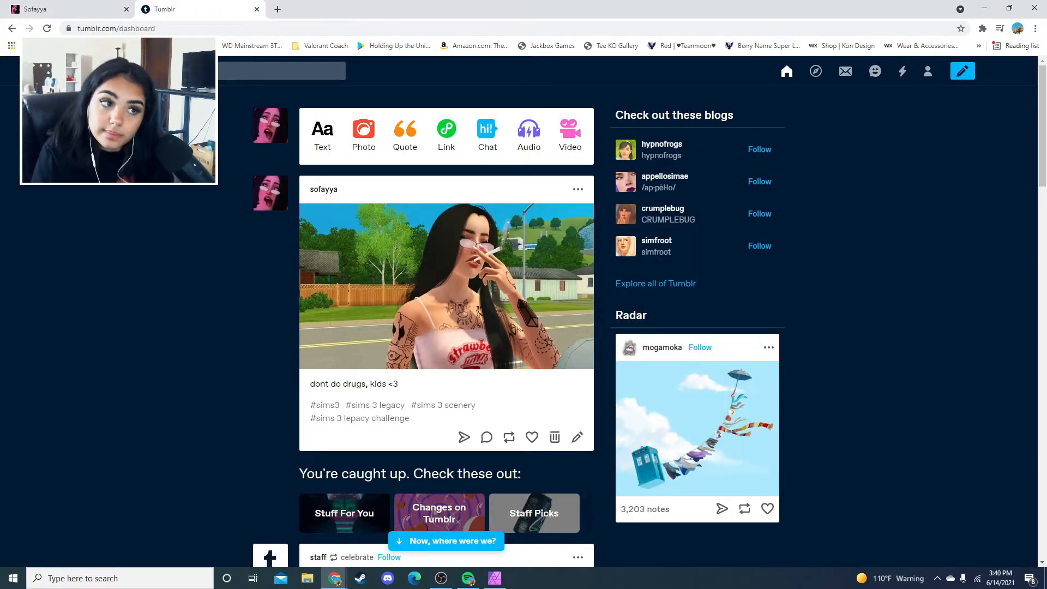
Upload two screenshots for the 'Imae & Tamara enjoying a nice date' post, then close the thewhittingtonlegacy preview
click(363, 133)
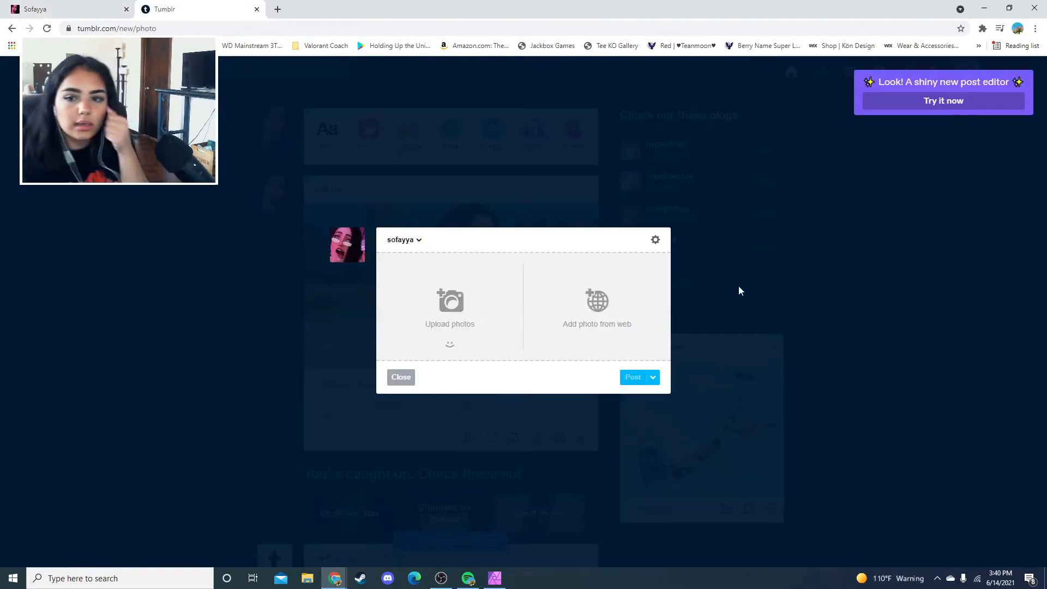
click(449, 307)
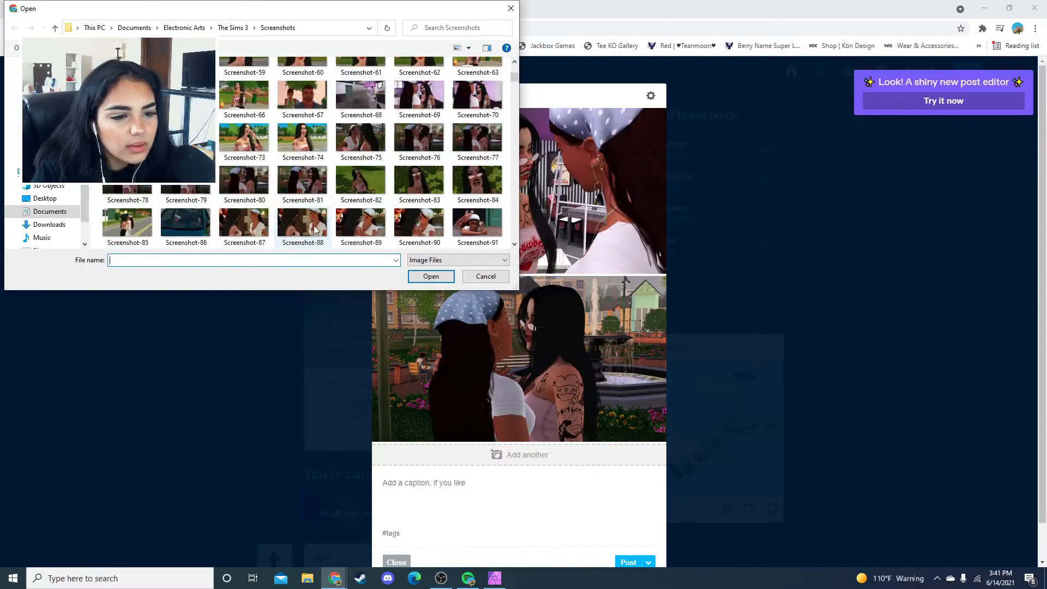
scroll(down, 3)
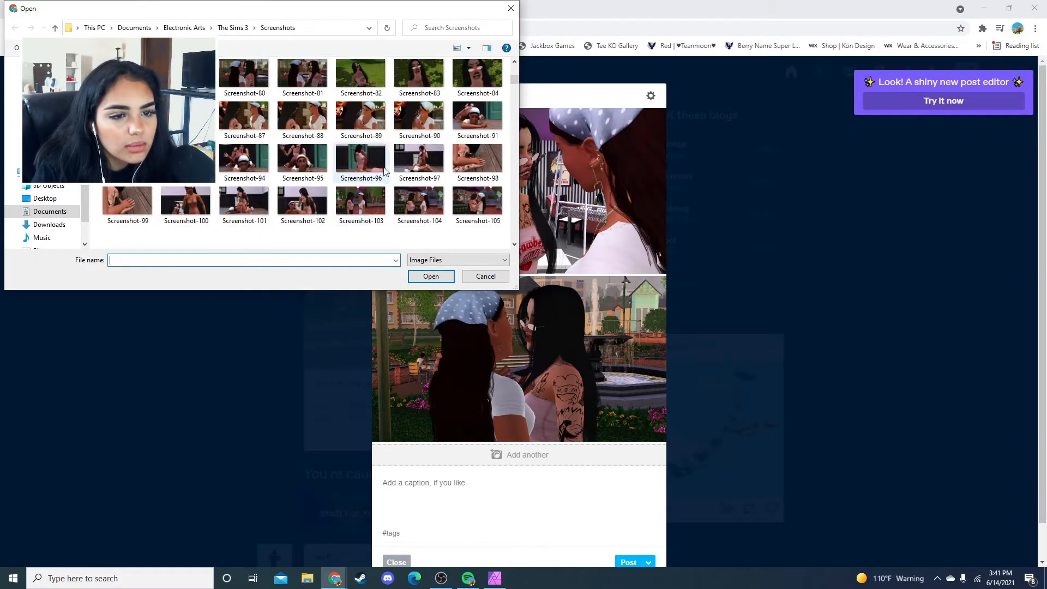
click(485, 276)
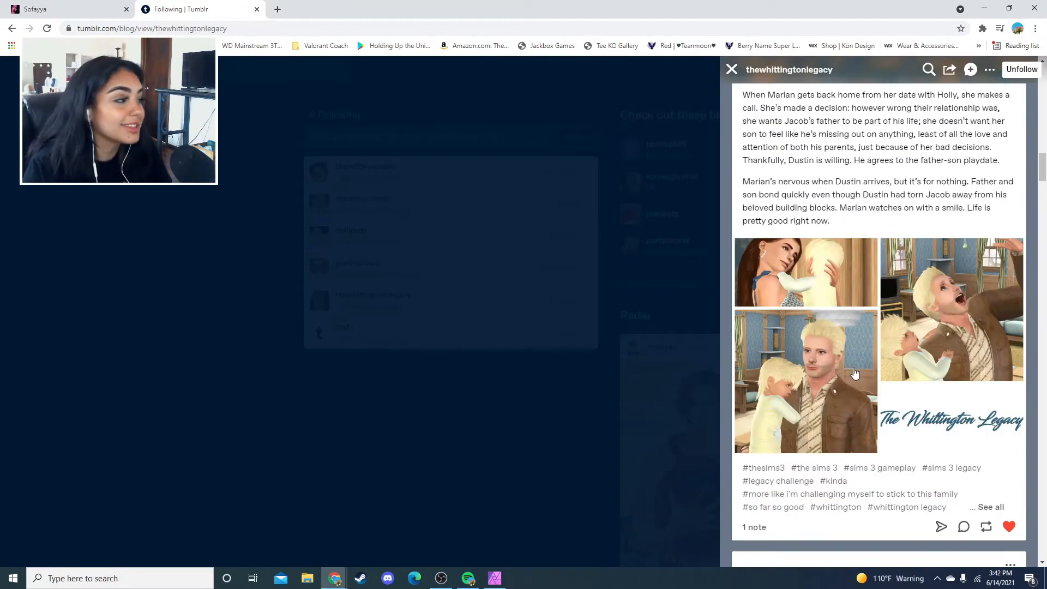
scroll(up, 3)
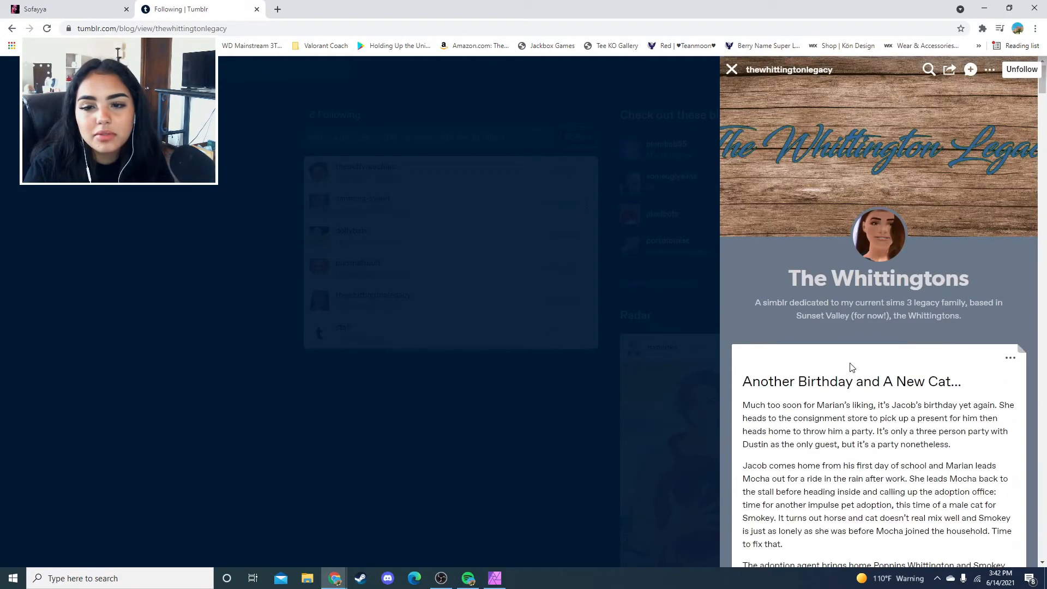
click(732, 68)
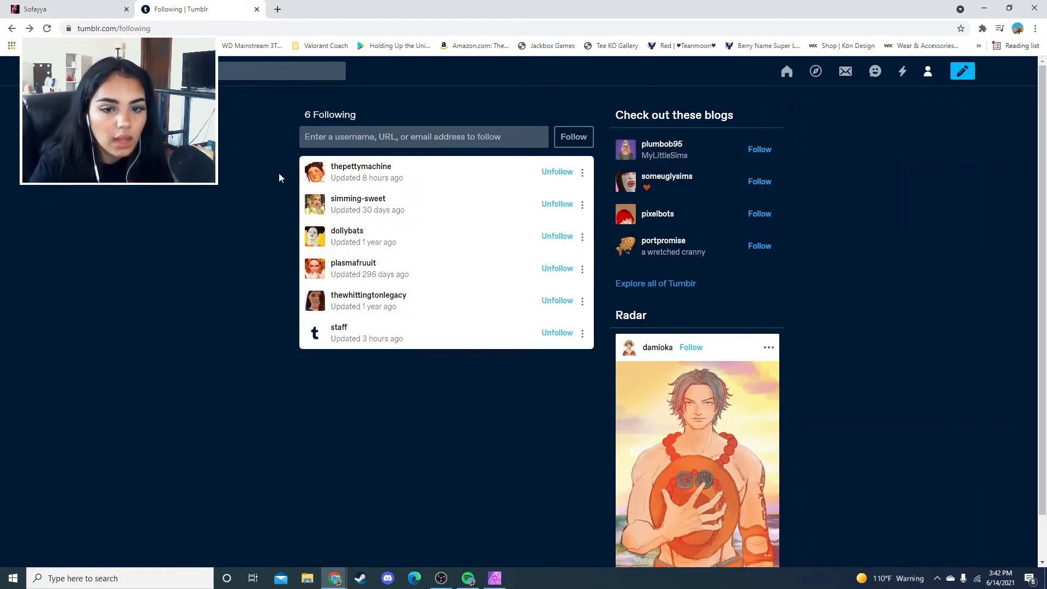
mouse_move(687, 128)
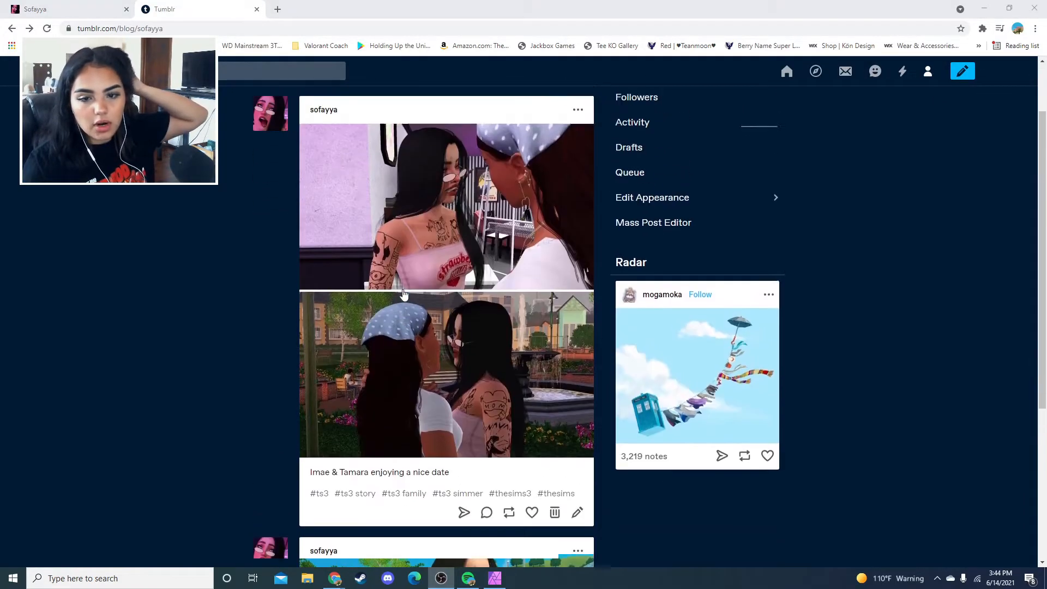
Search 'sims 3 family tree' in a new Chrome tab to reach The Plum Tree app
scroll(down, 3)
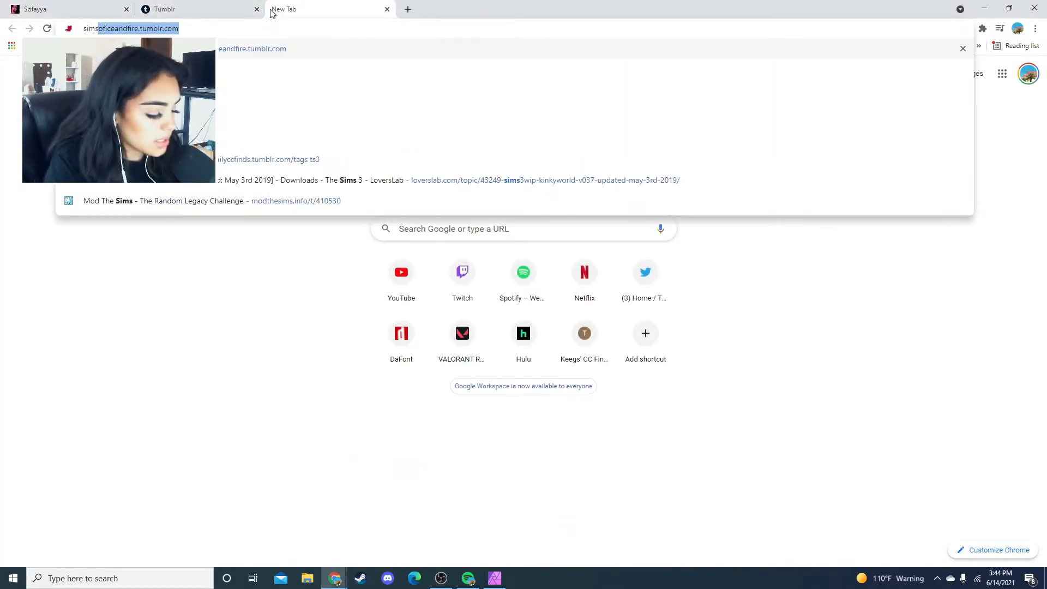
text(sims 3 family t)
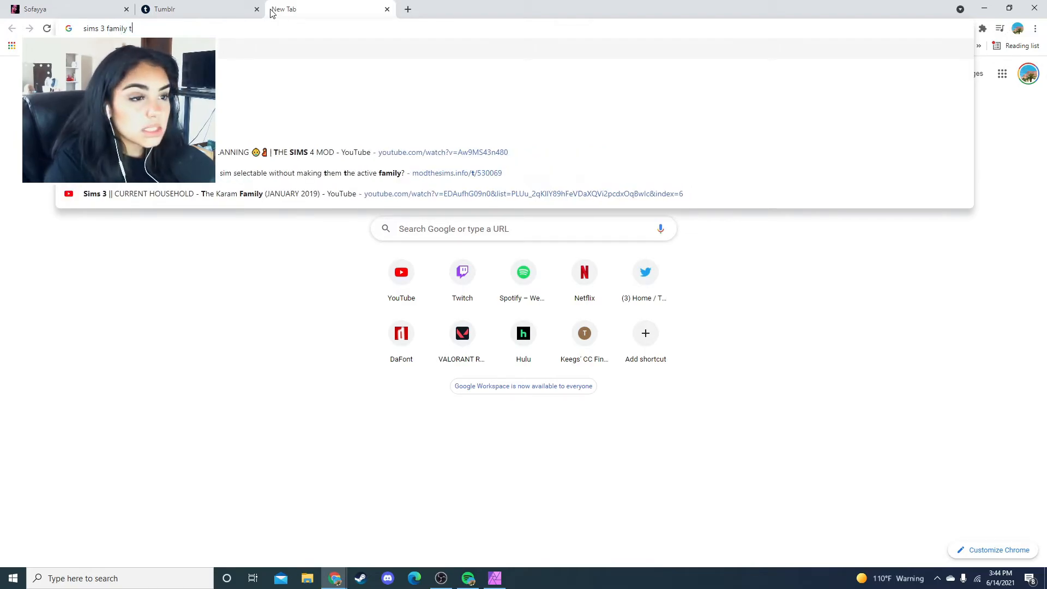
key(Return)
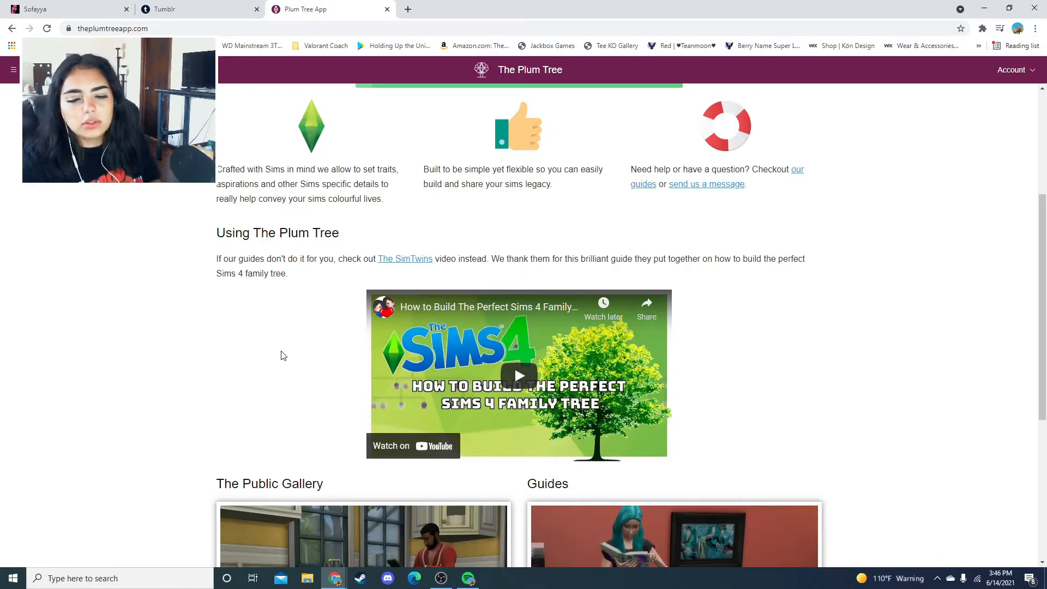
Start a new tree, enter the title 'Rees Legacy' and create it
click(14, 69)
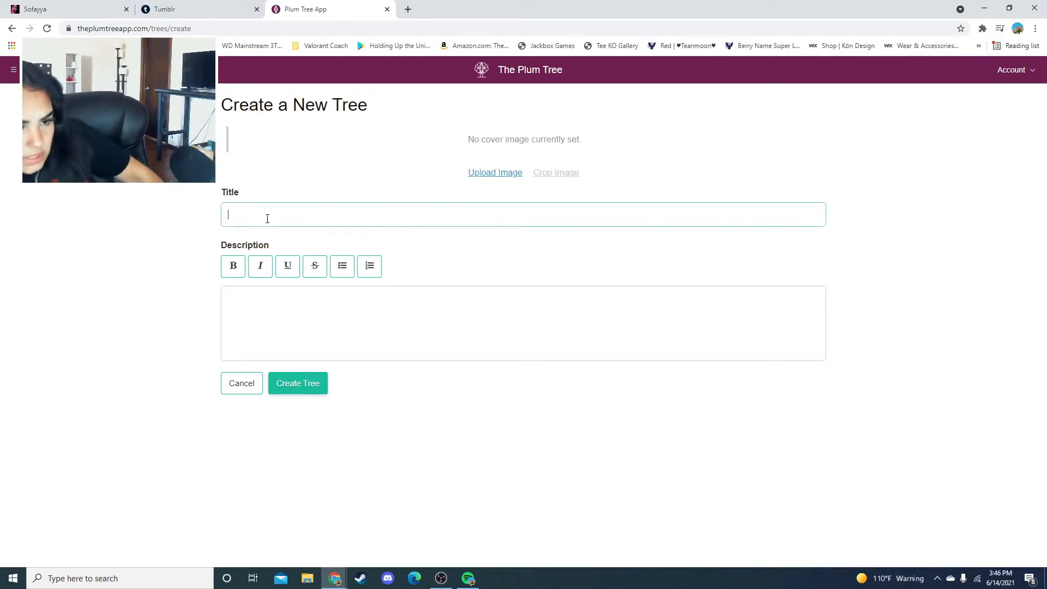
text(Rees)
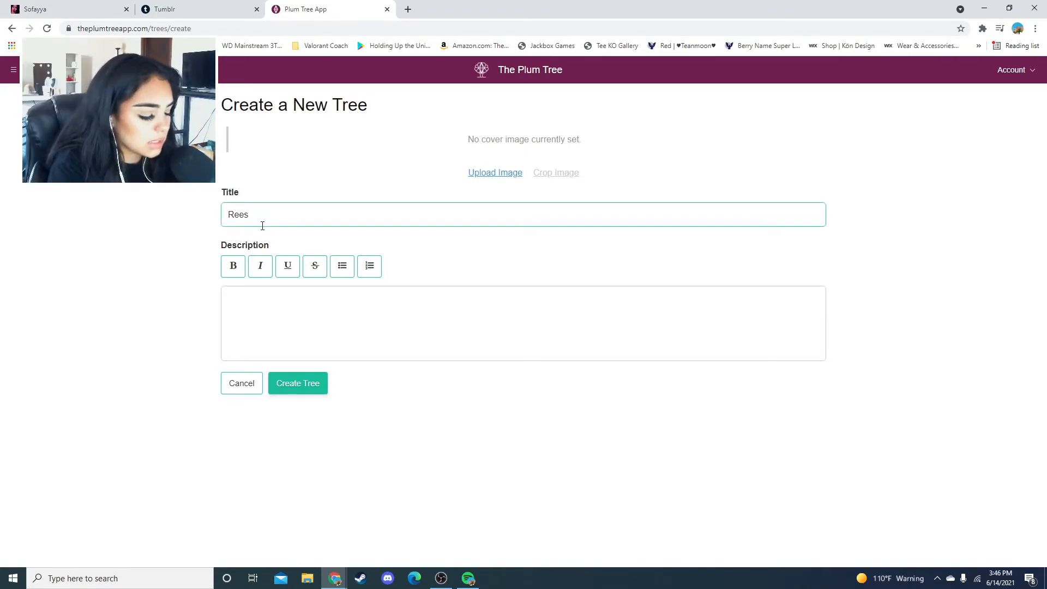
text(Legacy)
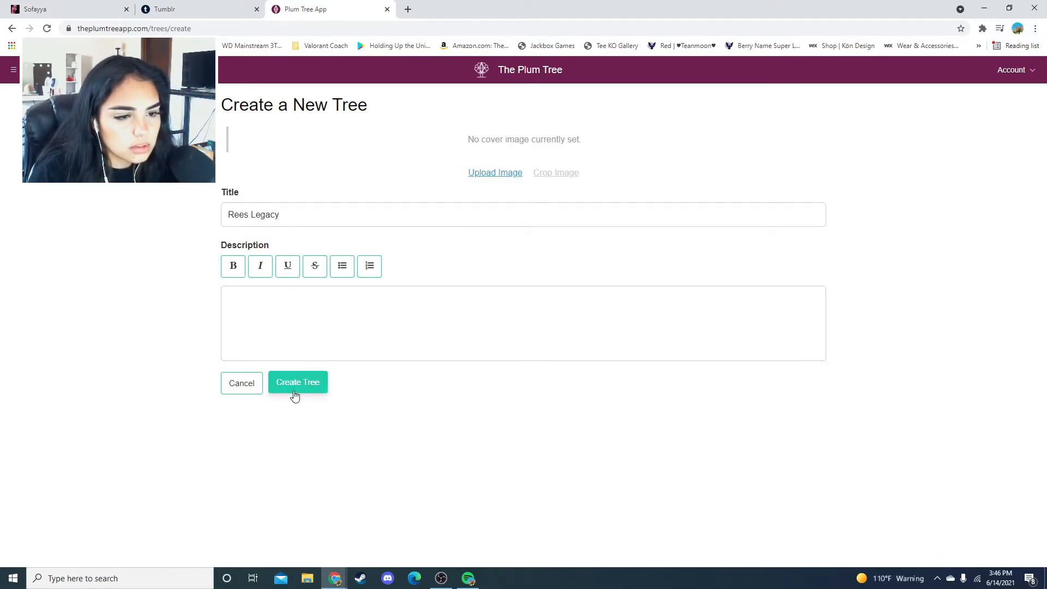
click(297, 382)
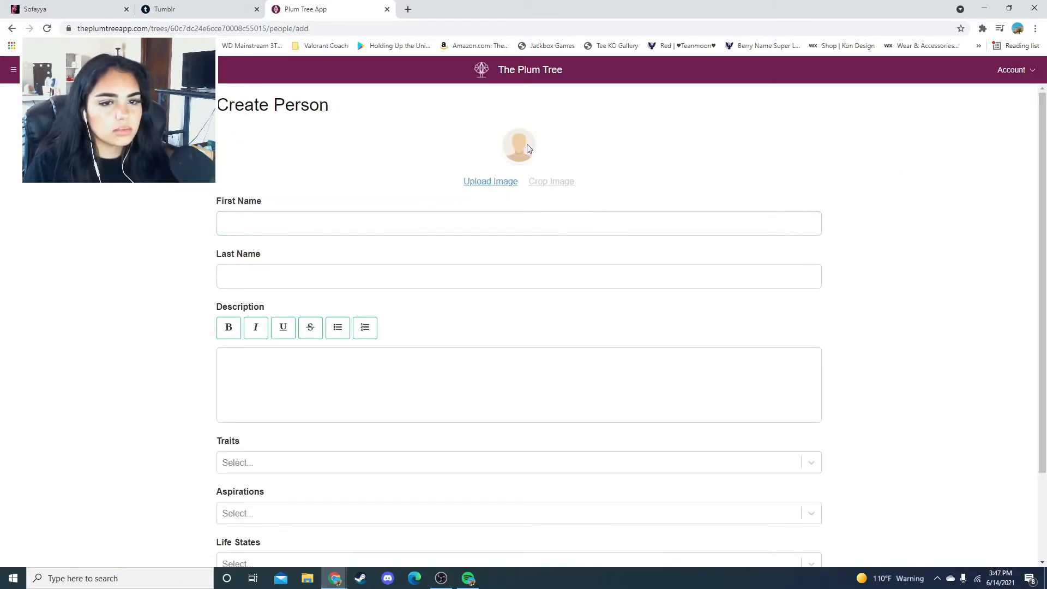
Name the Sim Imae Rees and add lifetime wish ('...of the Art') and Rock Star career details
text(Imae)
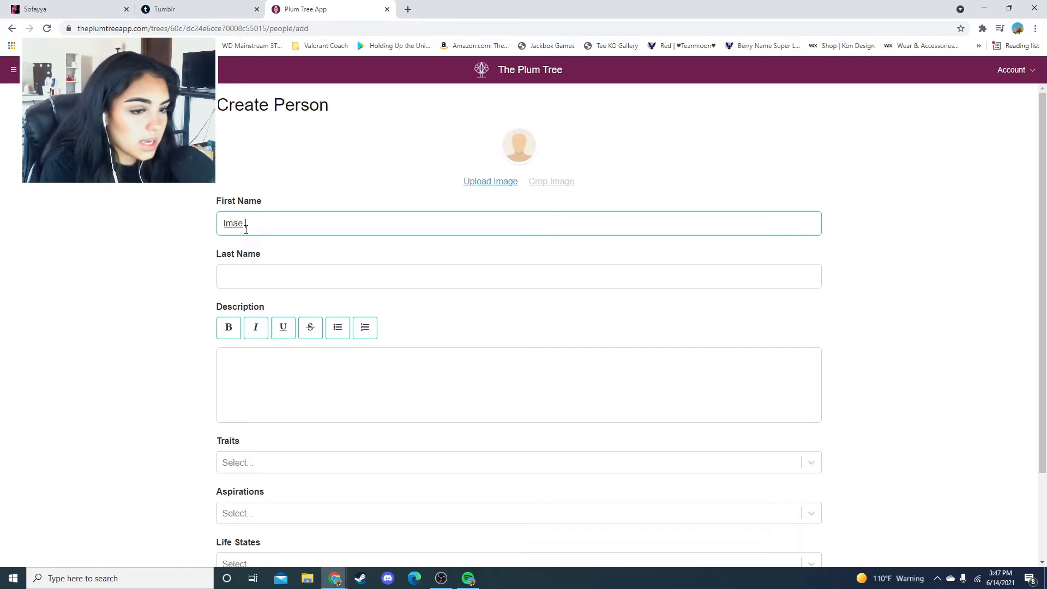
text(Rees)
text(L)
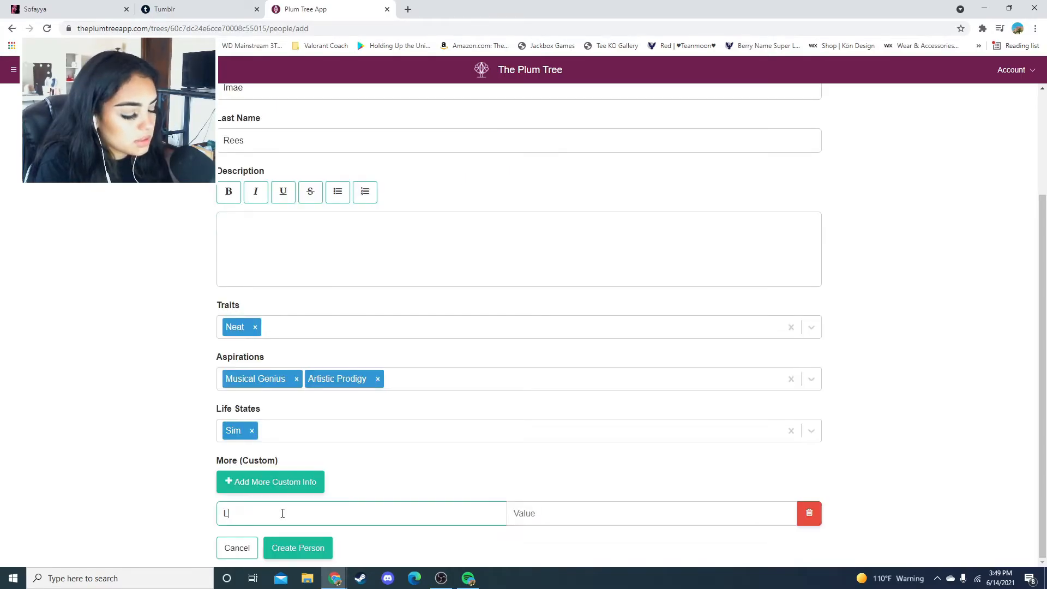
text(ifetime Wish)
click(652, 513)
text(Master)
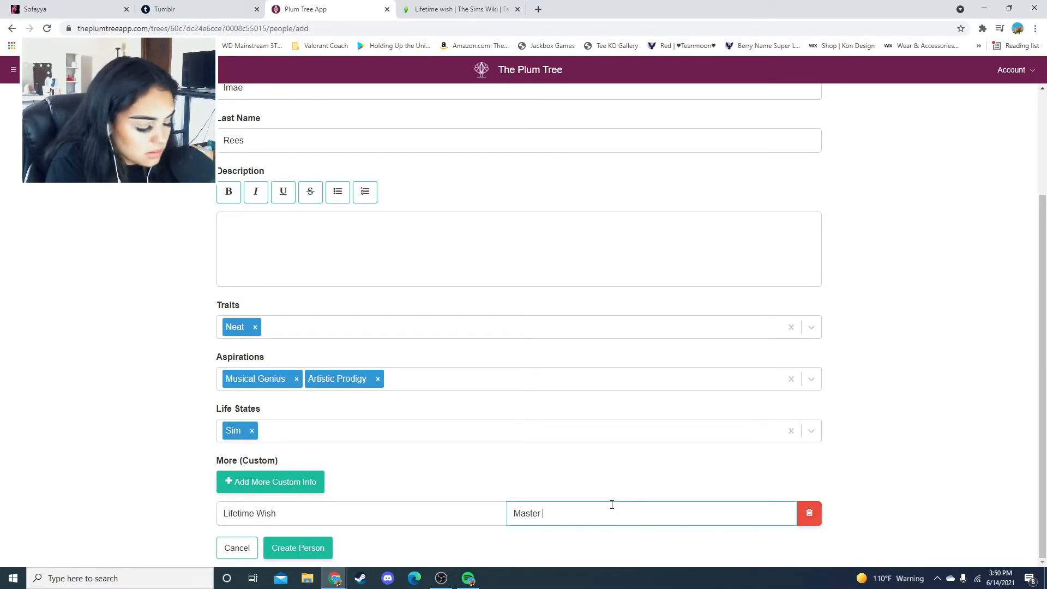
text(of the Art)
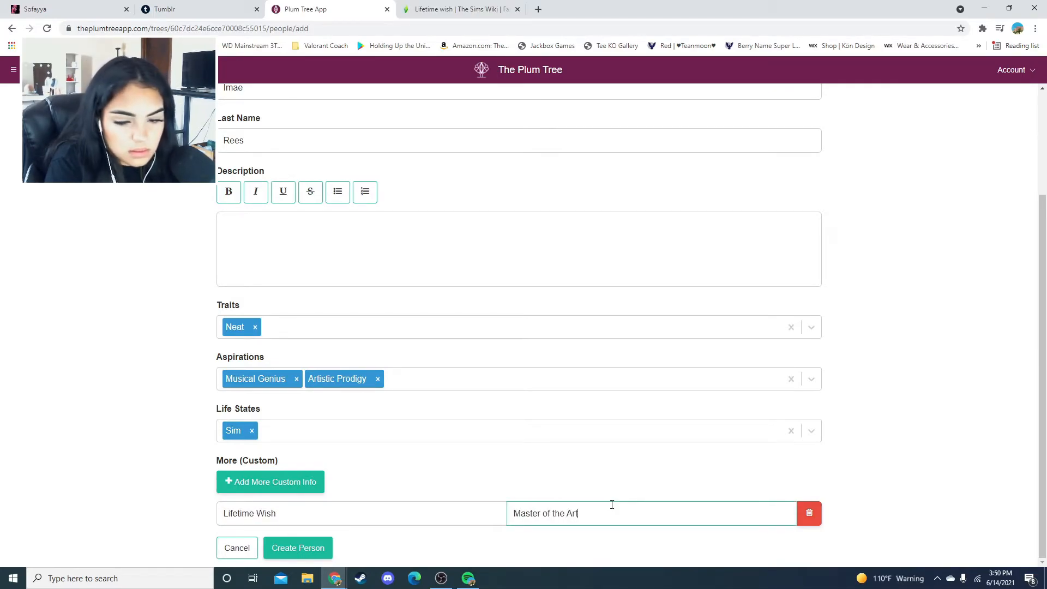
click(270, 481)
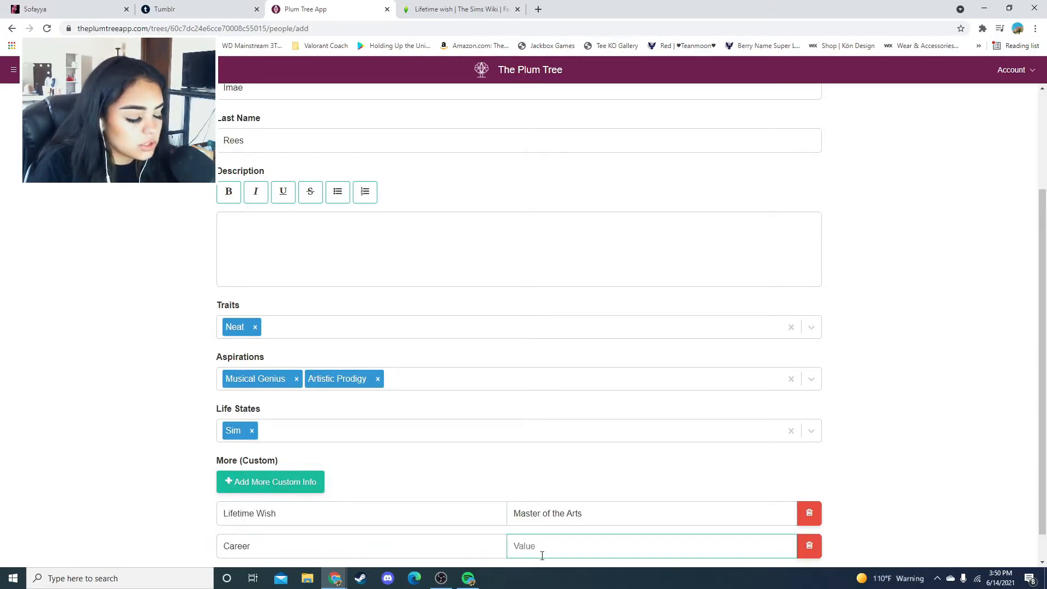
text(Rock Star (Level 10)
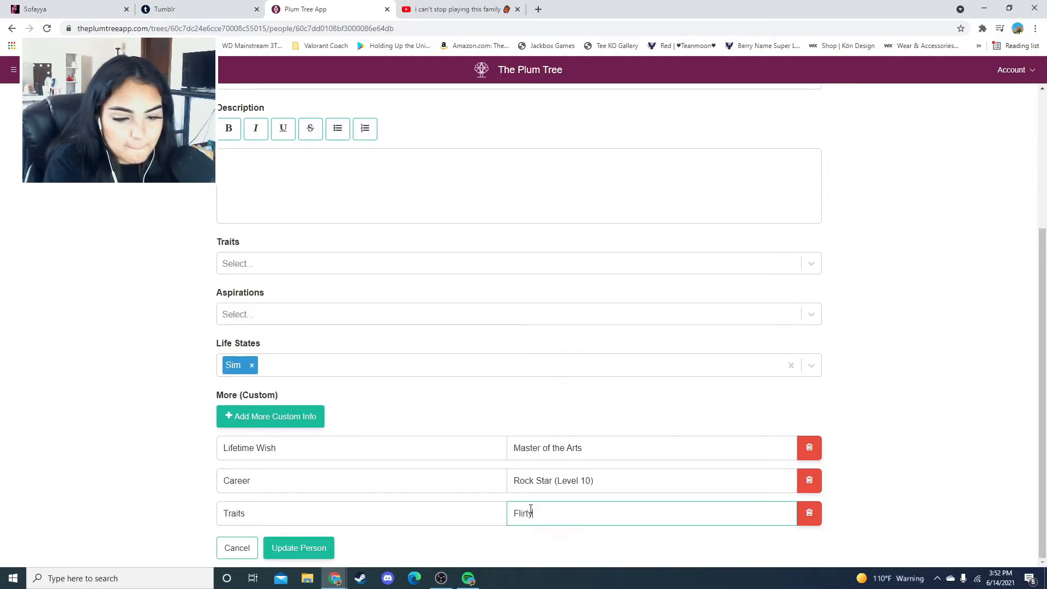
Add traits (Neat, Perfectionist), zodiac sign, favorite color and food 'Spaghettie', then update the person
click(270, 417)
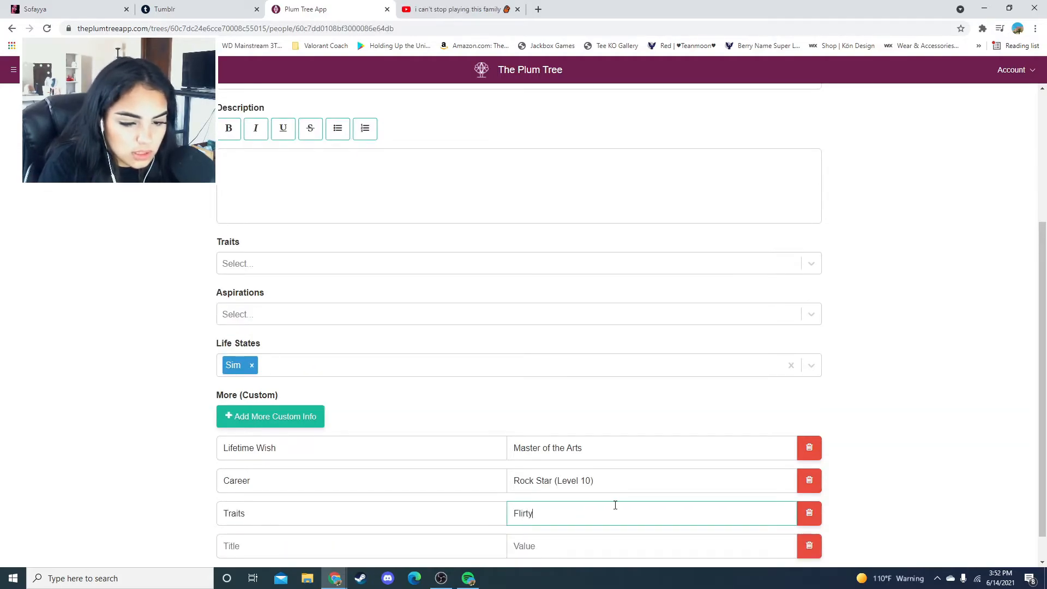
text(, Neat, Pe)
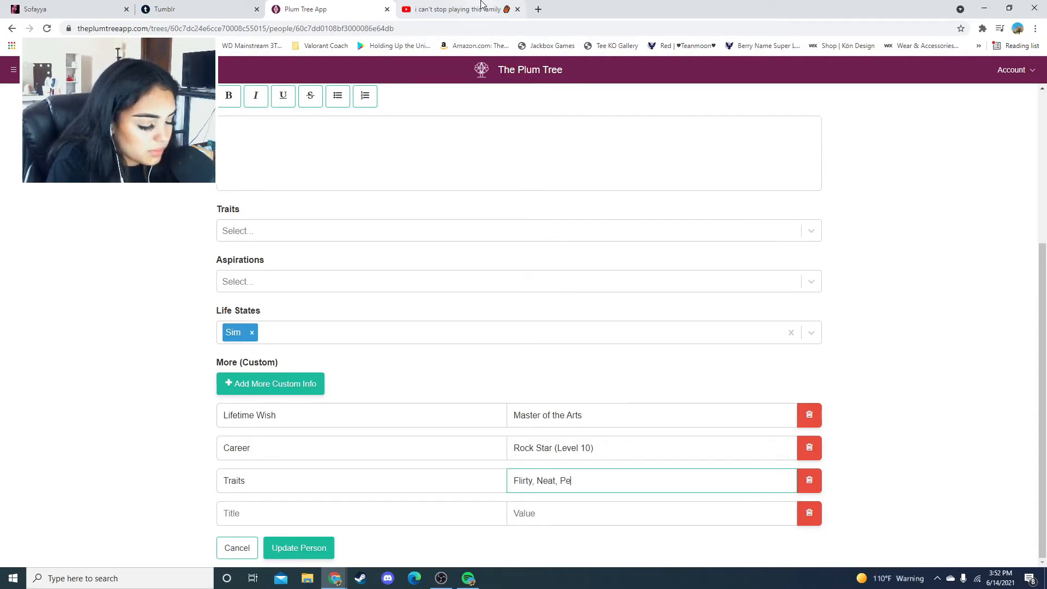
text(rfectionist, Grumpy, Artistic)
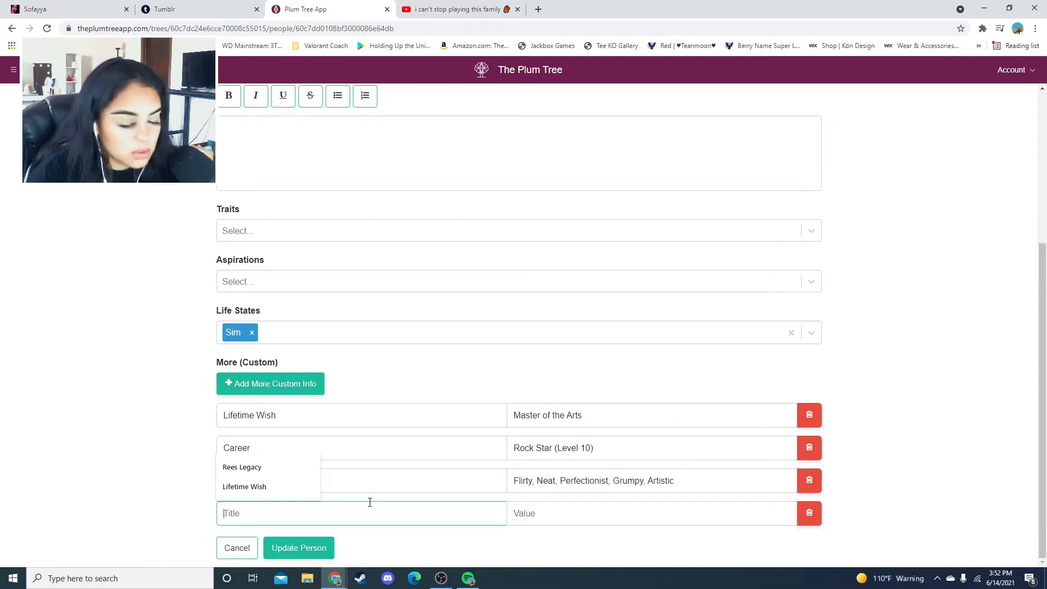
text(Zodiac Sign)
text(Favorite Color)
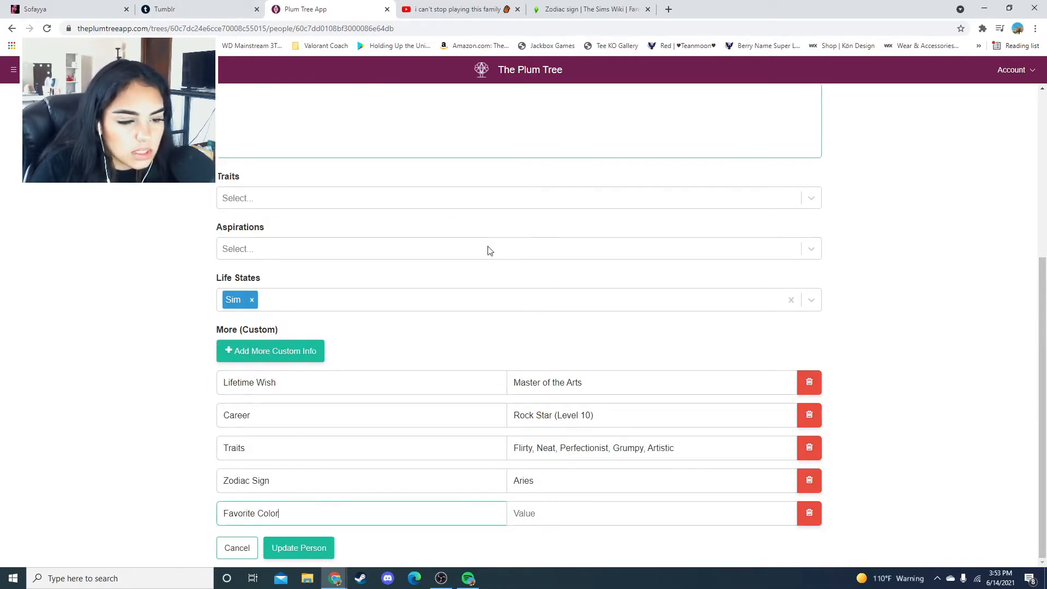
click(661, 512)
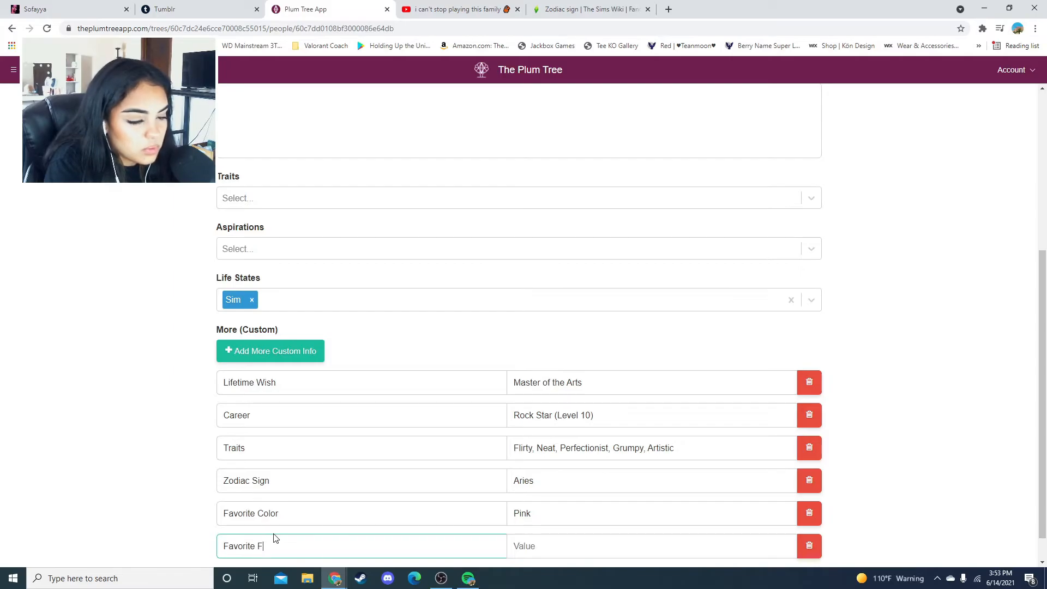
text(Spaghettie)
text(Pop)
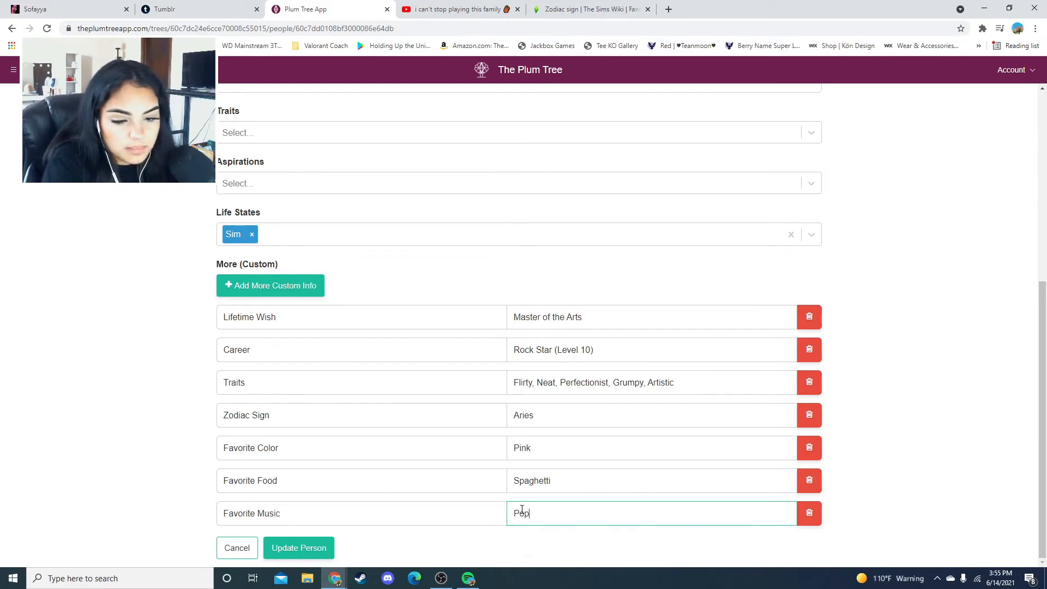
click(298, 548)
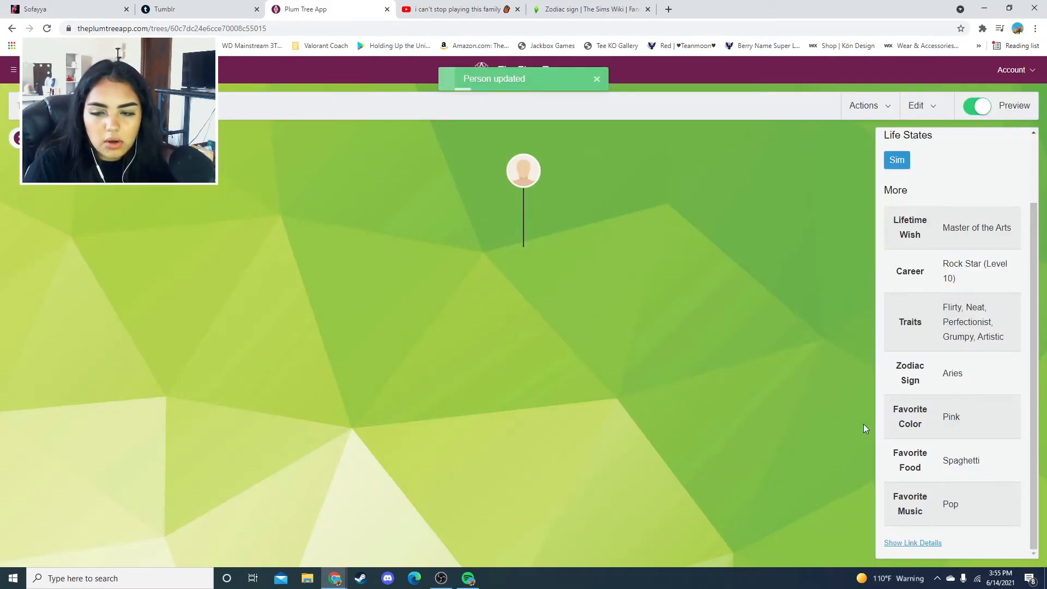
click(596, 78)
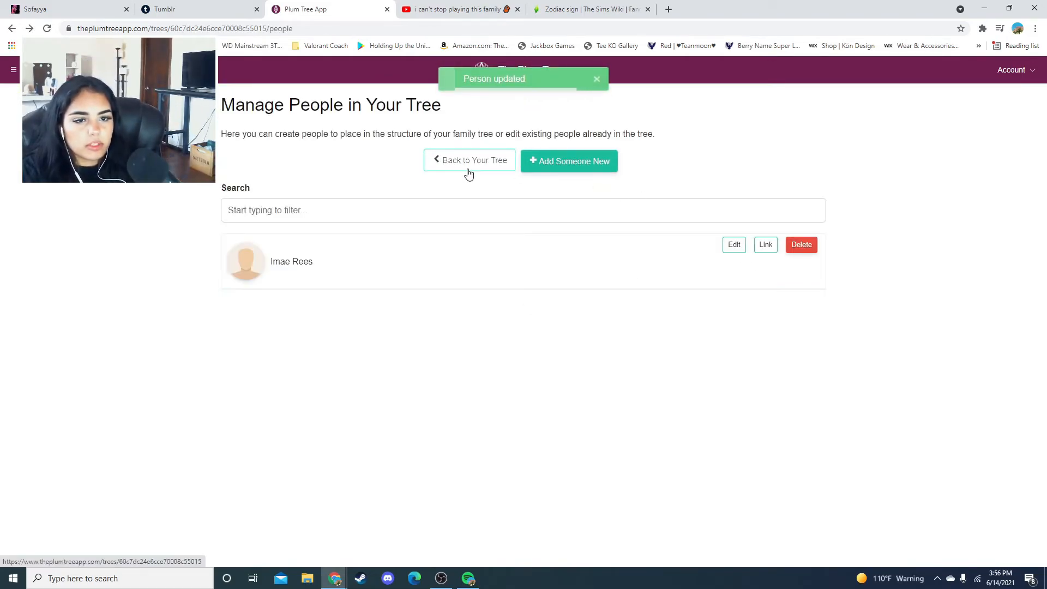
click(469, 160)
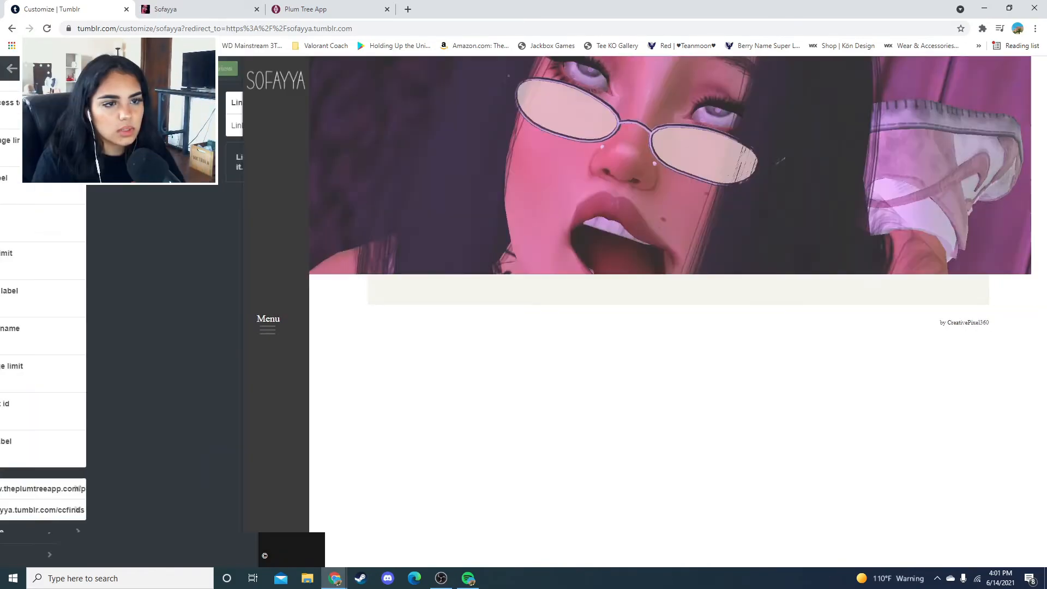
Open the sims3cc hair and heart necklace post and start reblogging it
click(43, 510)
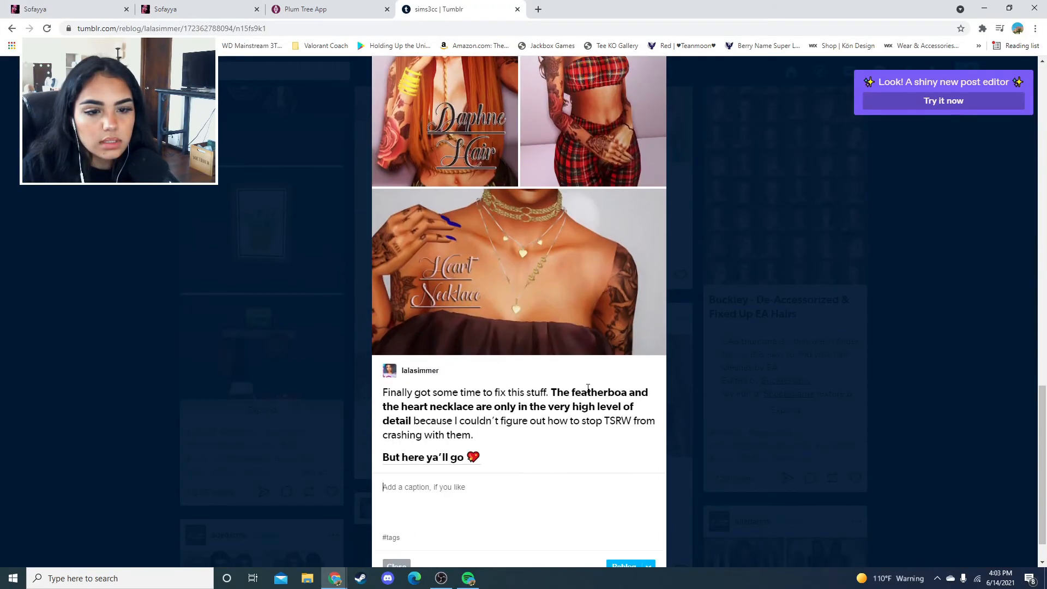
Publish the CC reblog immediately with the Reblog dropdown's Post now option
click(647, 523)
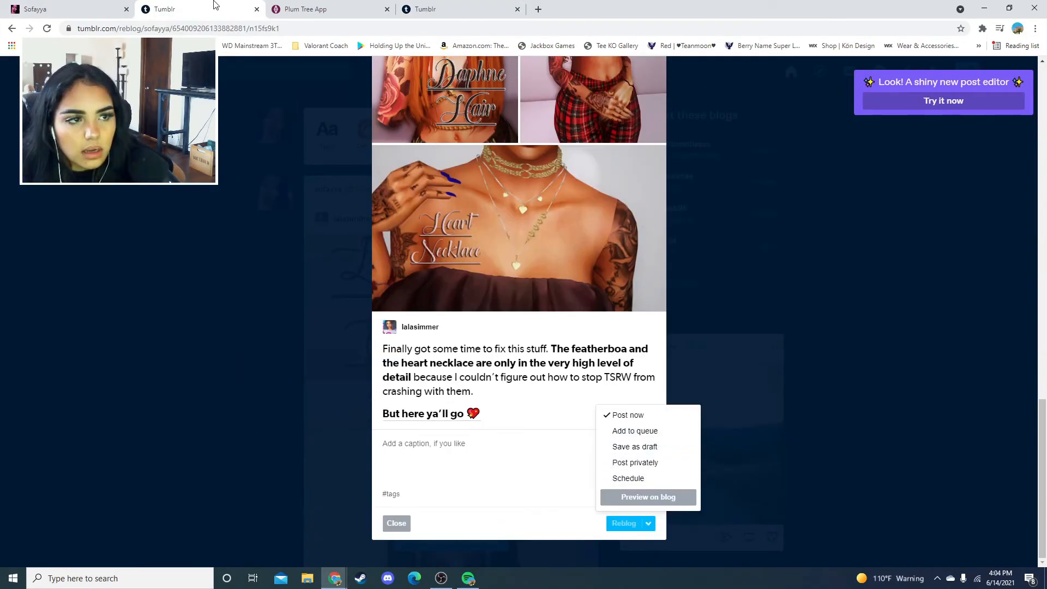
click(647, 497)
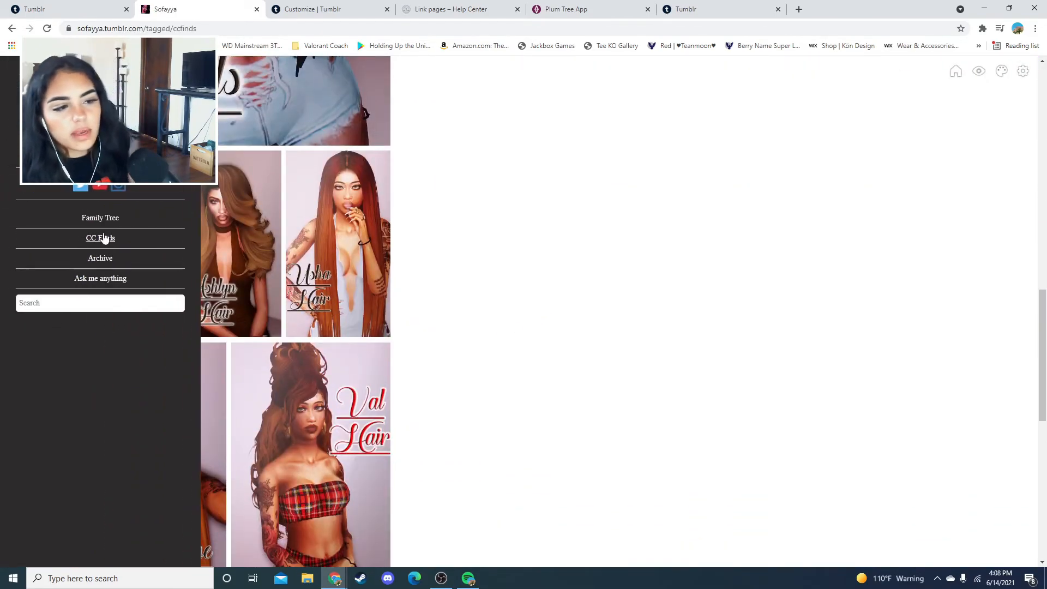
Add a Link page to the theme and title it 'Legacy Pics'
scroll(up, 3)
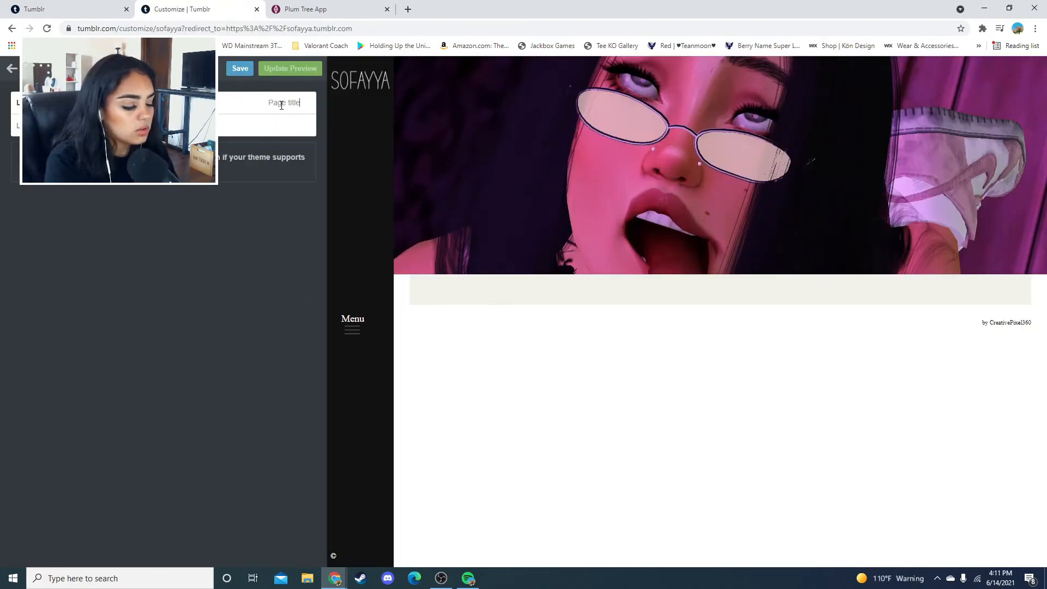
text(Legal)
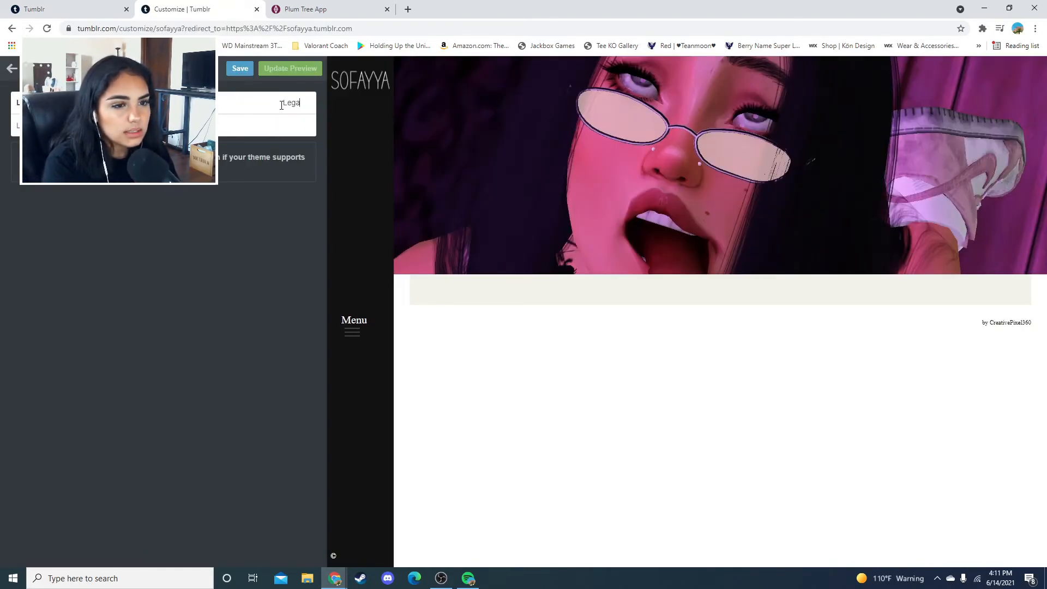
text(Legacy Pics)
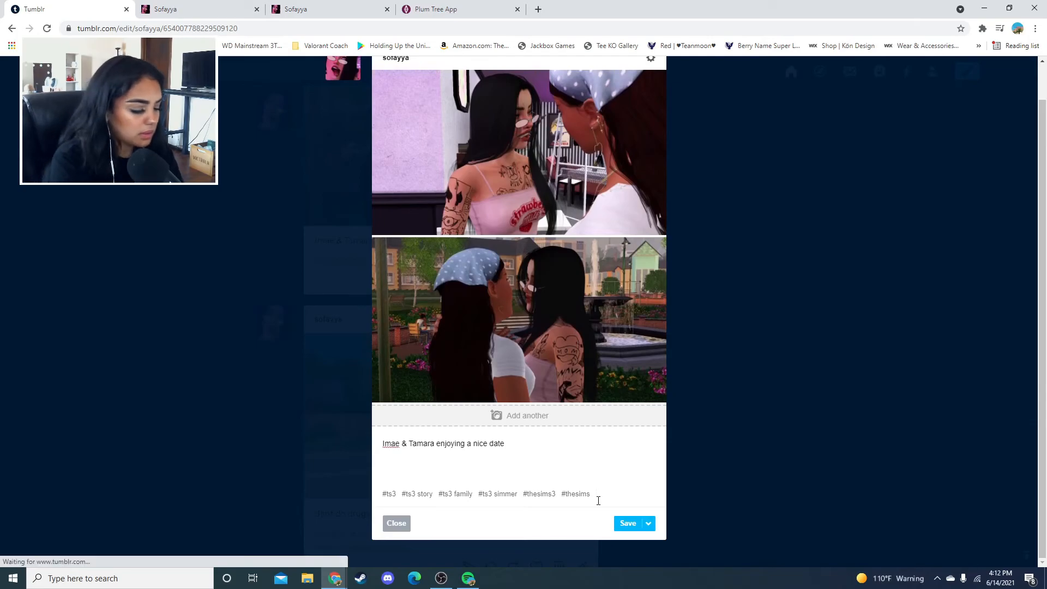
Discard the date post edits and tag the smoking-Sim photo post #legacy
click(396, 523)
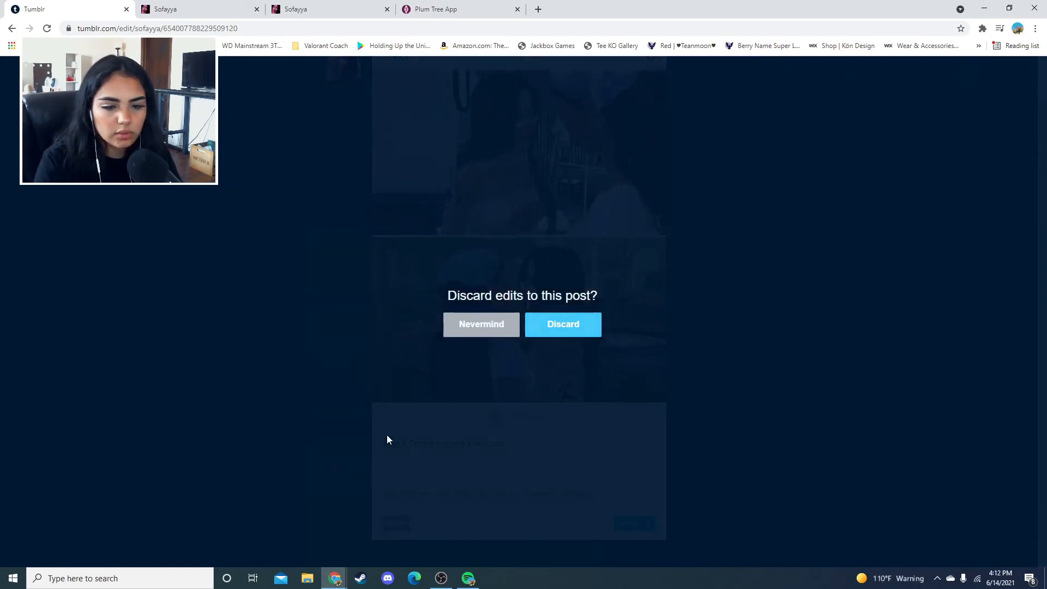
click(562, 324)
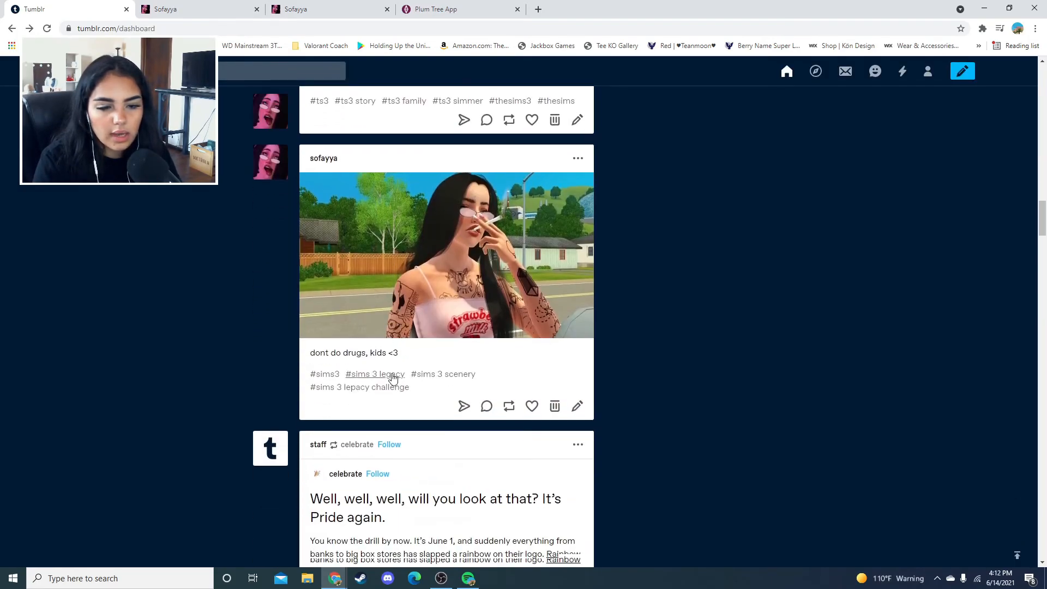
click(576, 406)
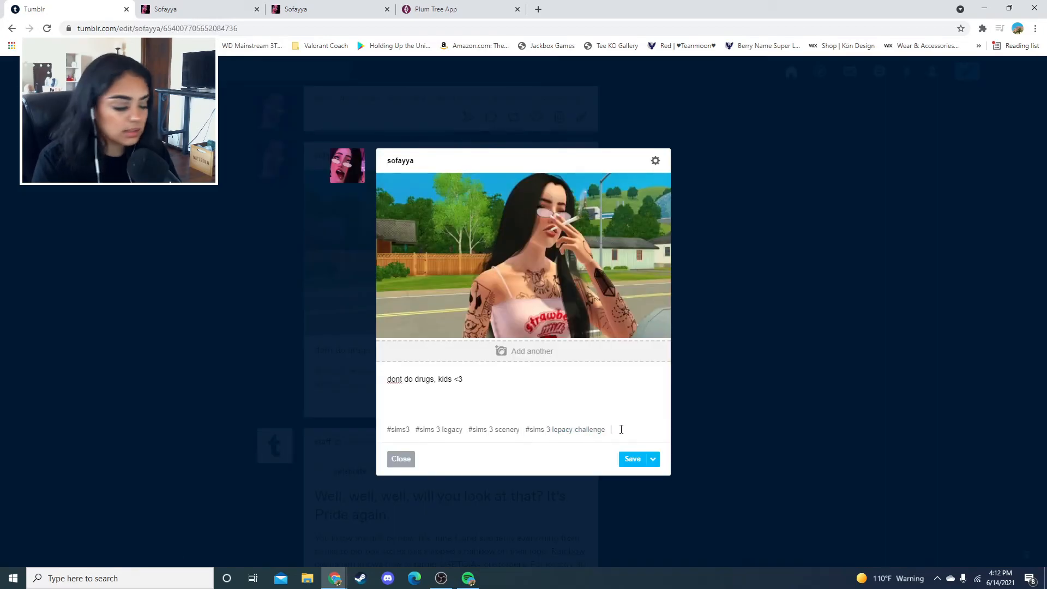
text(#legacy)
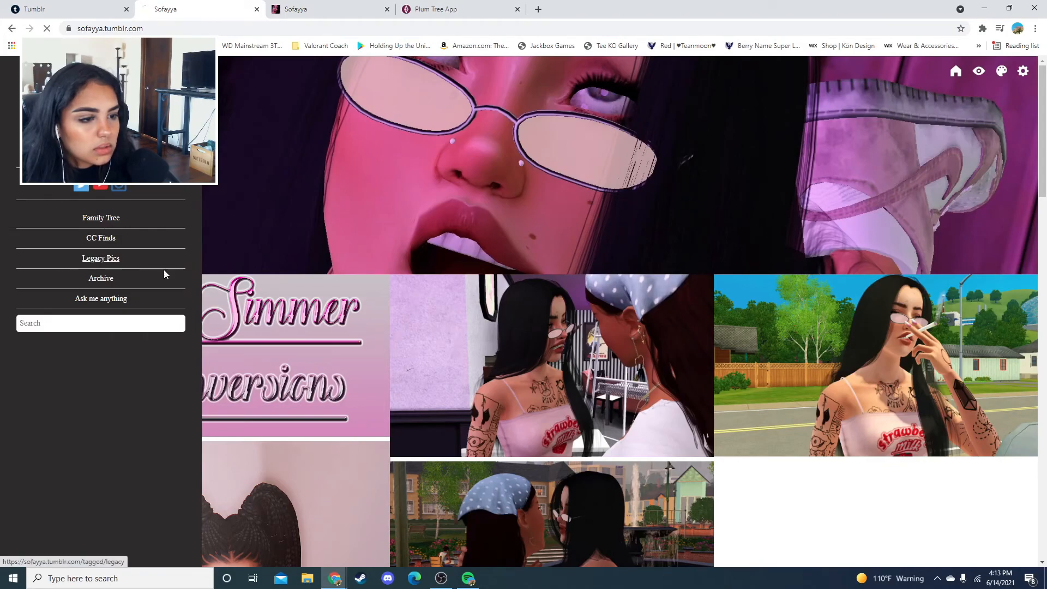
click(101, 259)
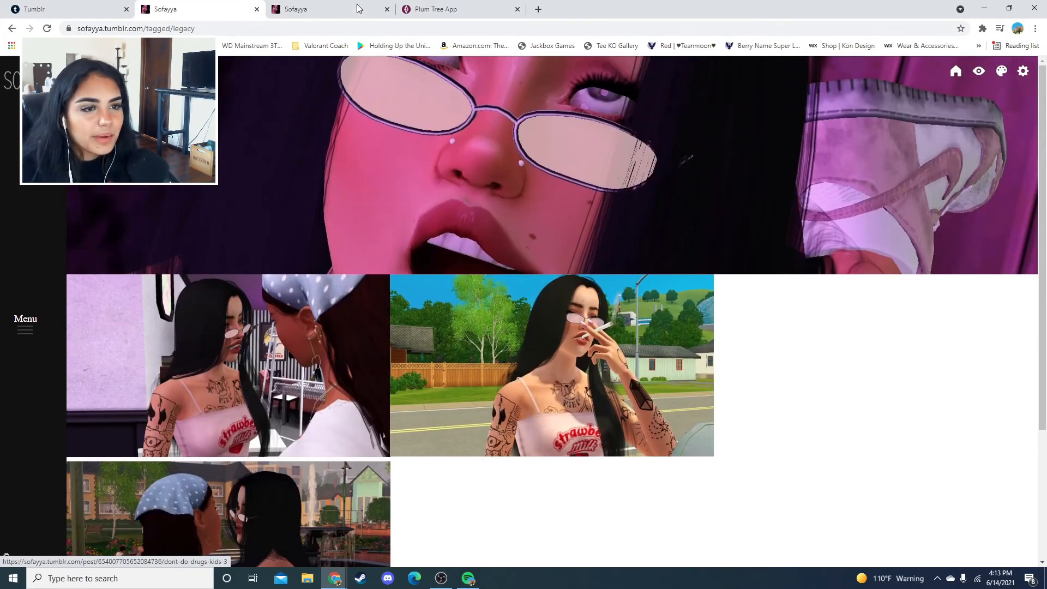
click(63, 9)
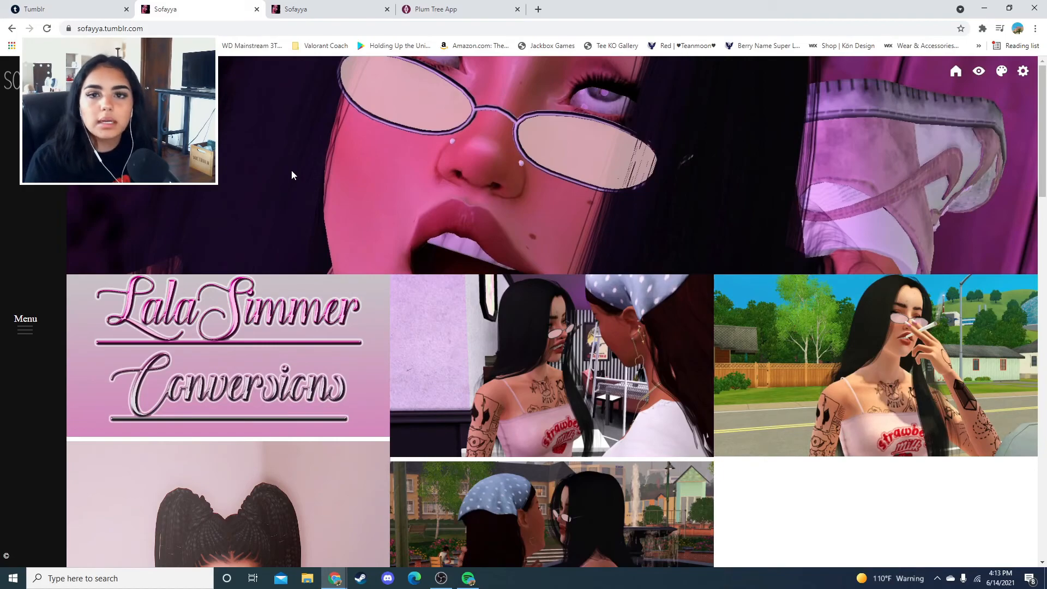
click(430, 9)
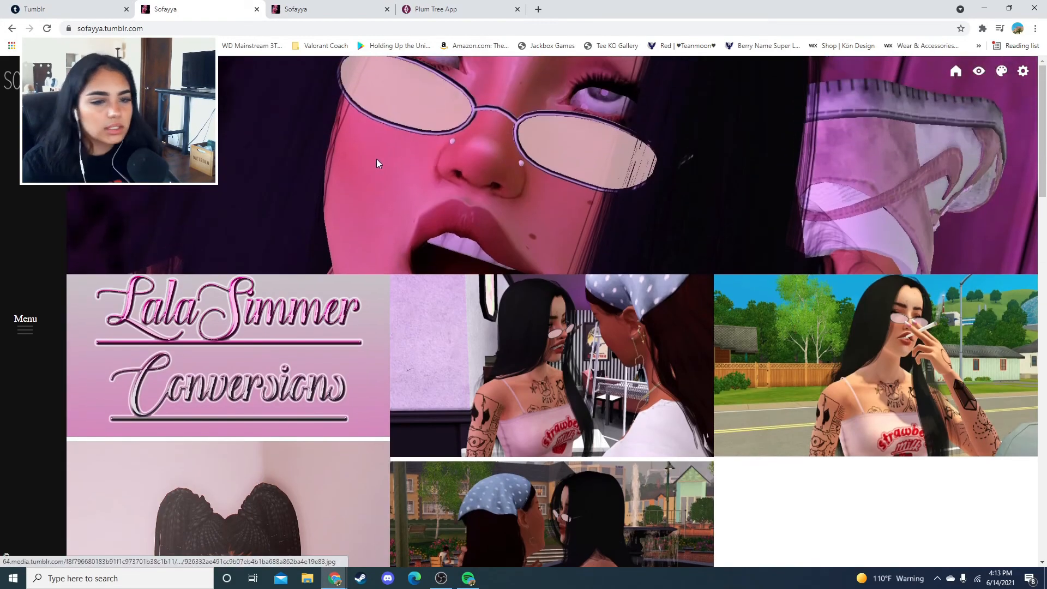
mouse_move(252, 161)
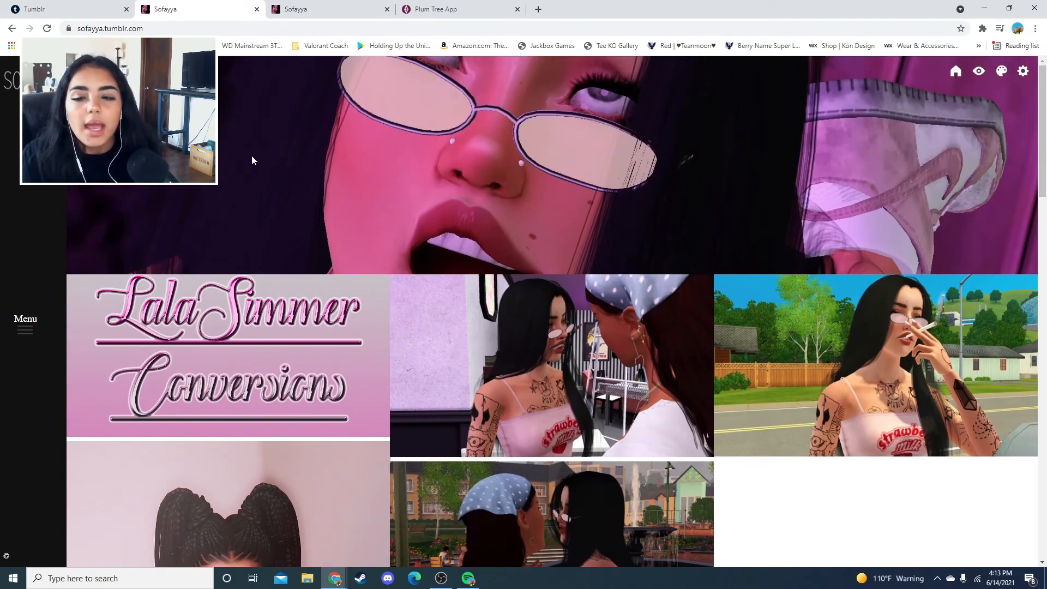